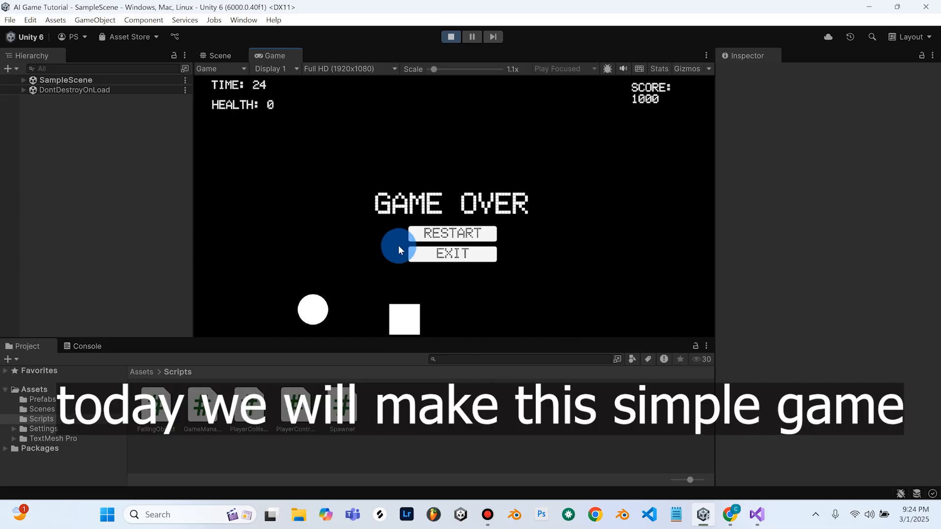
mouse_move(452, 233)
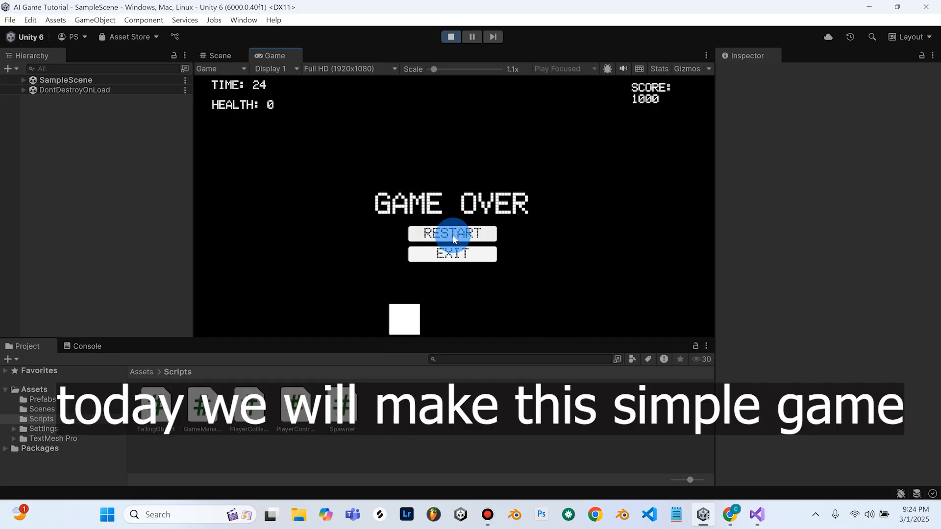
- Restart the demo game from the Game Over menu, then switch to Chrome
click(451, 233)
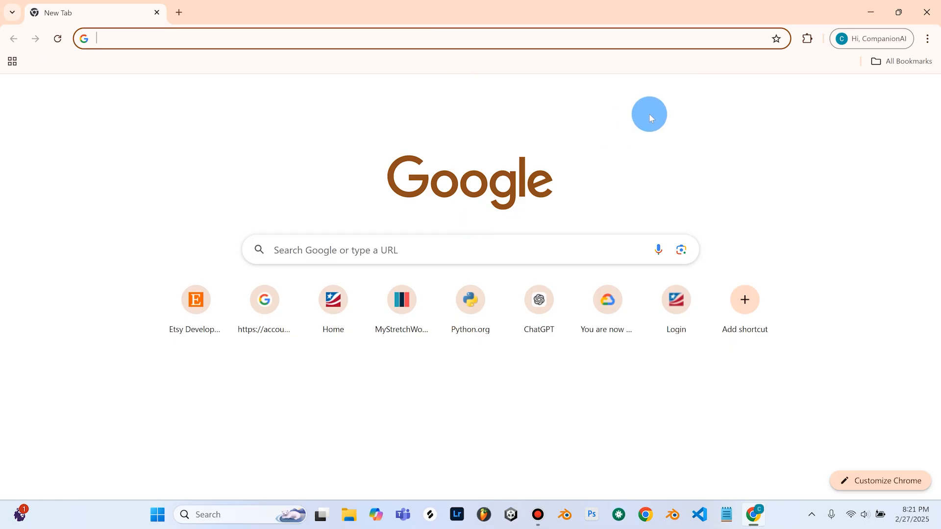
- Search for unity.com, visit its download page and scroll to the Unity Personal plan
click(420, 249)
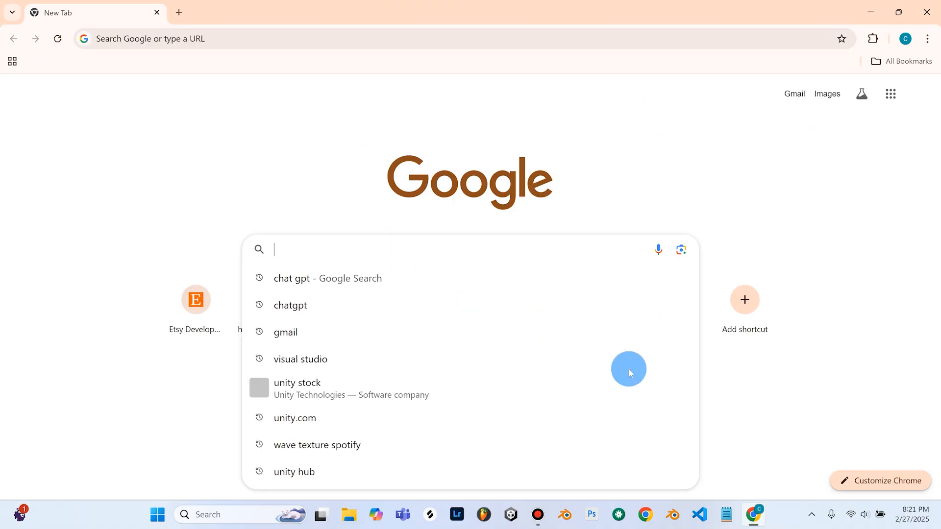
text(unity.com)
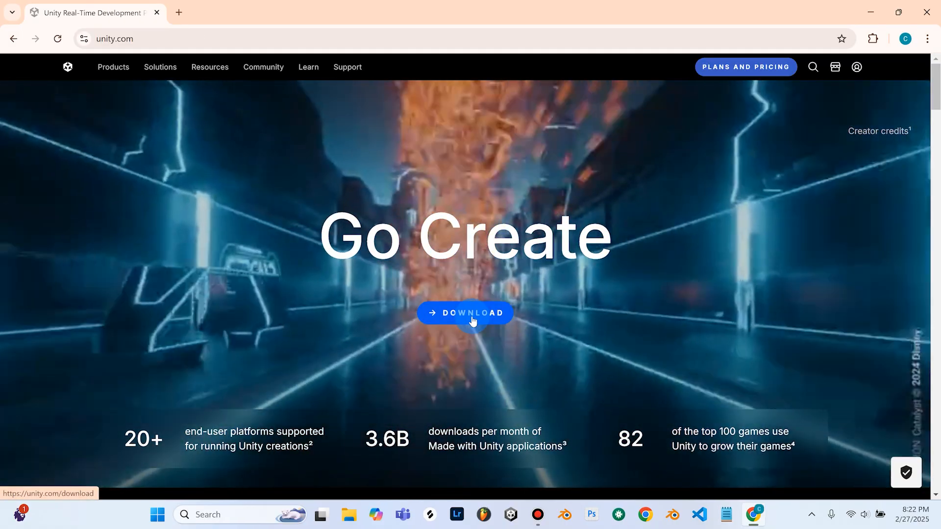
click(465, 312)
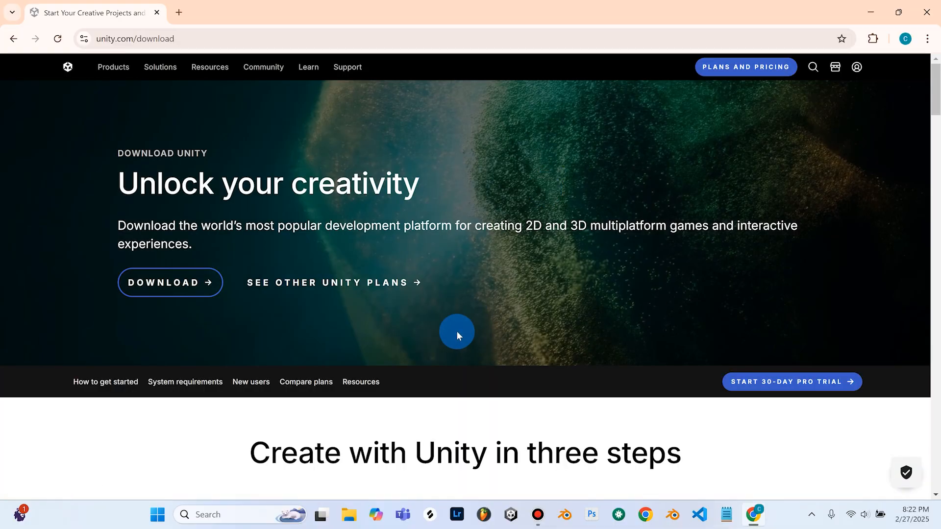
mouse_move(654, 225)
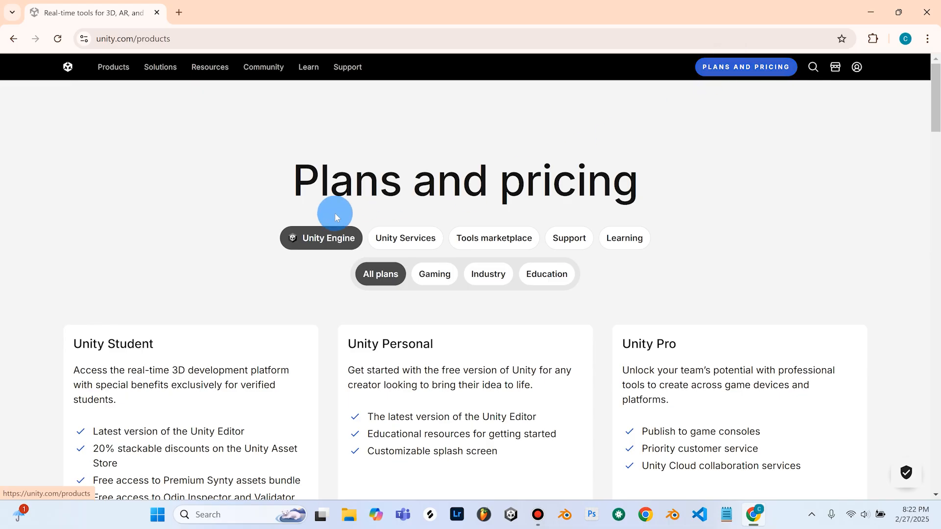
scroll(down, 3)
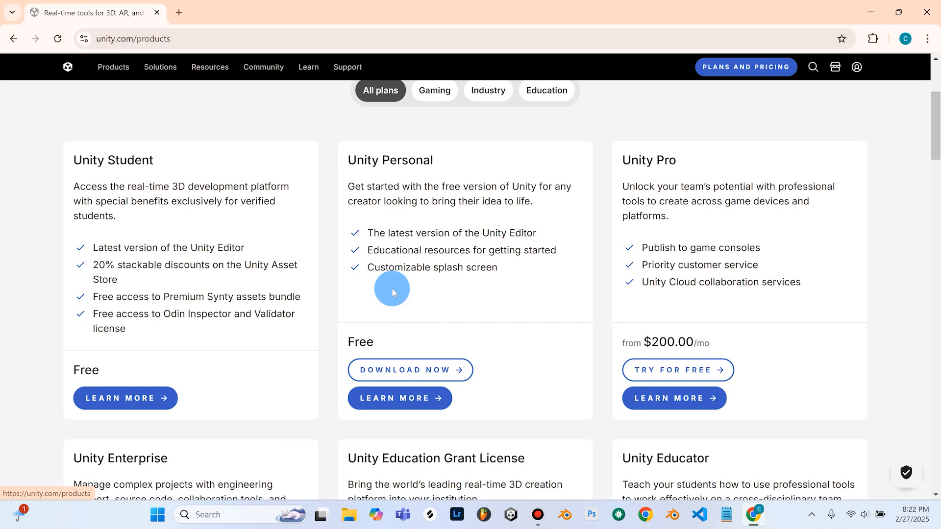
mouse_move(411, 369)
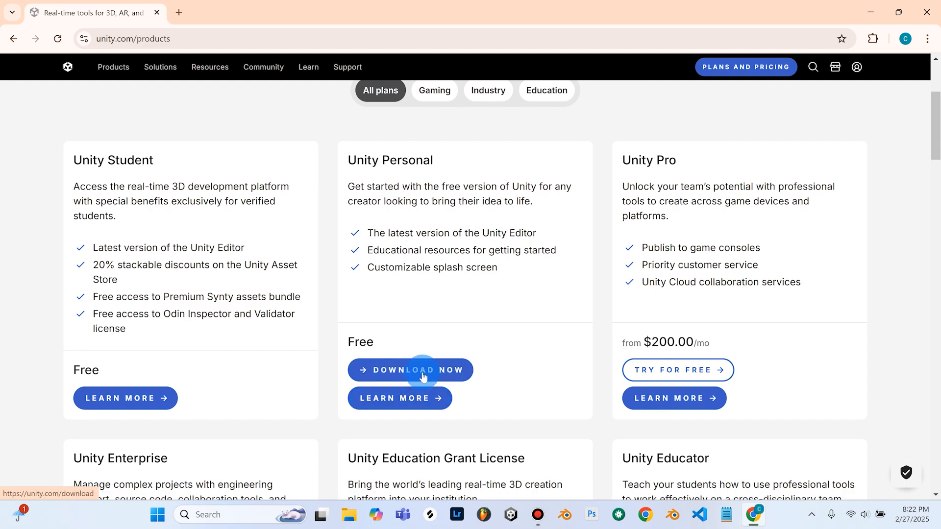
mouse_move(453, 304)
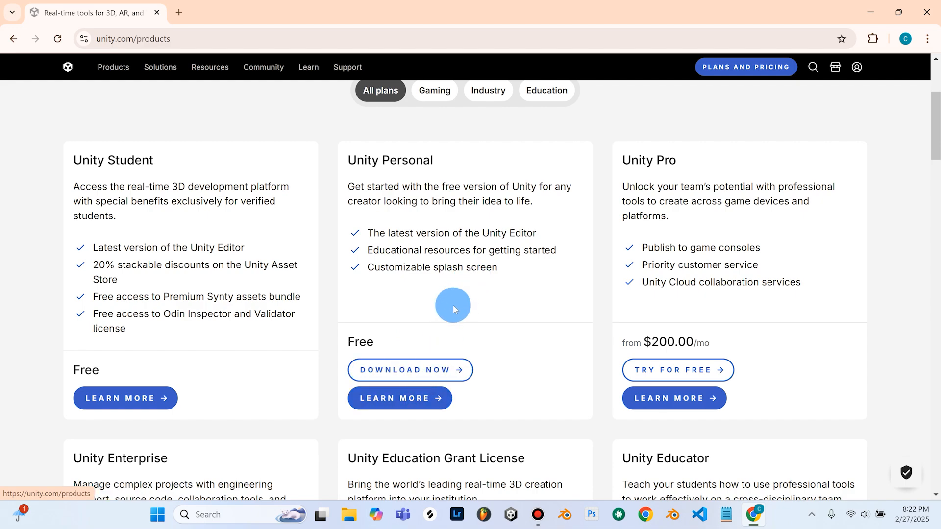
mouse_move(443, 285)
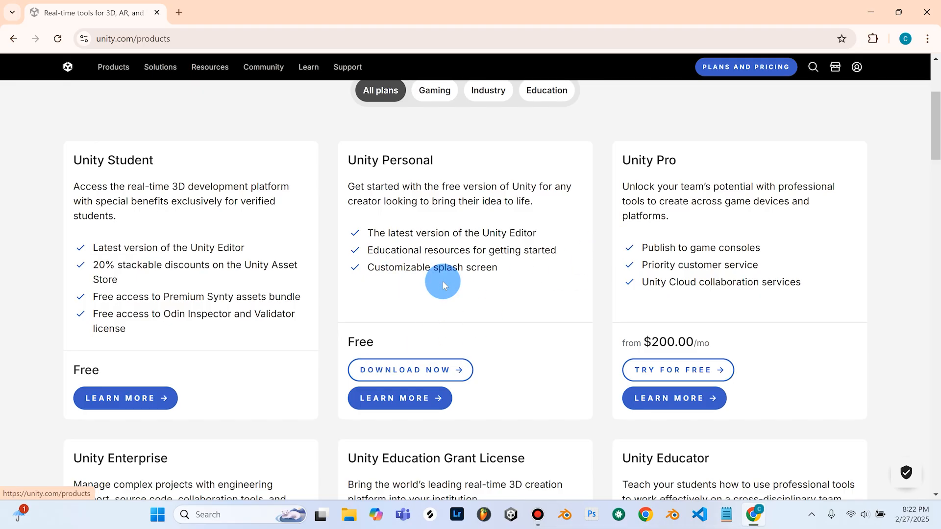
click(348, 514)
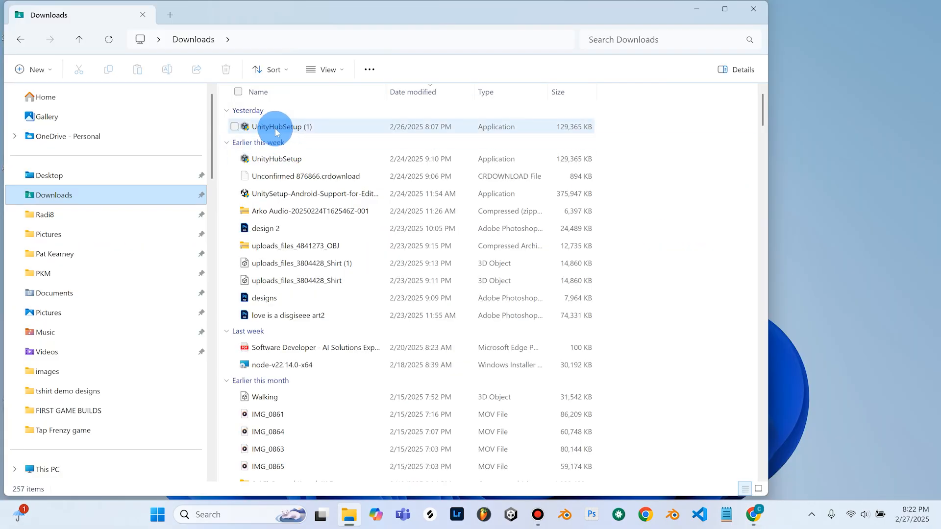
mouse_move(288, 129)
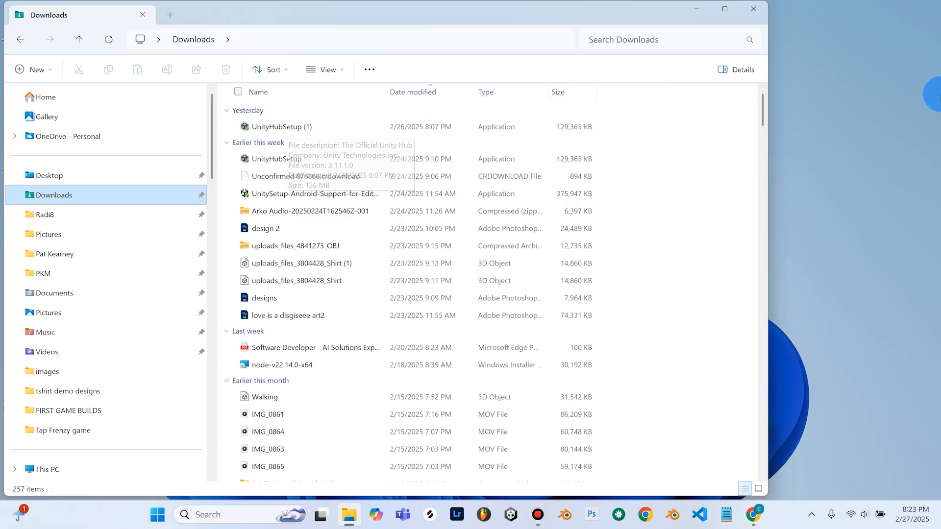
click(724, 9)
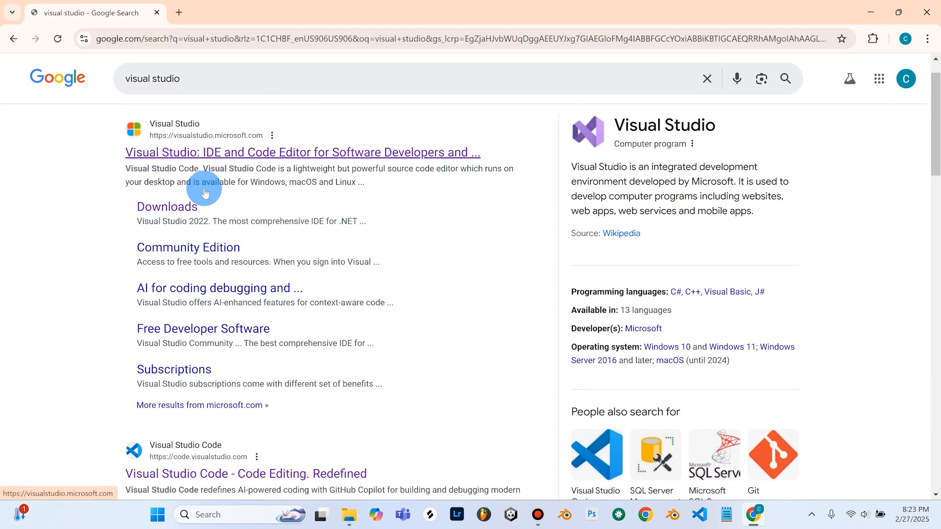
- Open Microsoft's Visual Studio 2022 downloads page from the search results
scroll(down, 3)
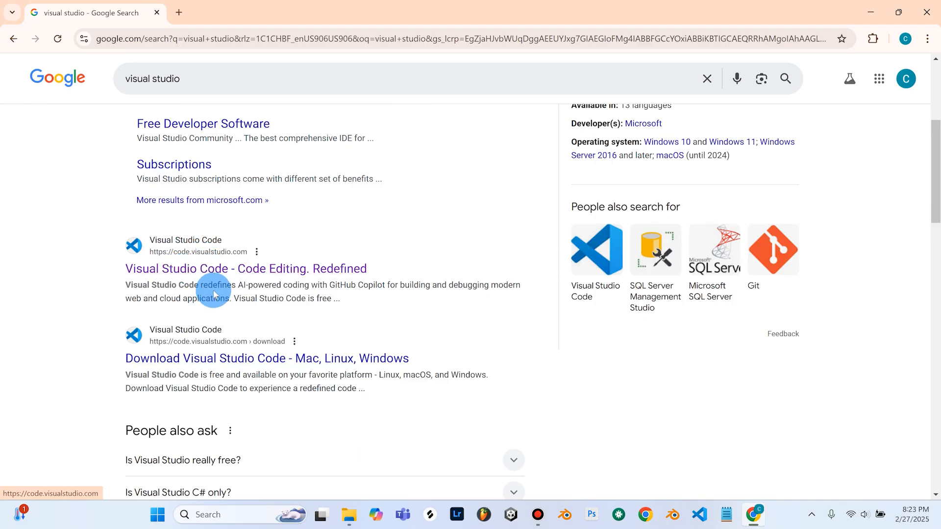
scroll(up, 3)
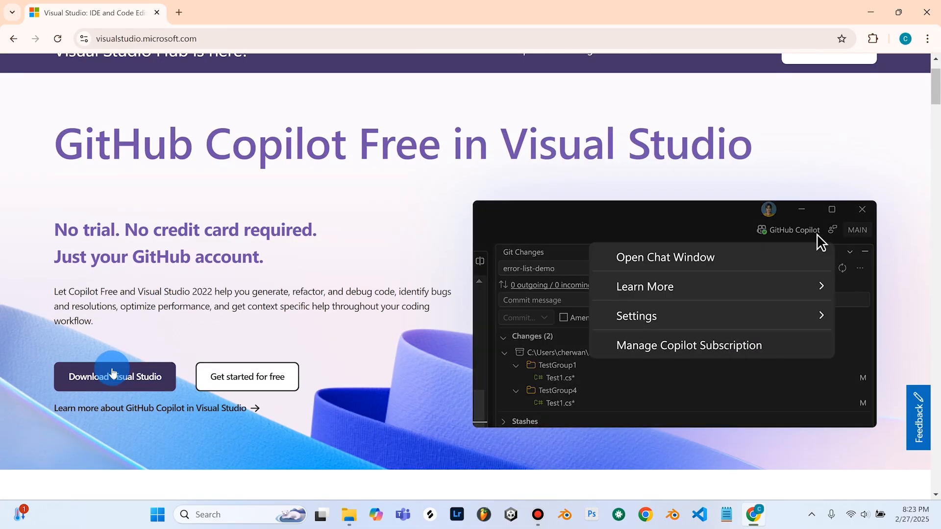
click(115, 376)
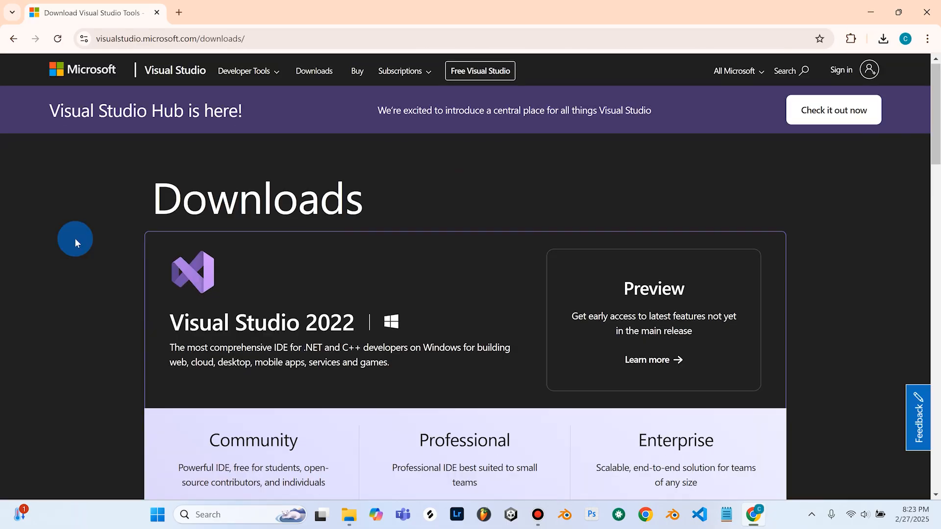
mouse_move(261, 309)
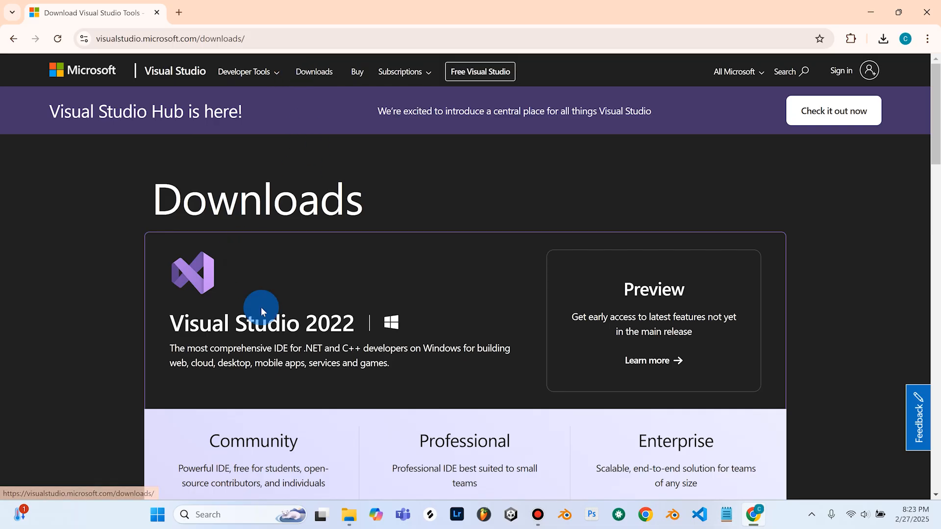
mouse_move(428, 348)
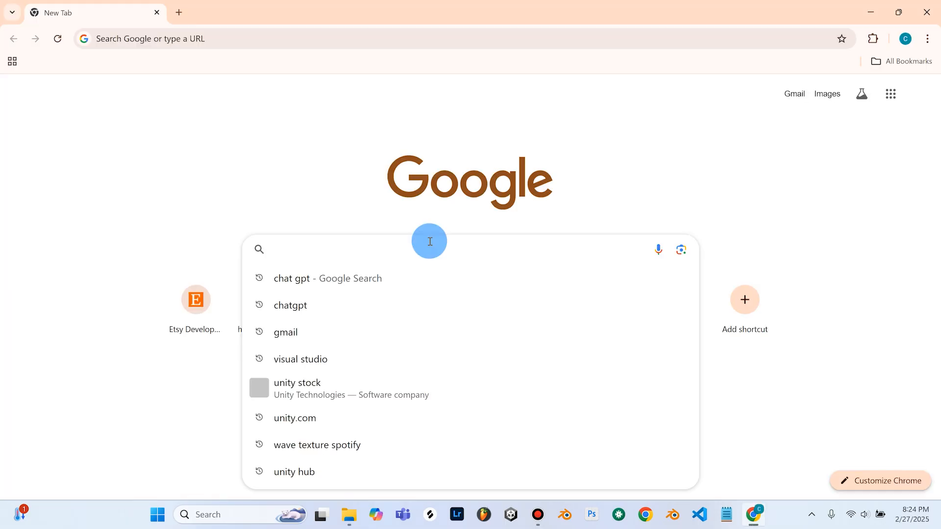
- Search 'chatgpt' and open the chatgpt.com website
text(chatgpt)
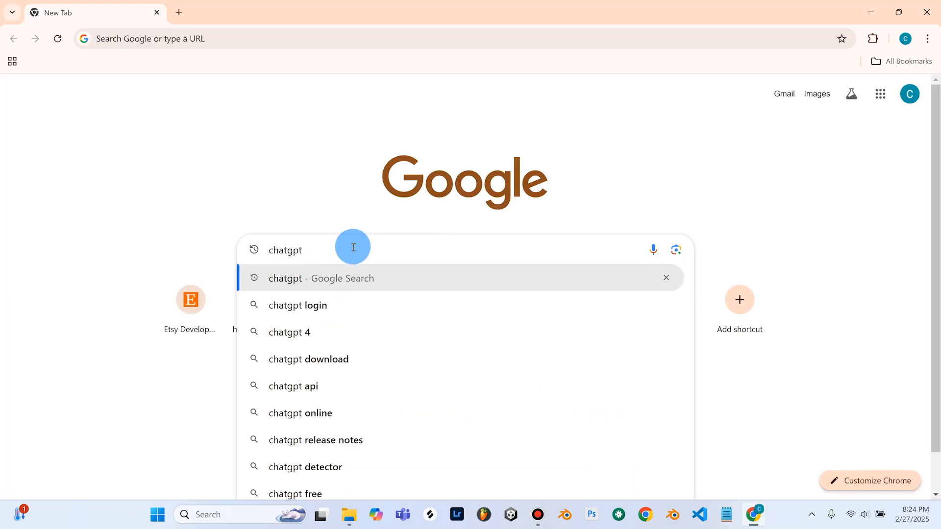
click(321, 277)
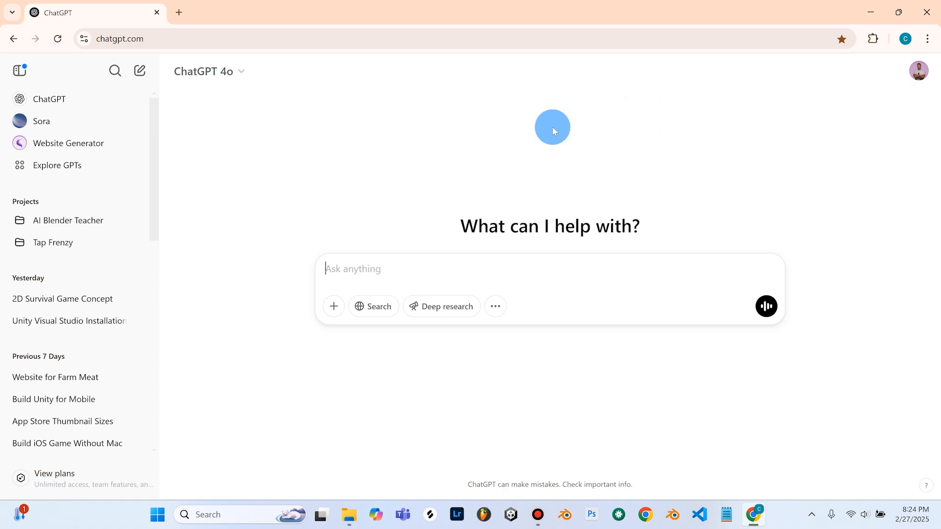
mouse_move(391, 162)
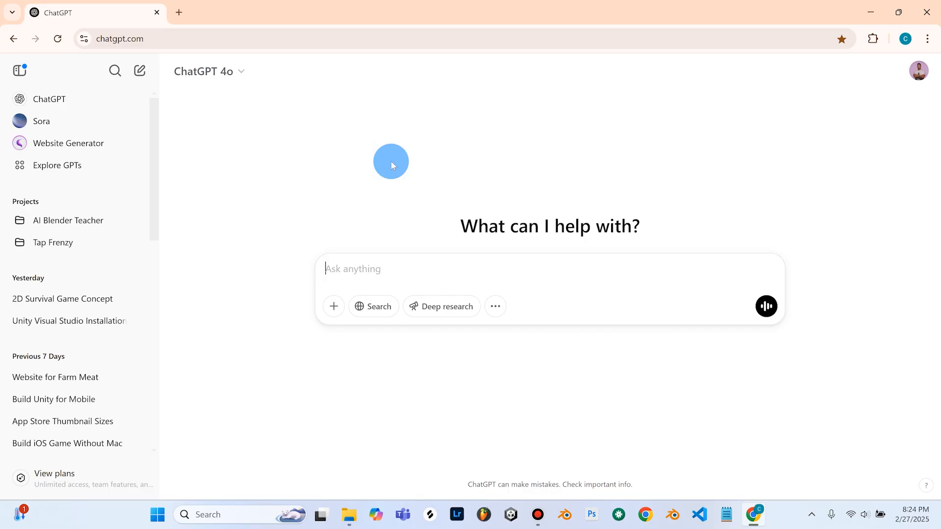
mouse_move(495, 208)
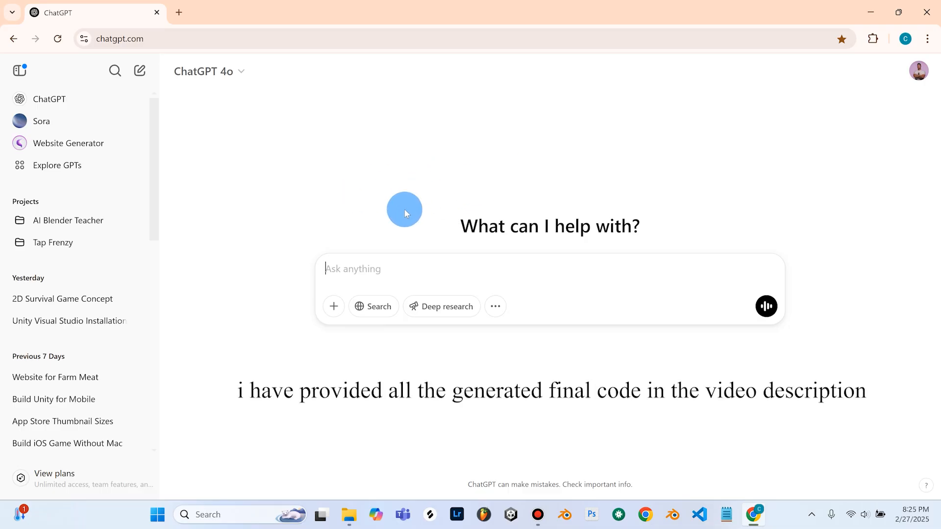
mouse_move(502, 336)
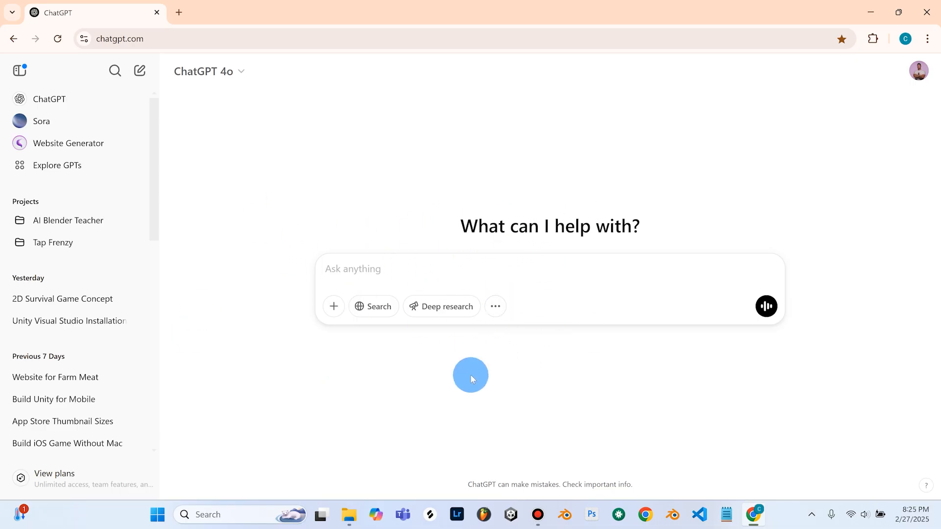
mouse_move(447, 190)
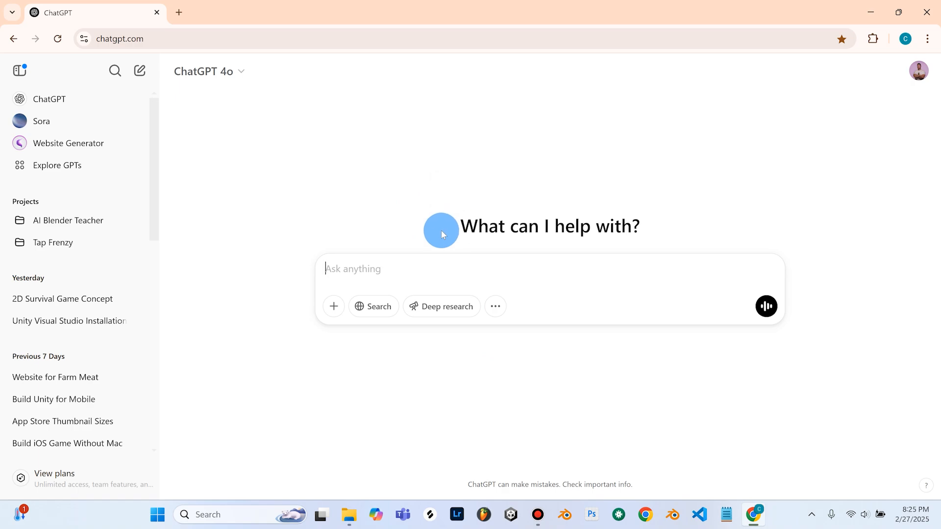
mouse_move(462, 186)
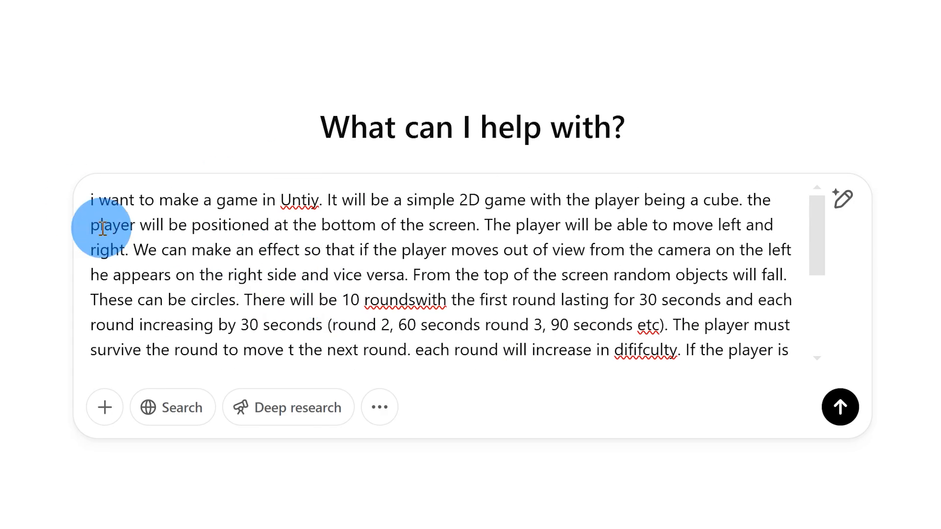
mouse_move(271, 274)
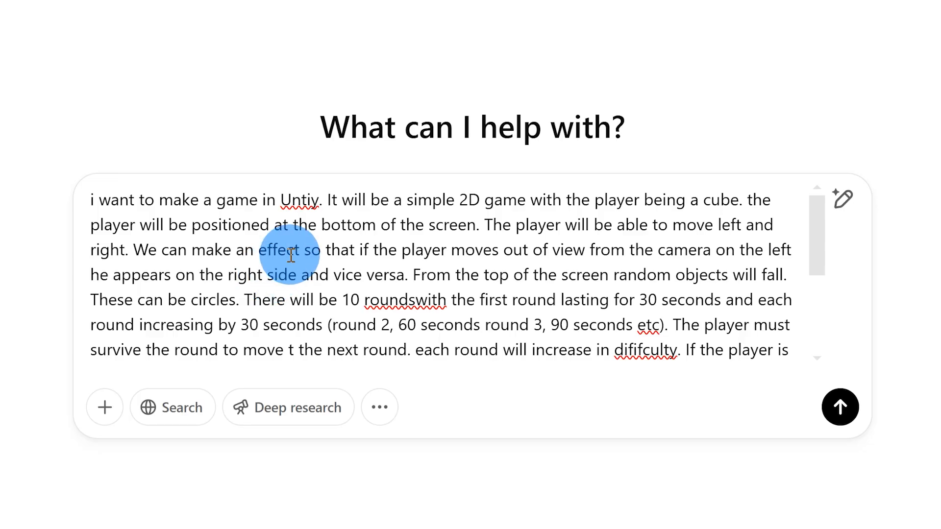
- Scroll through the long cube-dodging game prompt in ChatGPT's message box to review it
scroll(down, 3)
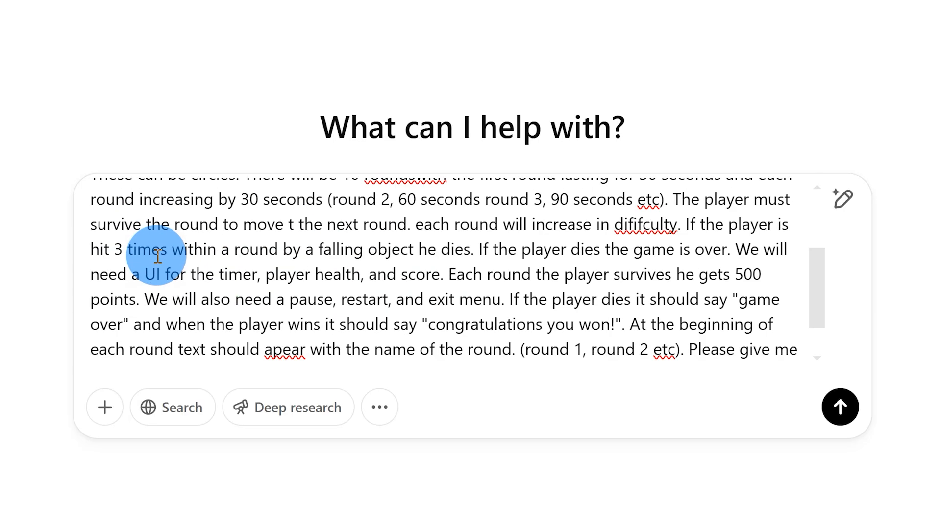
scroll(up, 3)
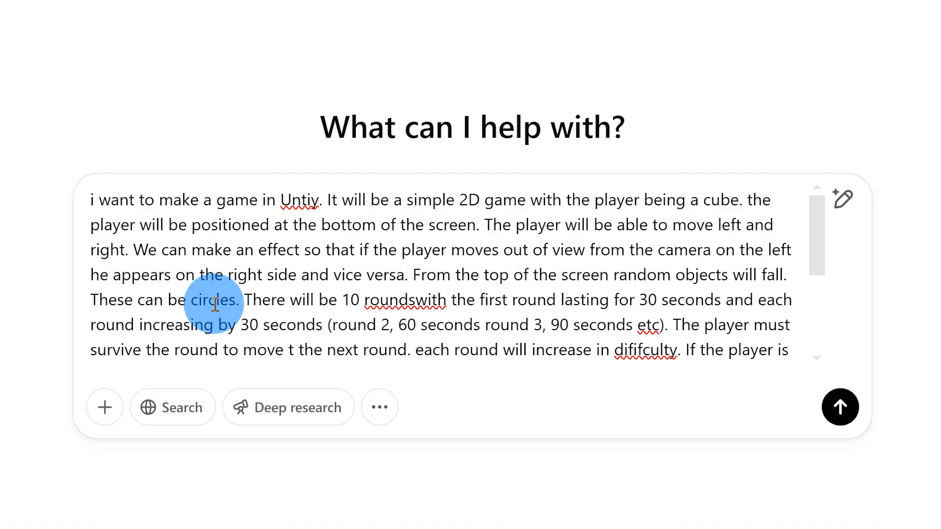
mouse_move(246, 254)
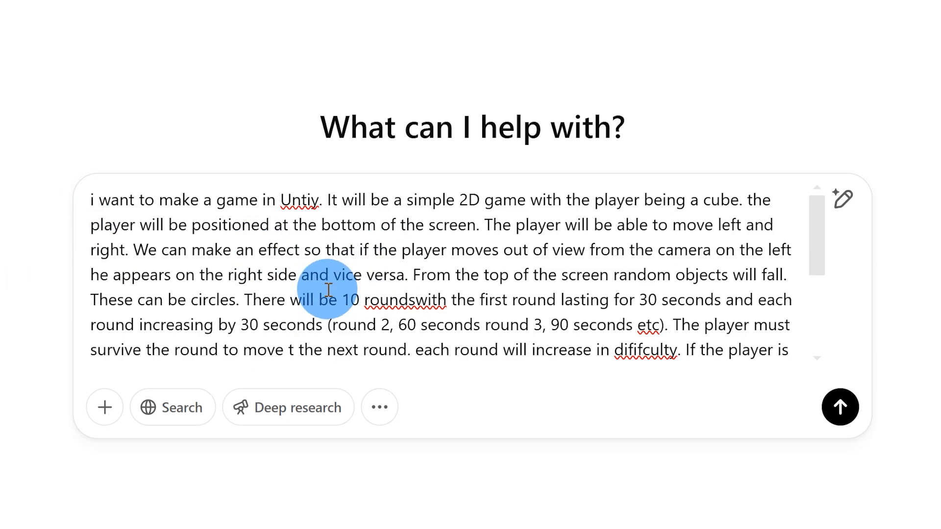
mouse_move(123, 282)
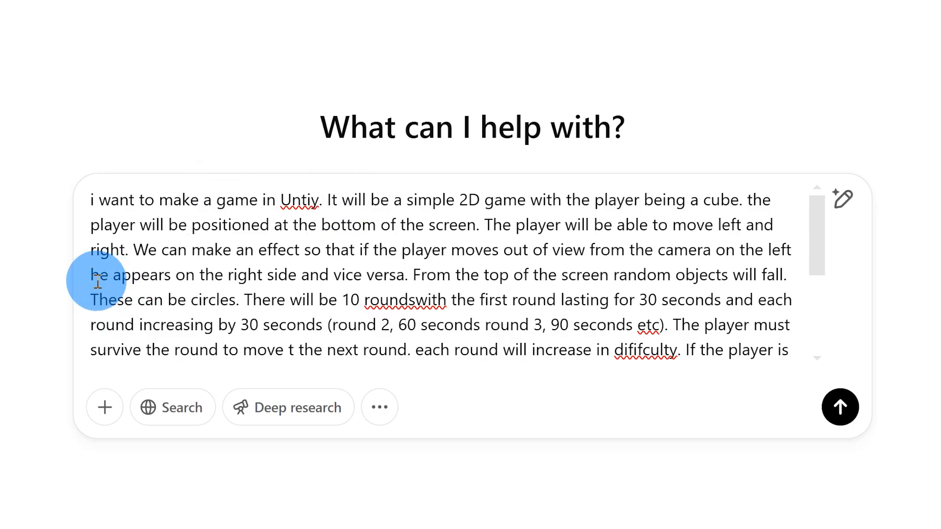
mouse_move(268, 235)
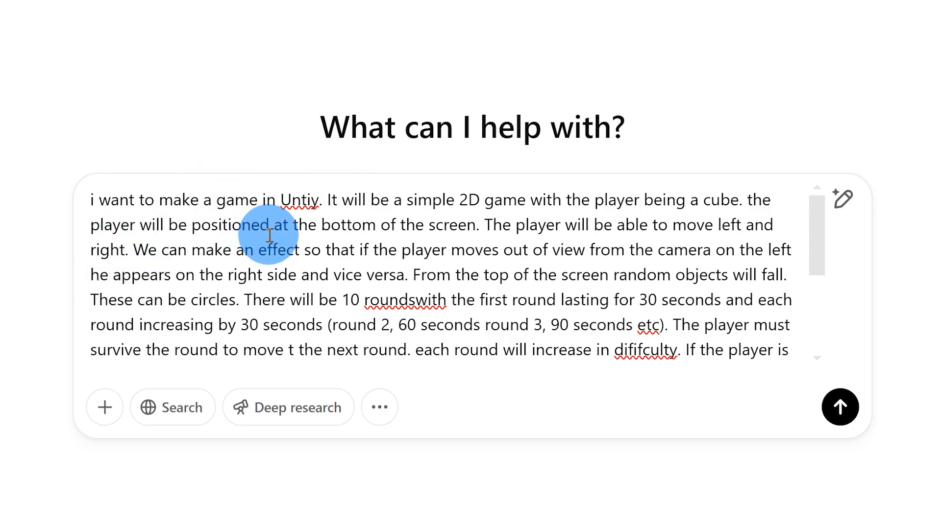
mouse_move(621, 243)
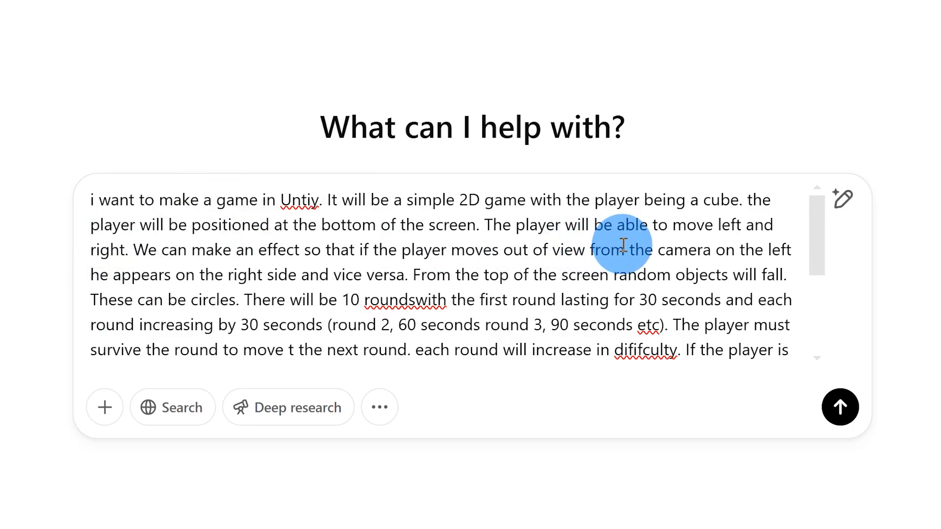
mouse_move(316, 270)
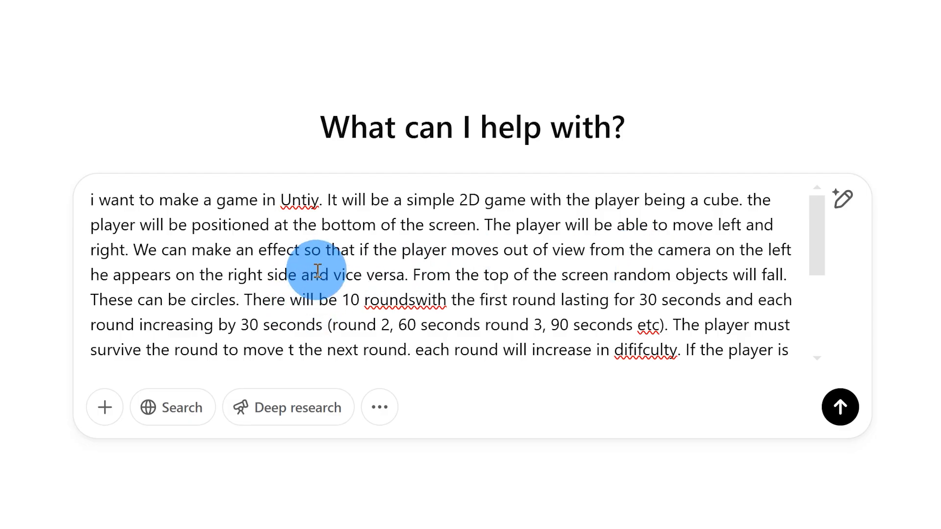
mouse_move(571, 275)
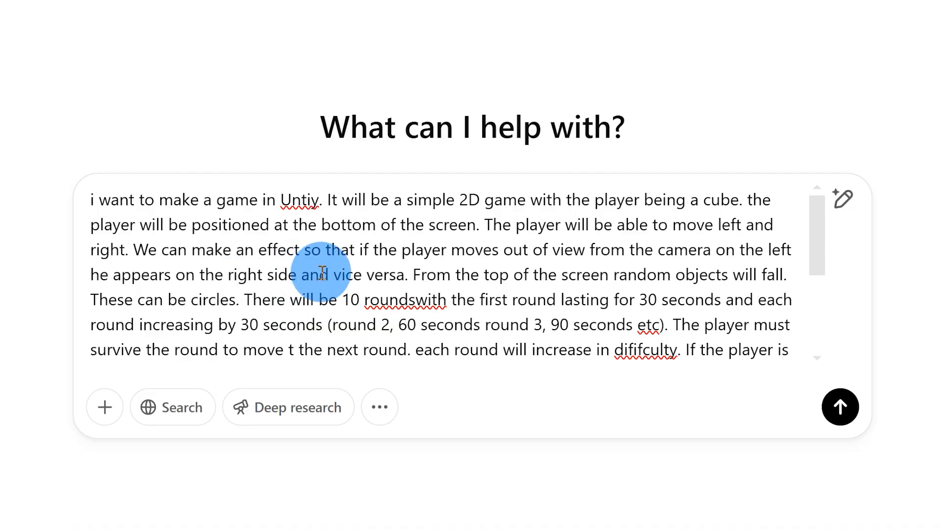
mouse_move(549, 270)
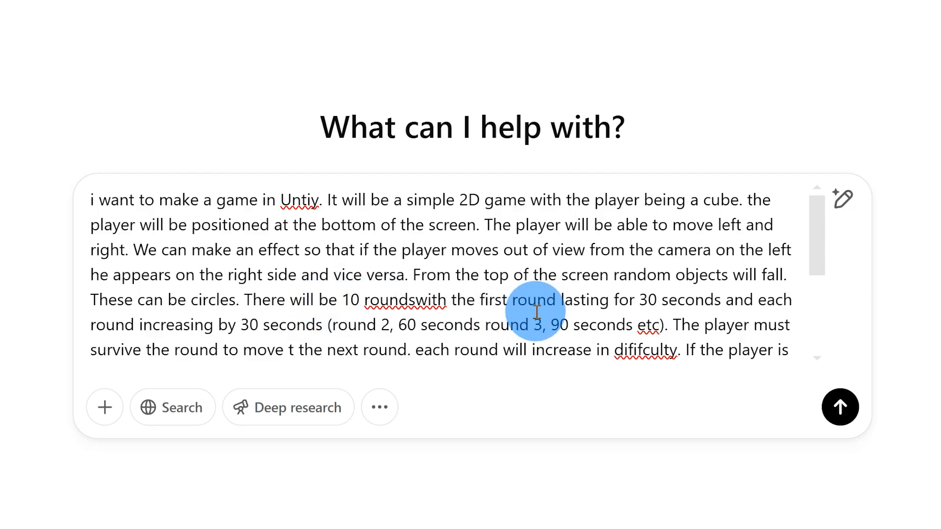
mouse_move(204, 349)
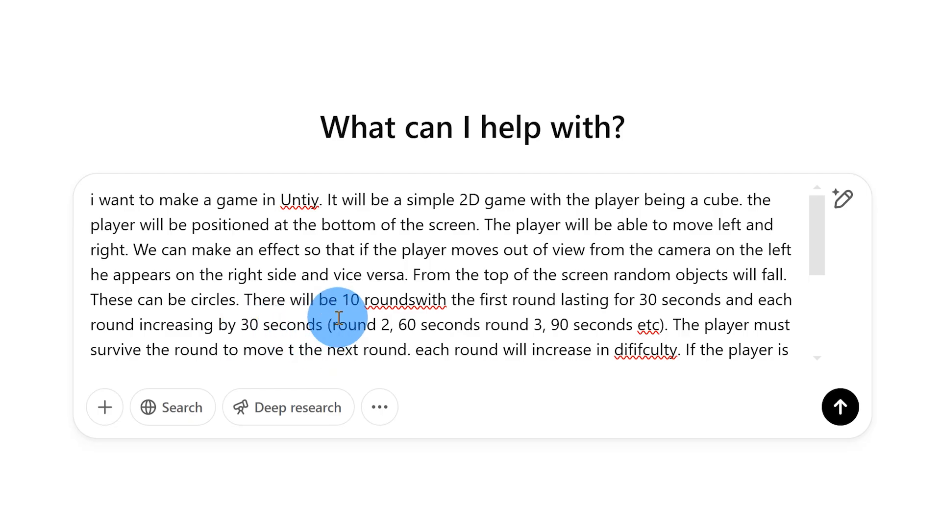
mouse_move(617, 330)
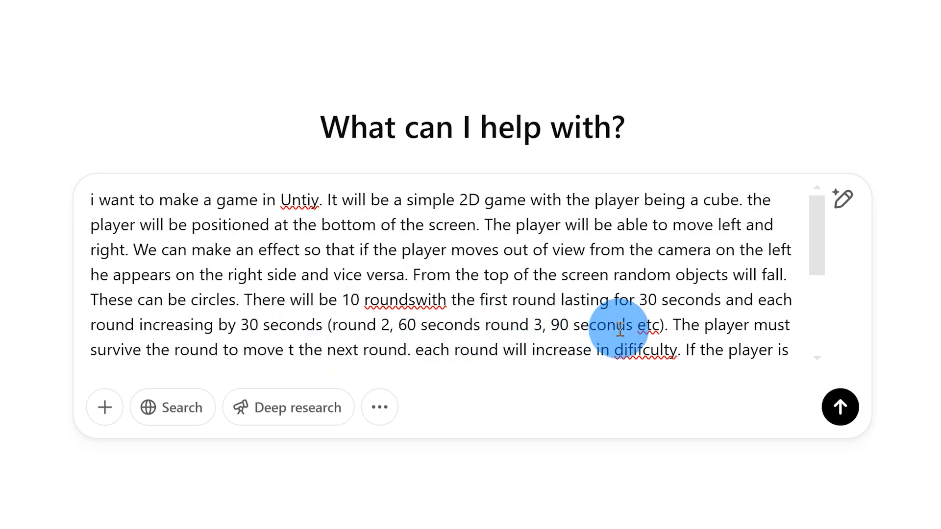
mouse_move(325, 353)
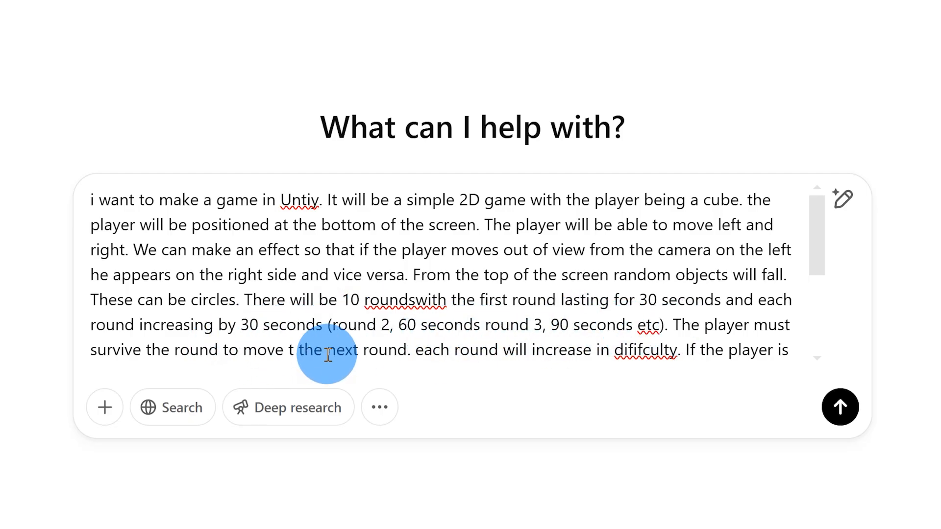
mouse_move(408, 354)
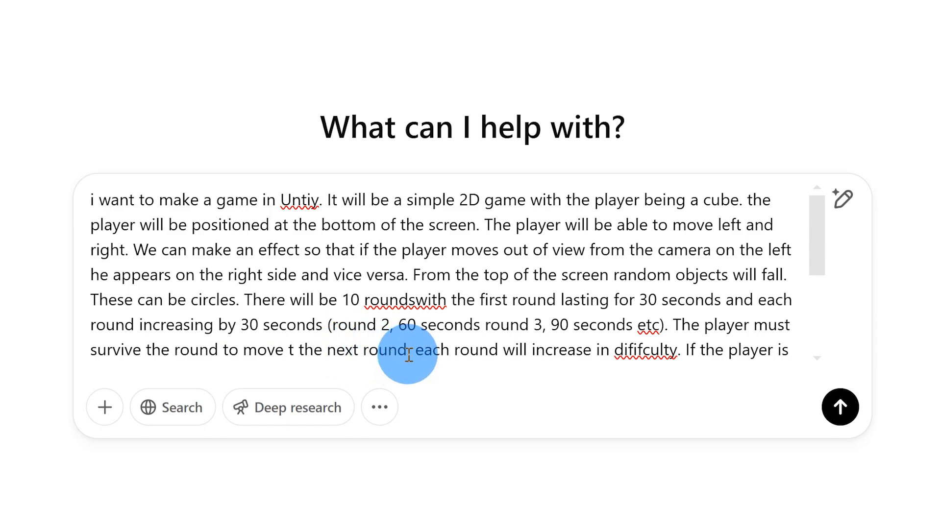
scroll(down, 3)
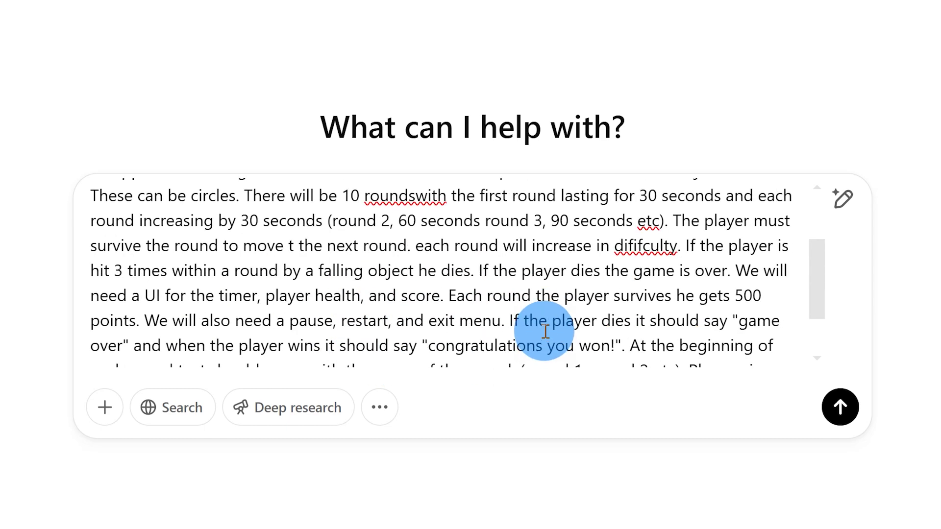
scroll(up, 3)
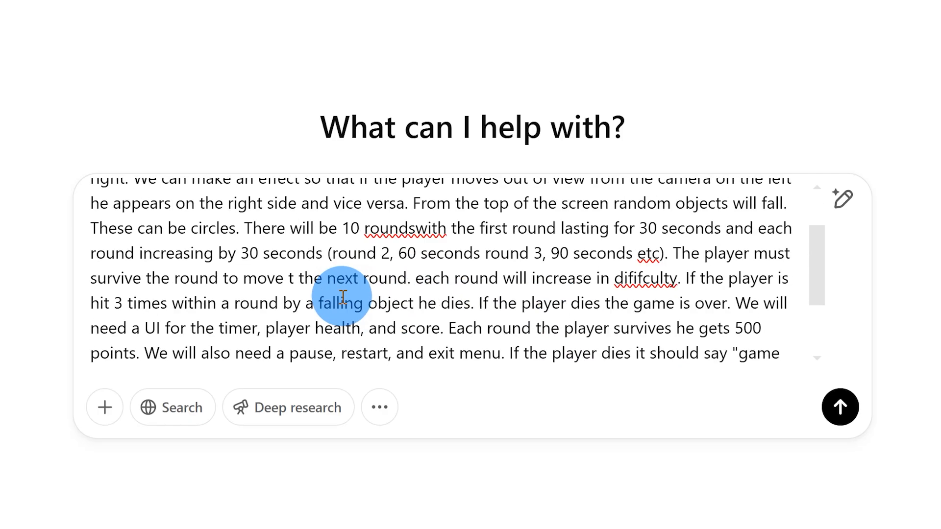
scroll(down, 3)
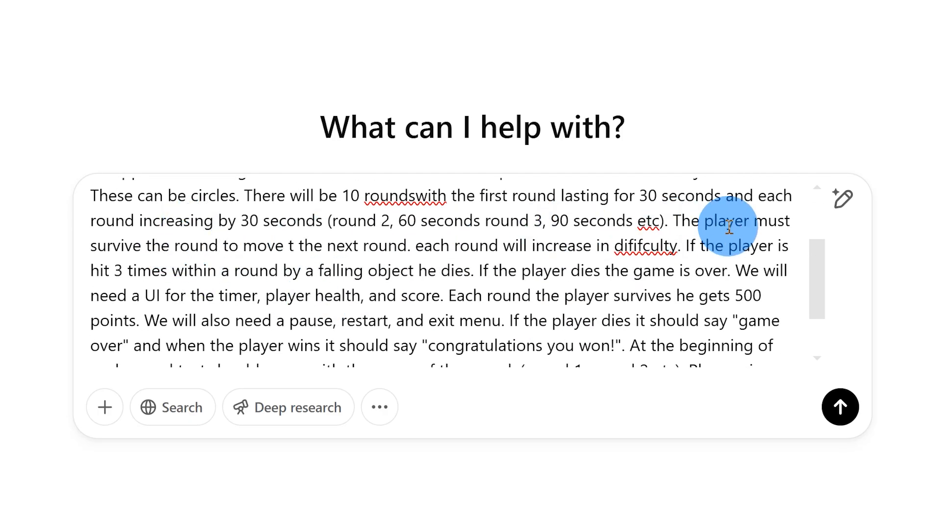
mouse_move(427, 258)
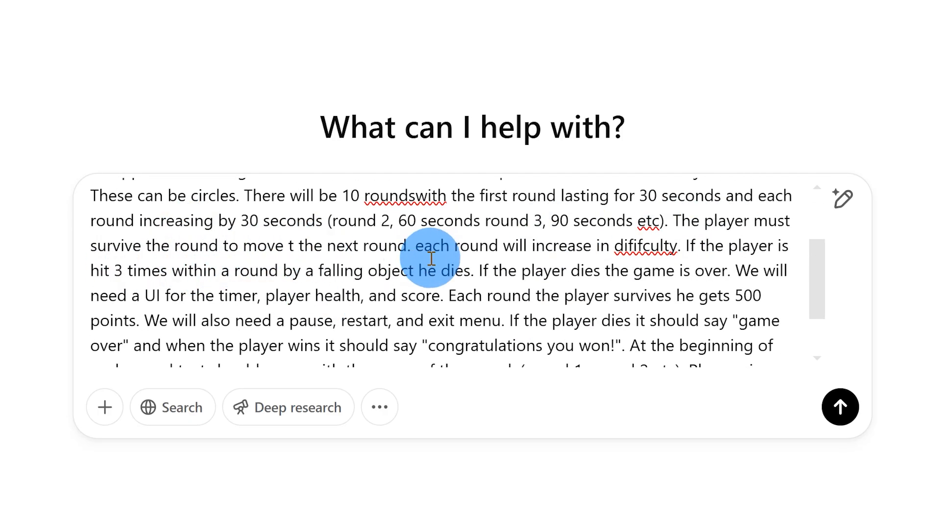
mouse_move(663, 271)
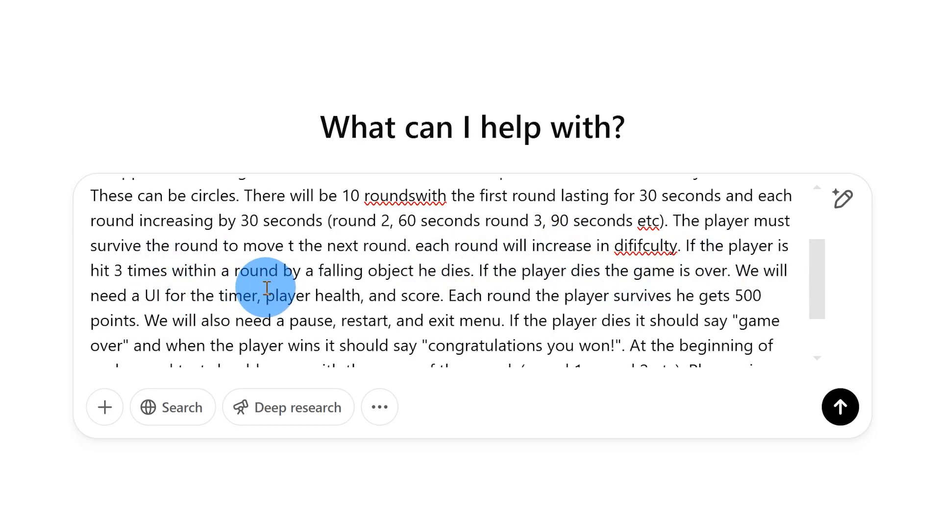
mouse_move(492, 328)
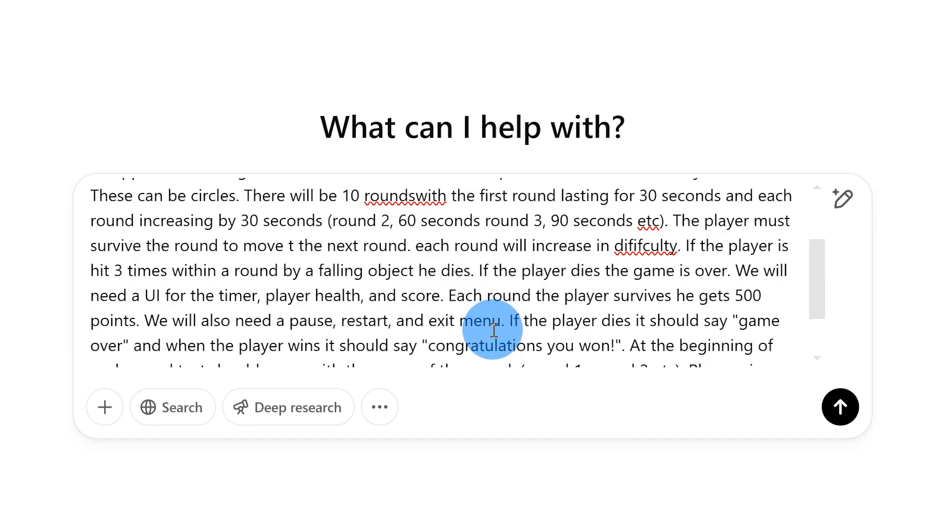
mouse_move(222, 341)
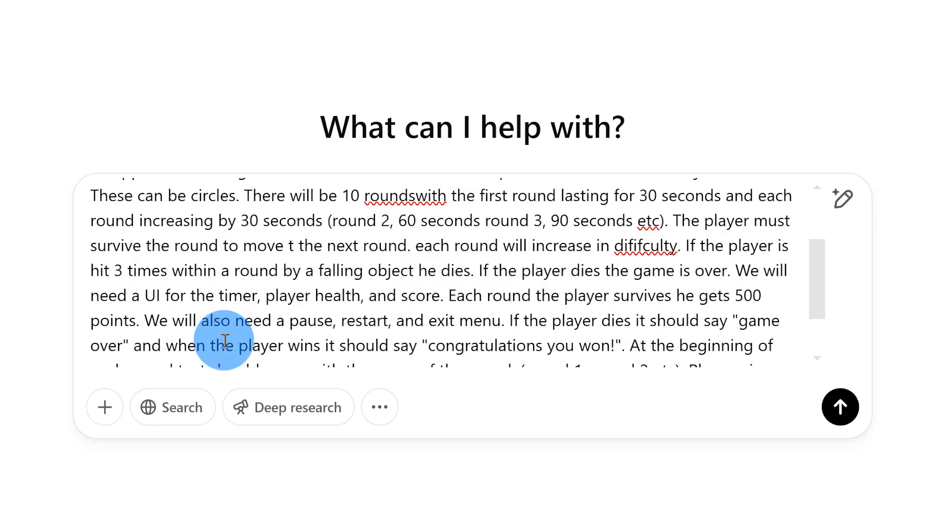
mouse_move(67, 320)
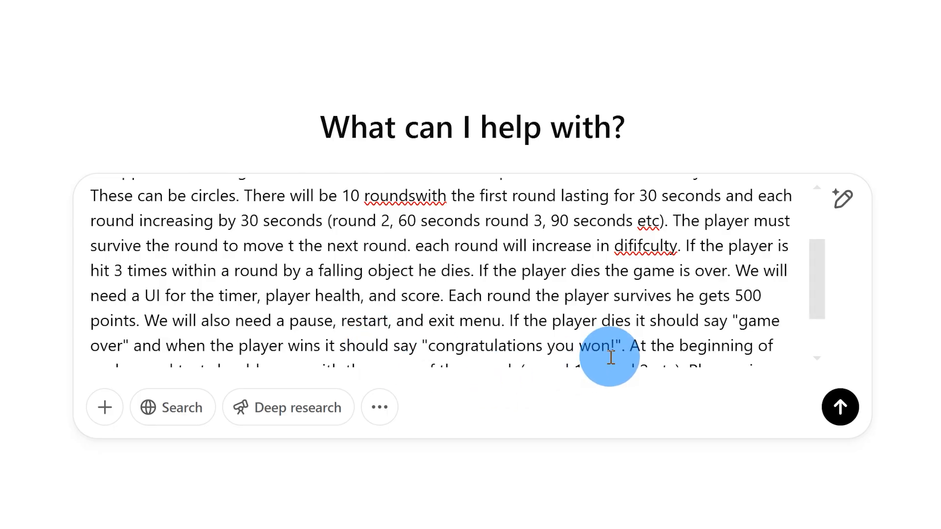
mouse_move(687, 350)
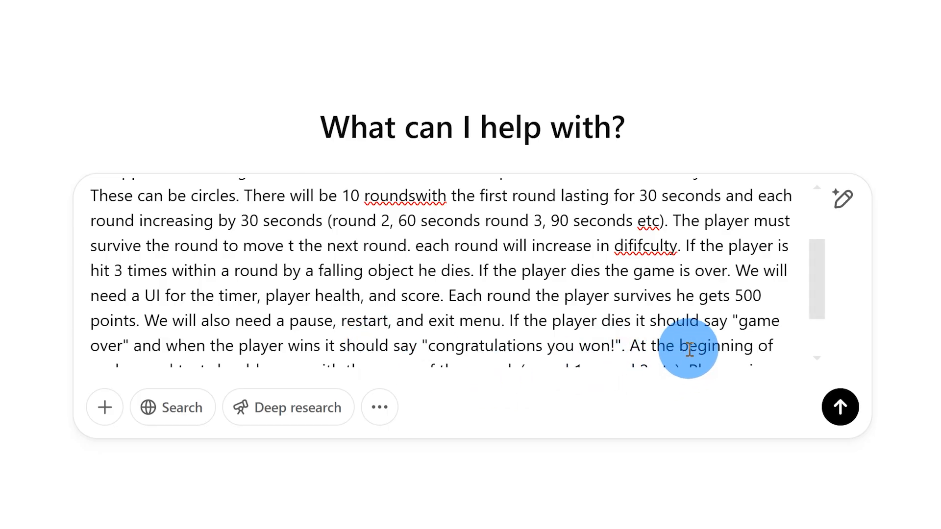
scroll(down, 3)
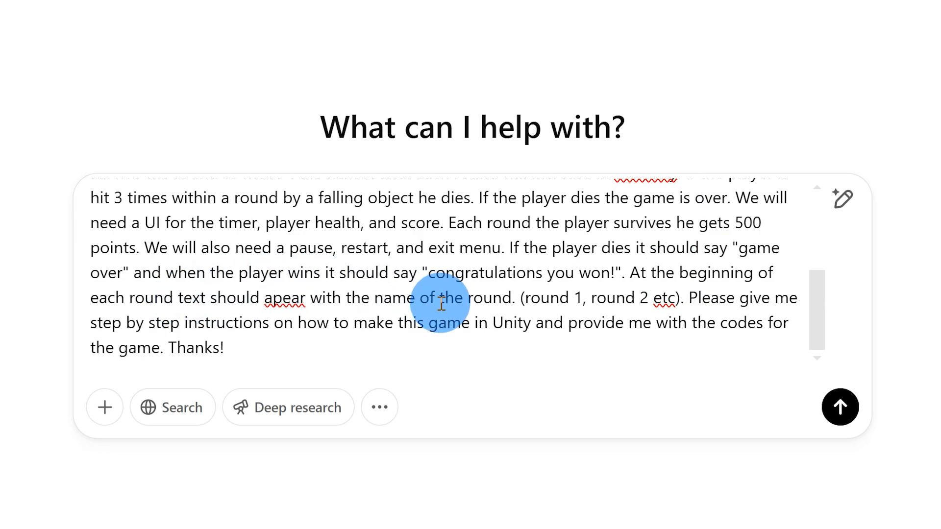
mouse_move(246, 345)
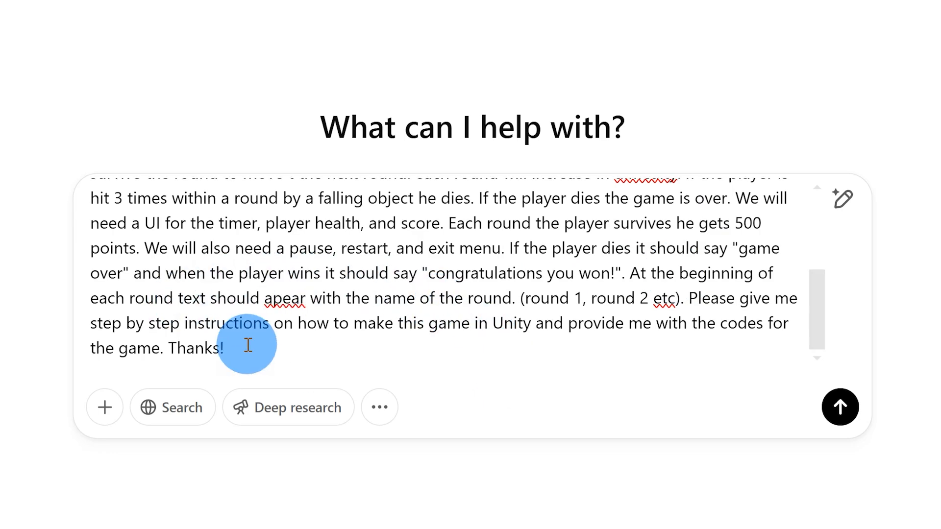
mouse_move(384, 339)
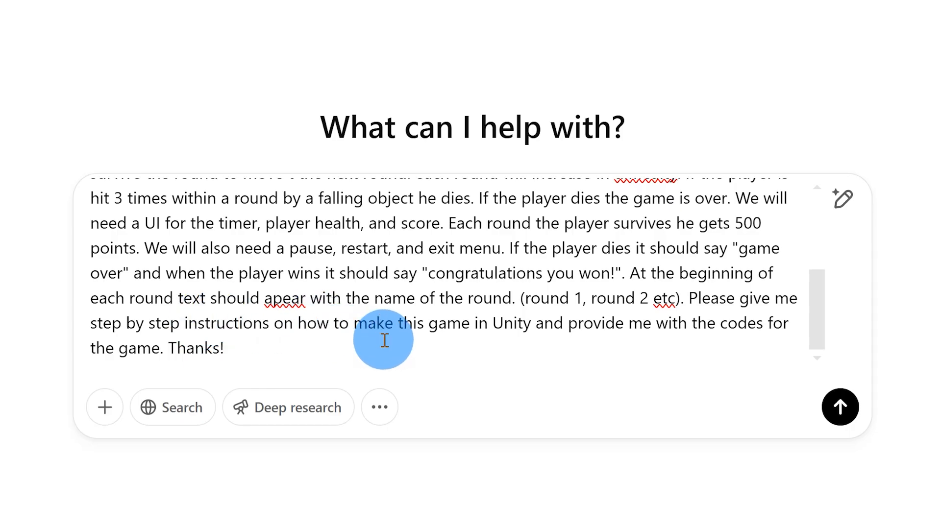
mouse_move(543, 329)
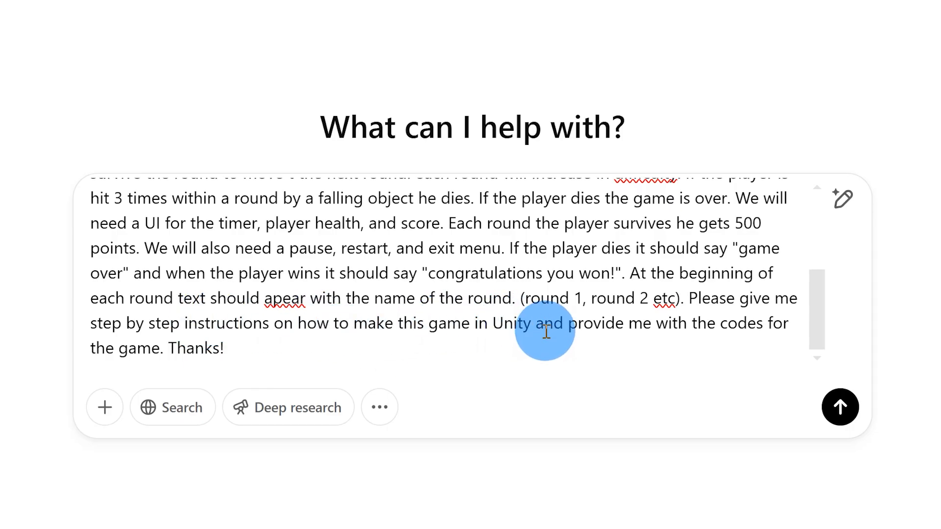
mouse_move(272, 348)
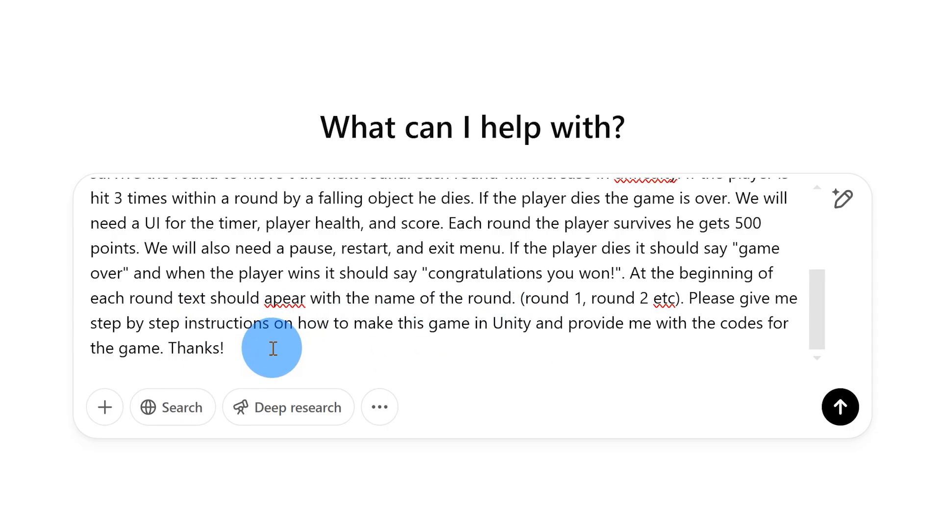
mouse_move(299, 343)
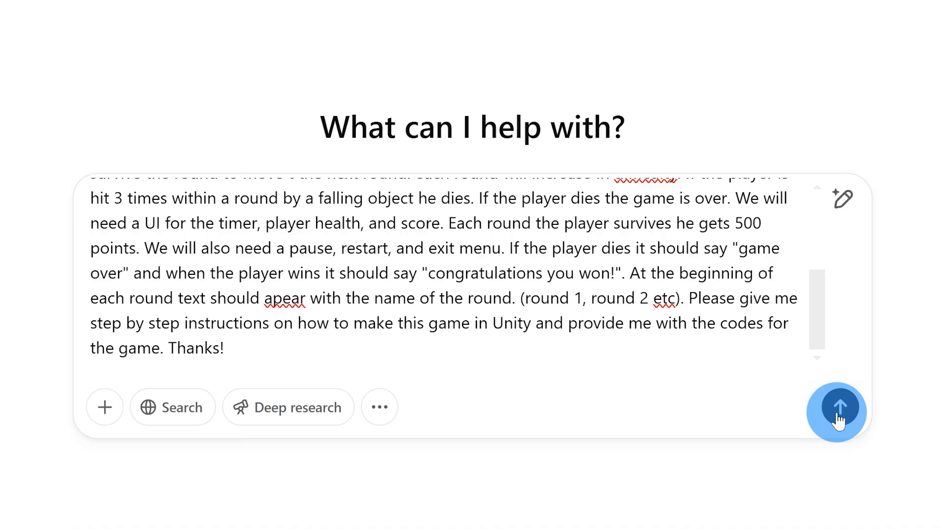
click(835, 412)
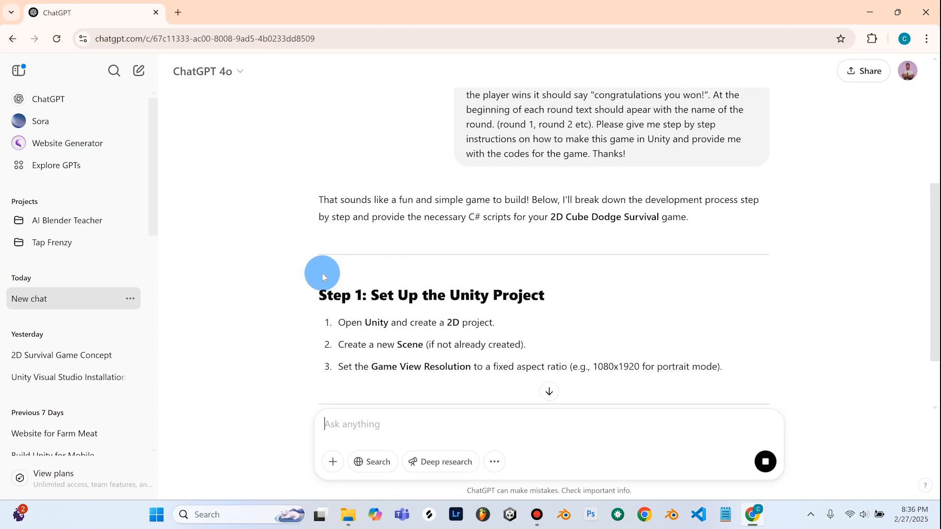
mouse_move(531, 228)
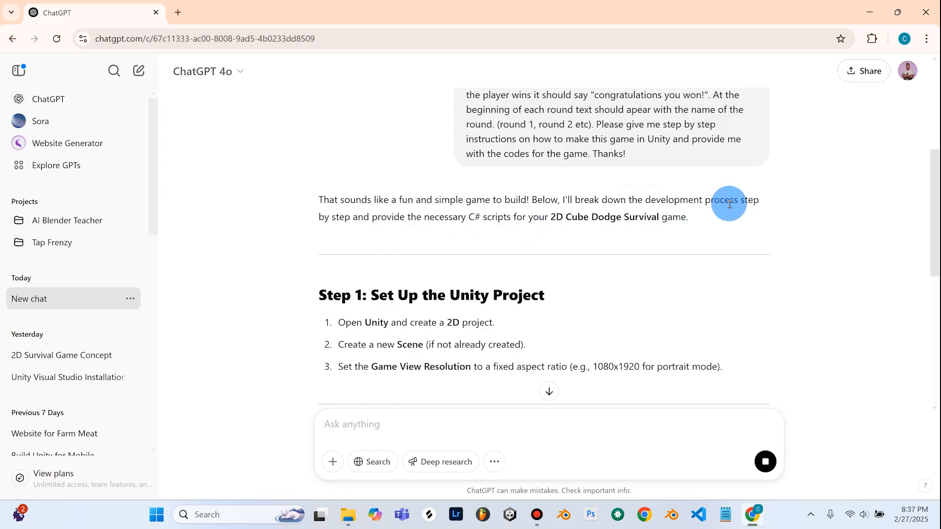
mouse_move(446, 241)
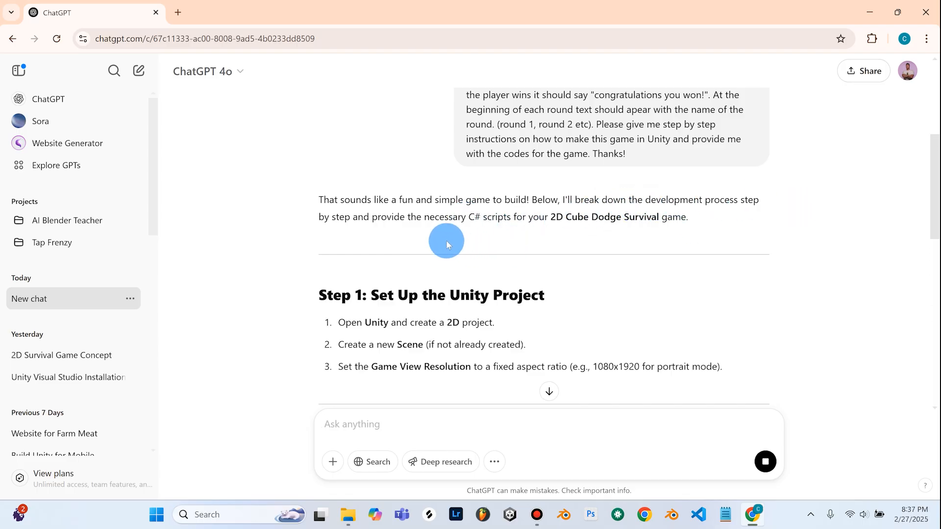
mouse_move(584, 227)
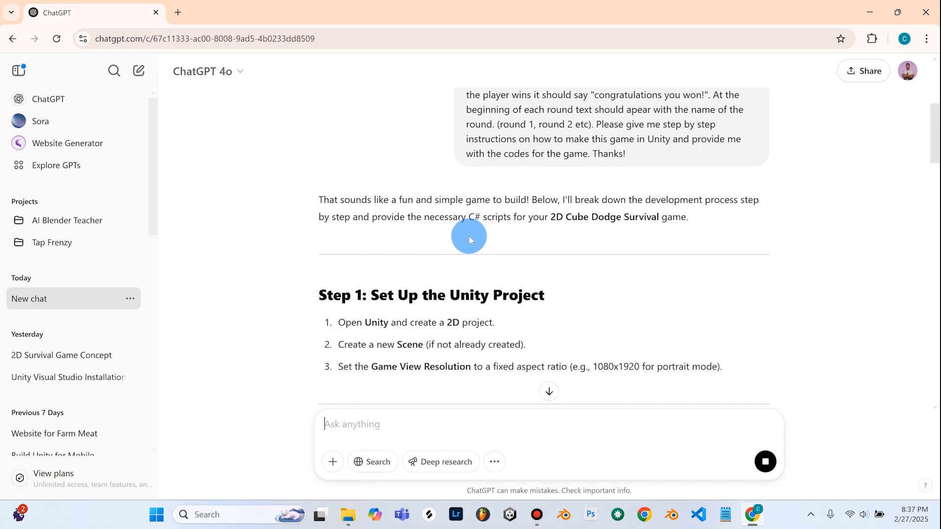
scroll(down, 3)
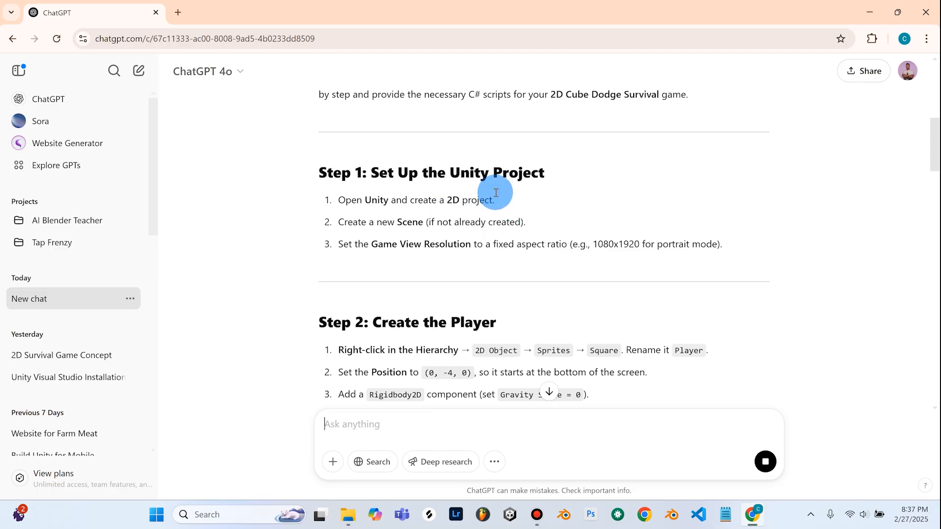
mouse_move(329, 209)
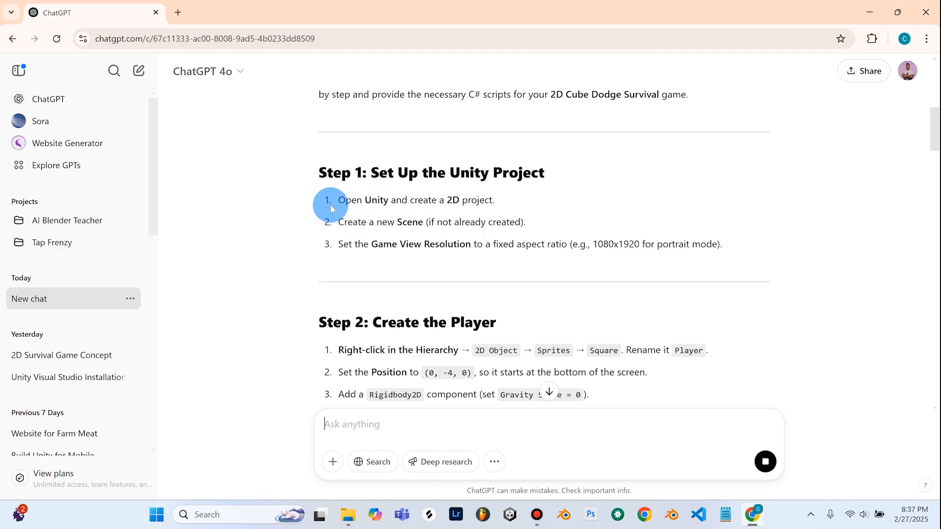
mouse_move(437, 232)
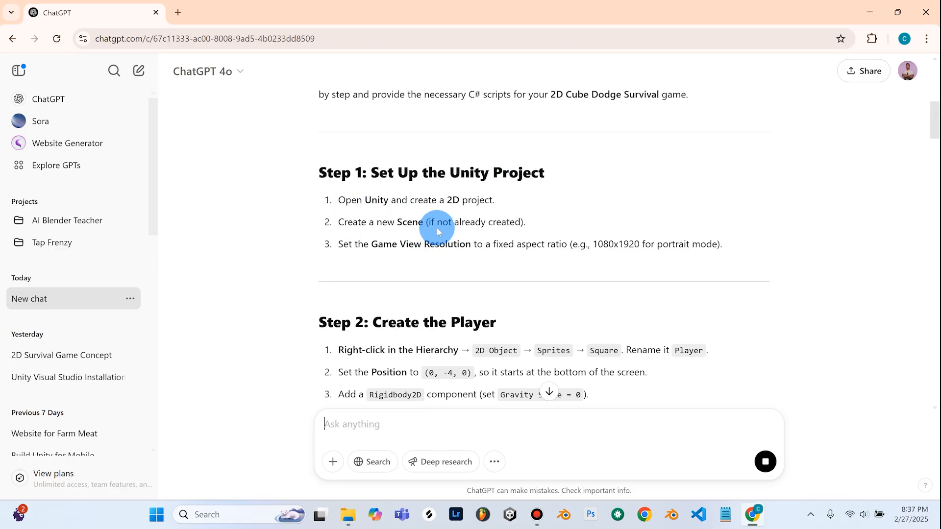
scroll(down, 3)
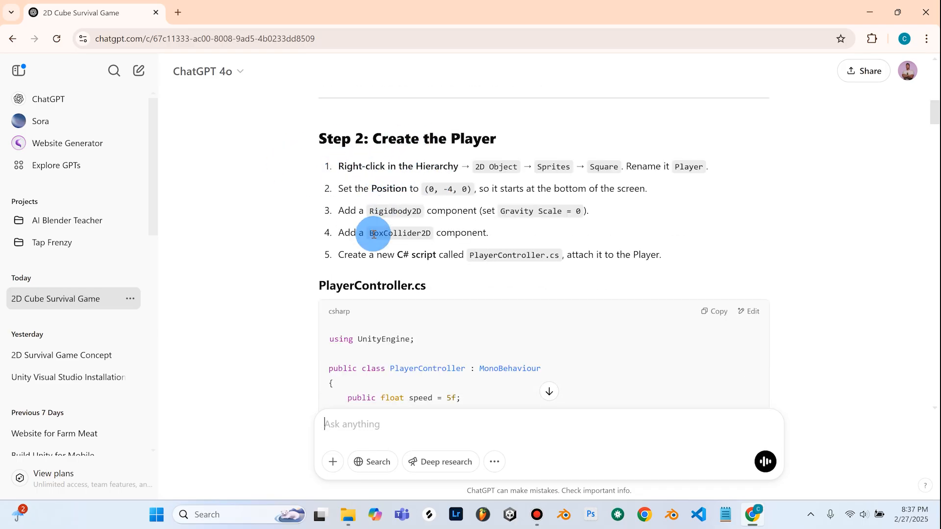
scroll(down, 3)
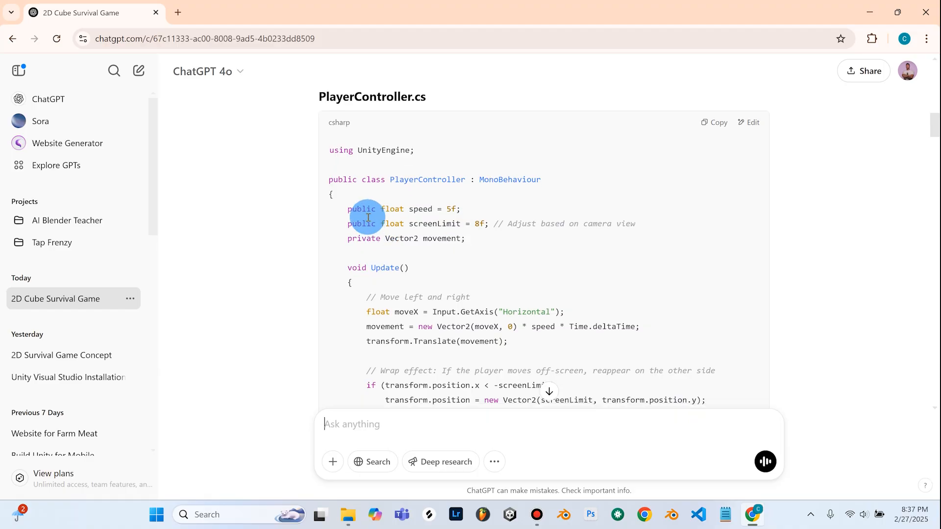
scroll(down, 3)
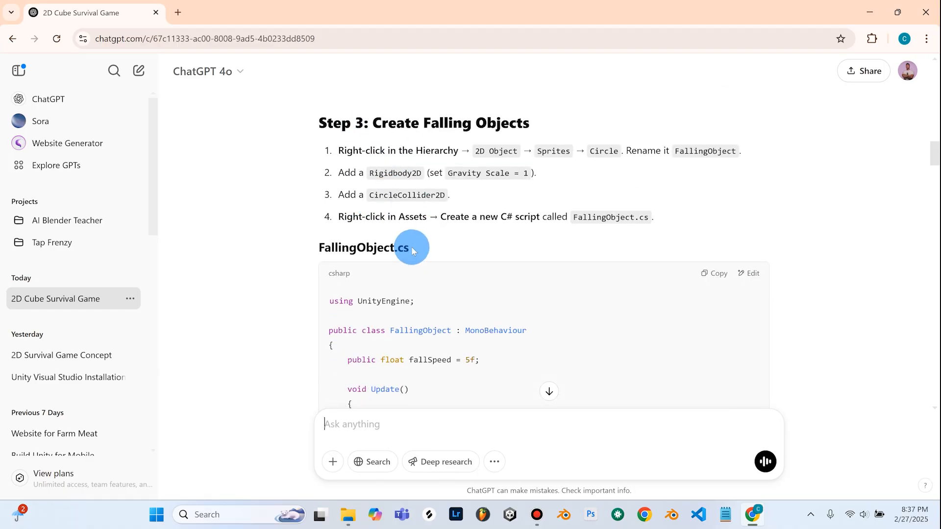
scroll(down, 3)
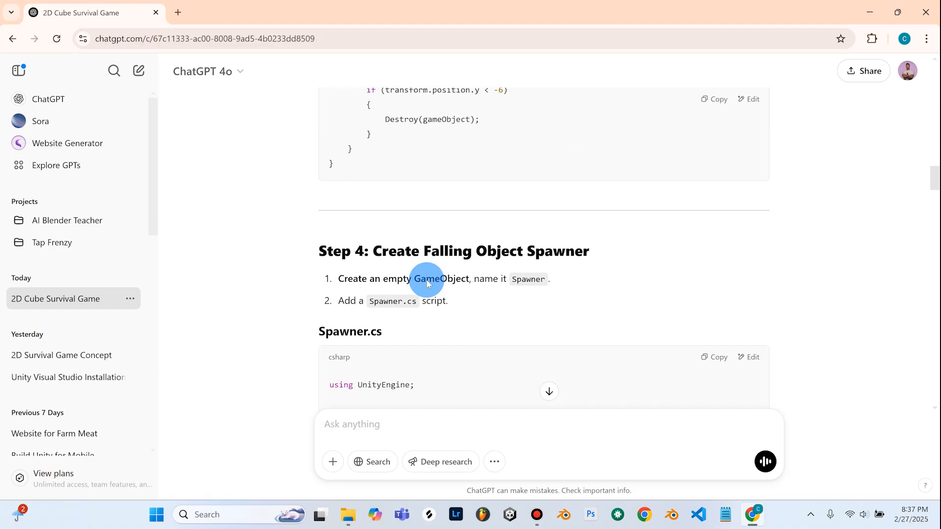
scroll(down, 3)
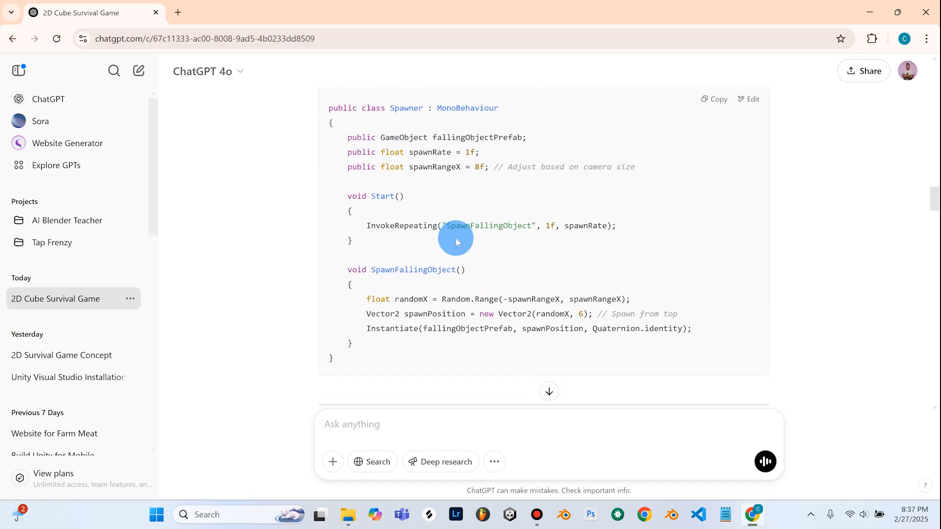
scroll(down, 3)
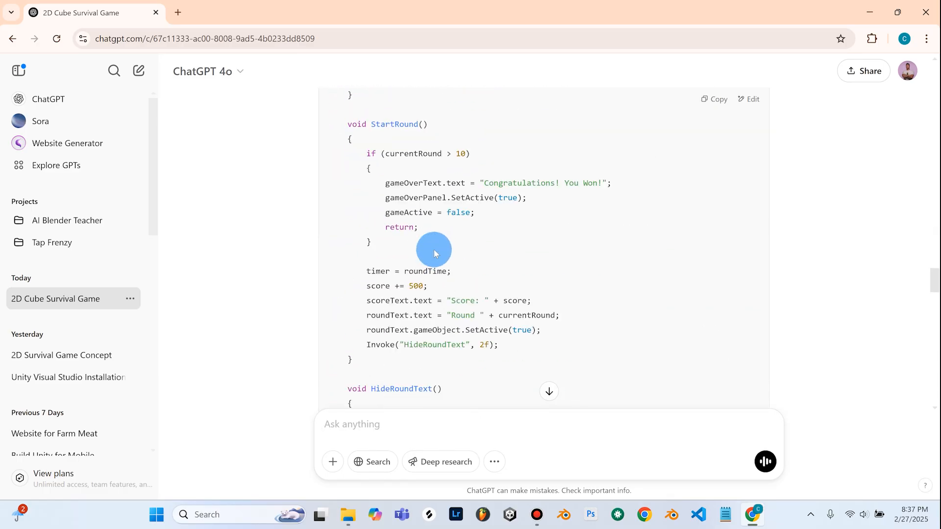
scroll(up, 3)
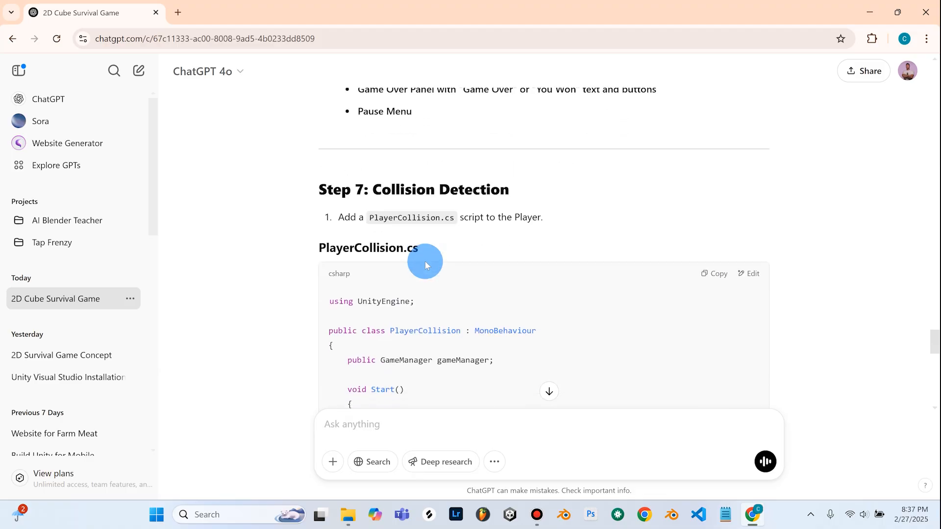
scroll(up, 3)
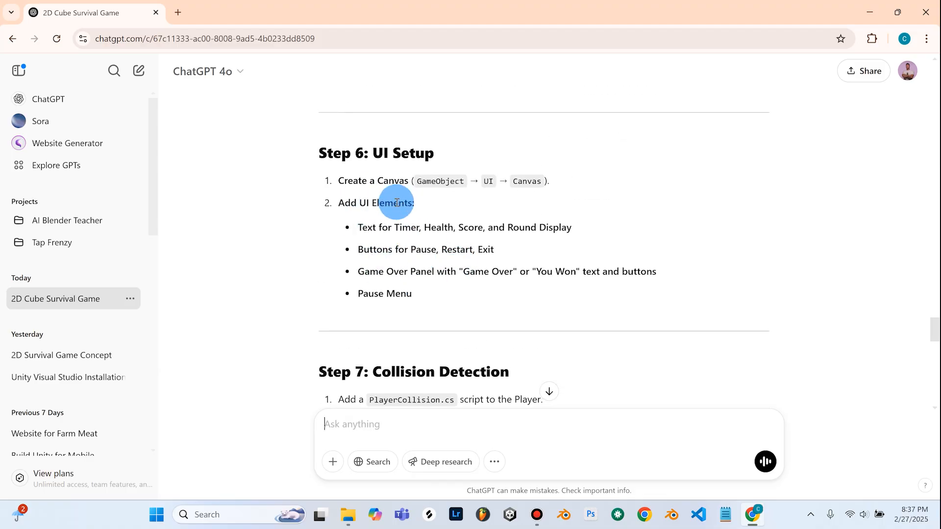
scroll(down, 3)
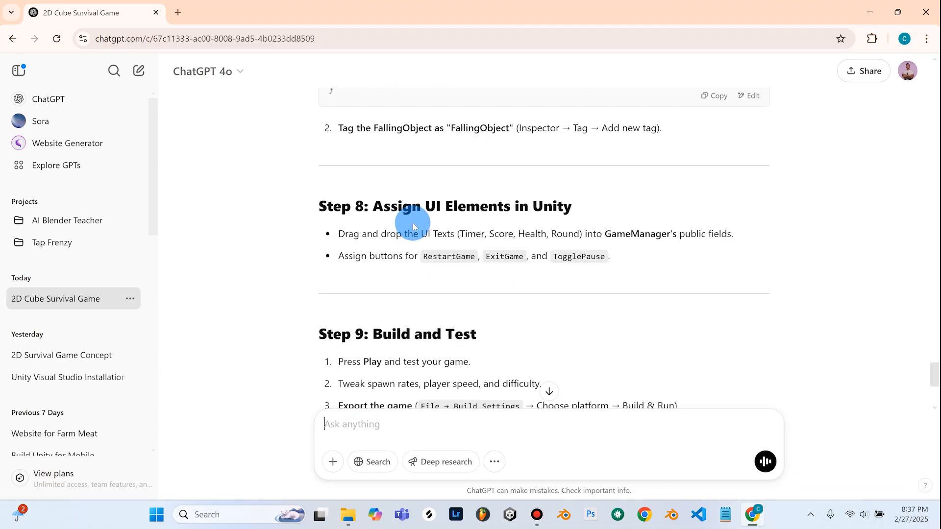
scroll(down, 3)
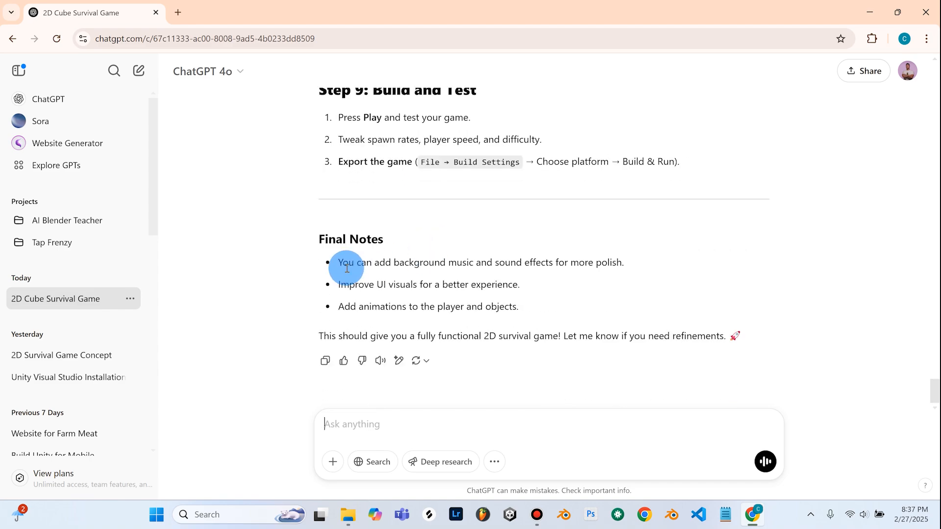
mouse_move(428, 299)
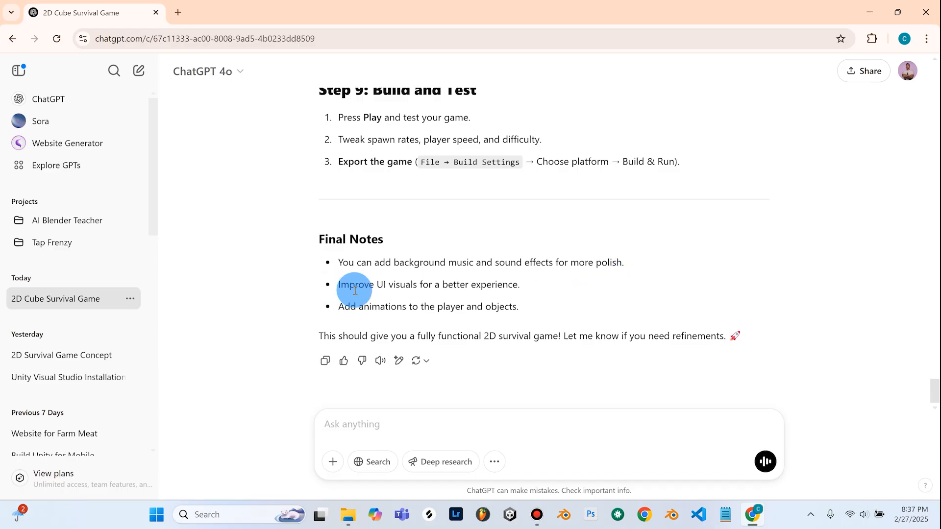
mouse_move(414, 315)
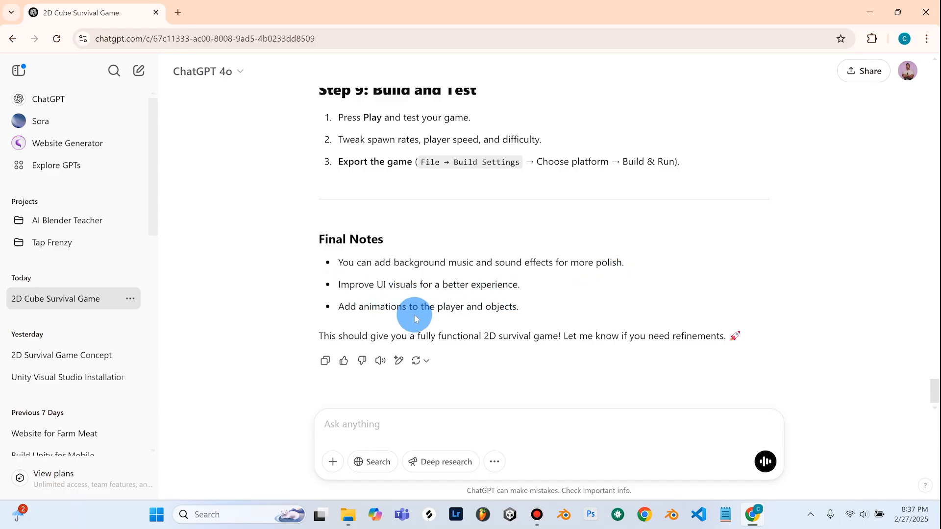
mouse_move(570, 329)
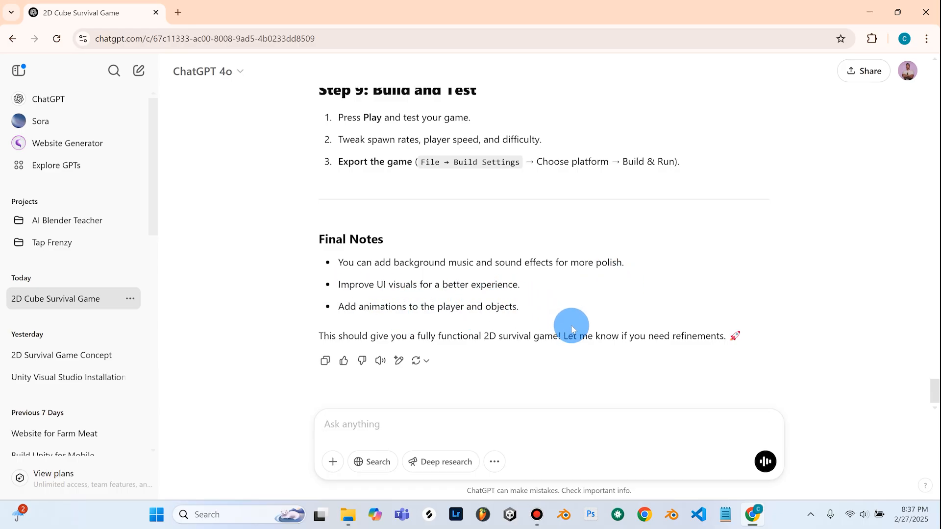
scroll(up, 3)
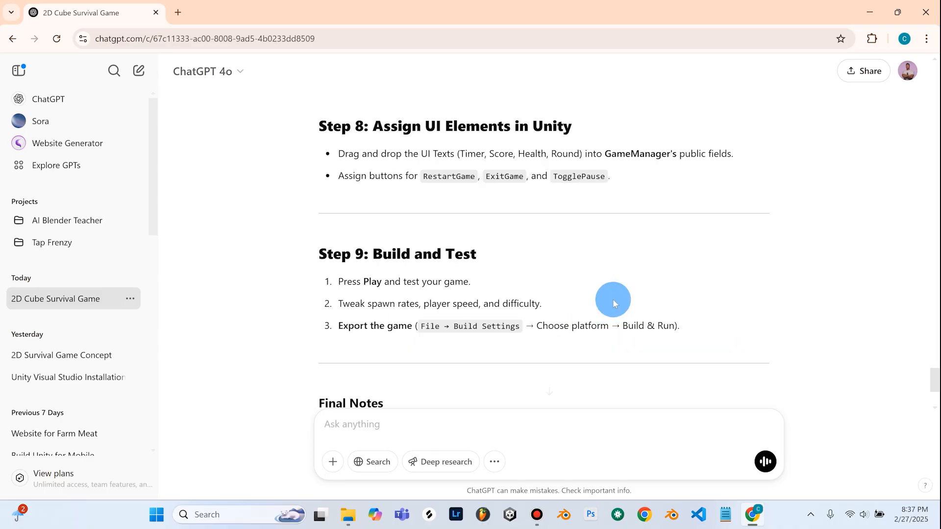
scroll(up, 3)
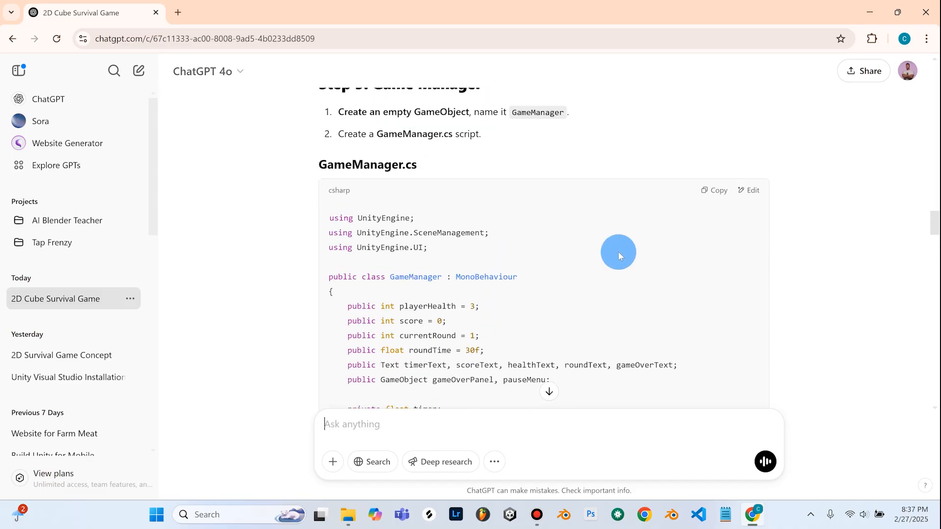
scroll(up, 3)
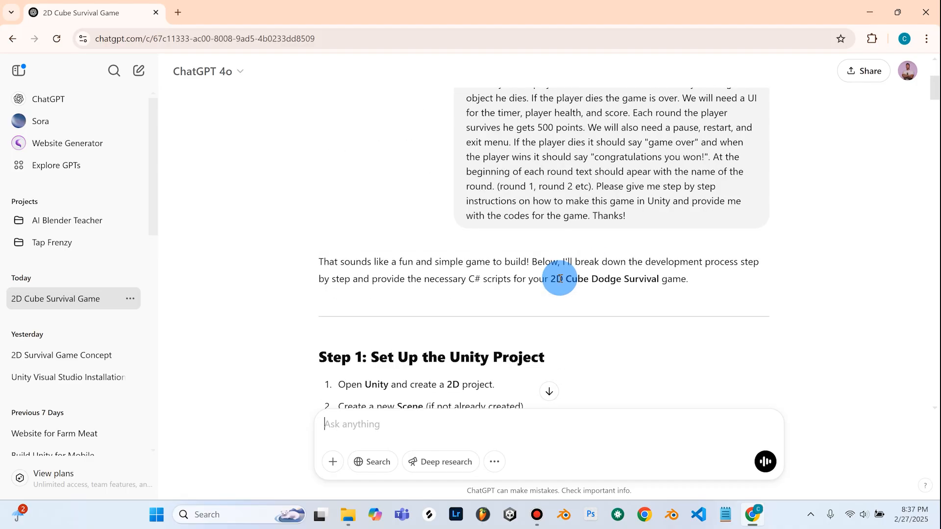
scroll(down, 3)
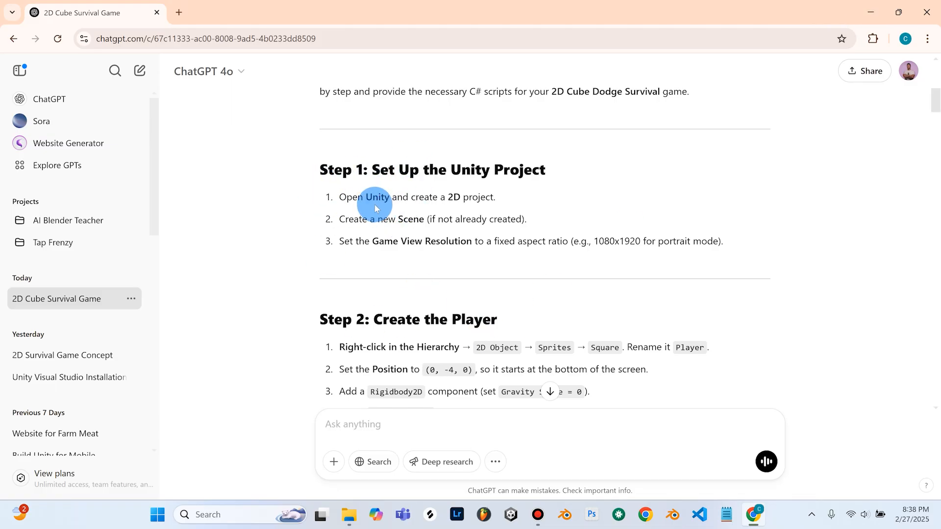
mouse_move(446, 216)
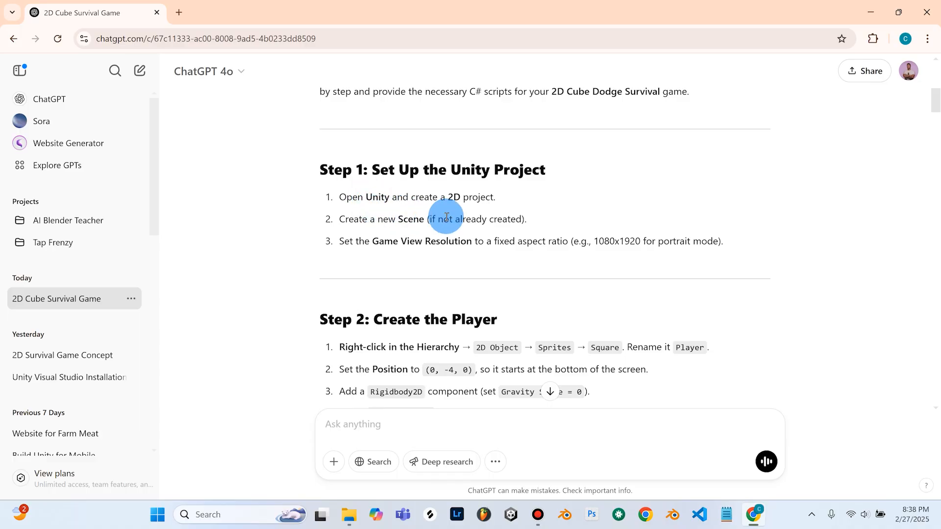
mouse_move(647, 112)
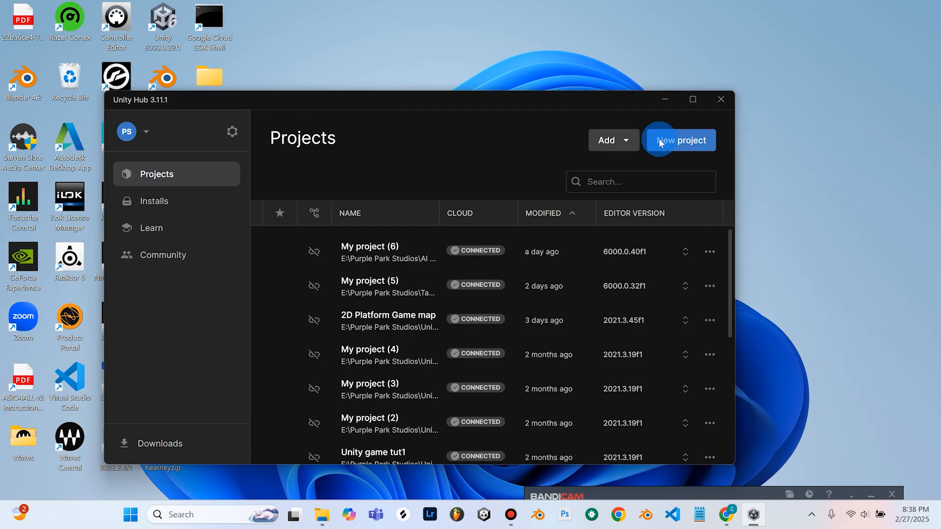
- Start a new project and pick the Universal 2D template
click(681, 139)
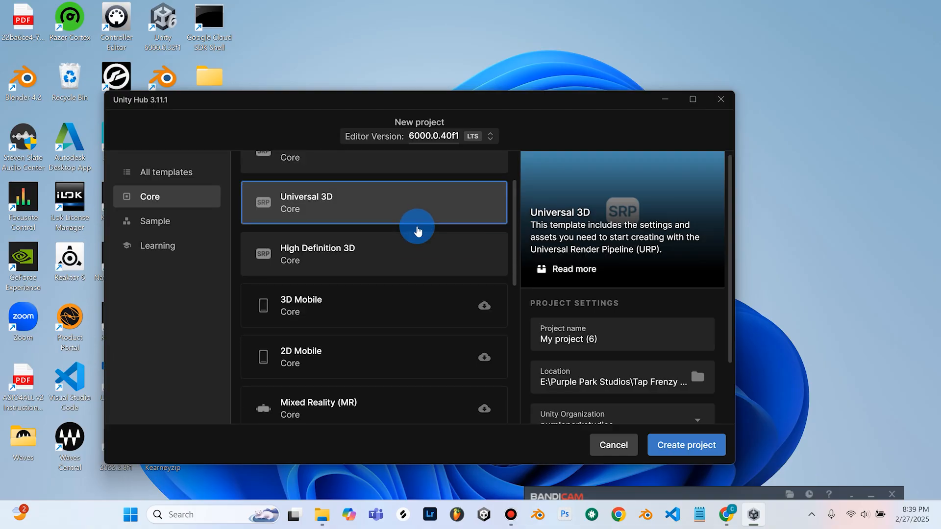
scroll(up, 3)
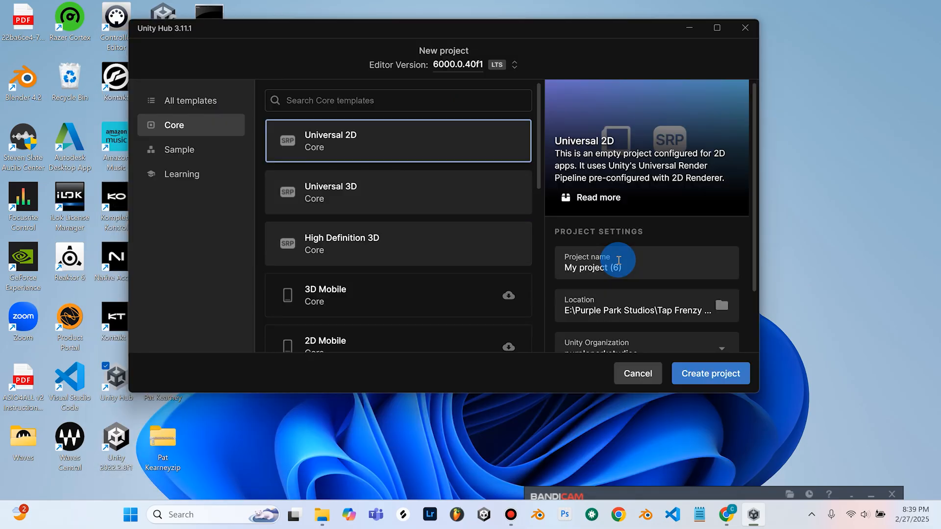
scroll(down, 3)
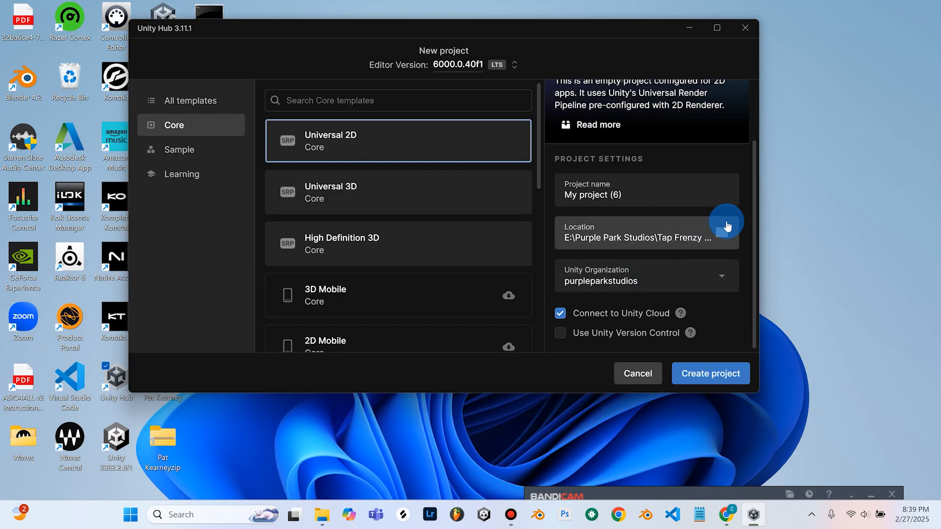
- Choose the save folder and name the project 'AI Game Tutorial'
click(726, 233)
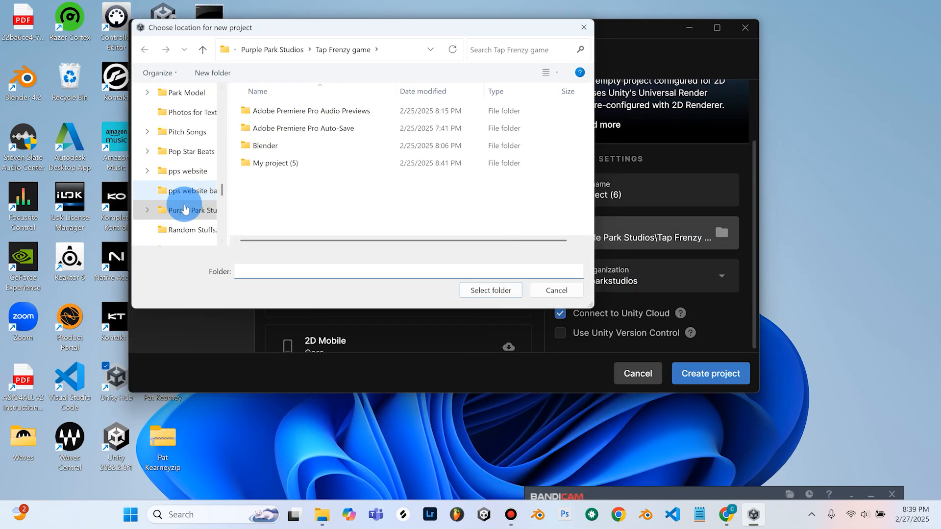
click(193, 209)
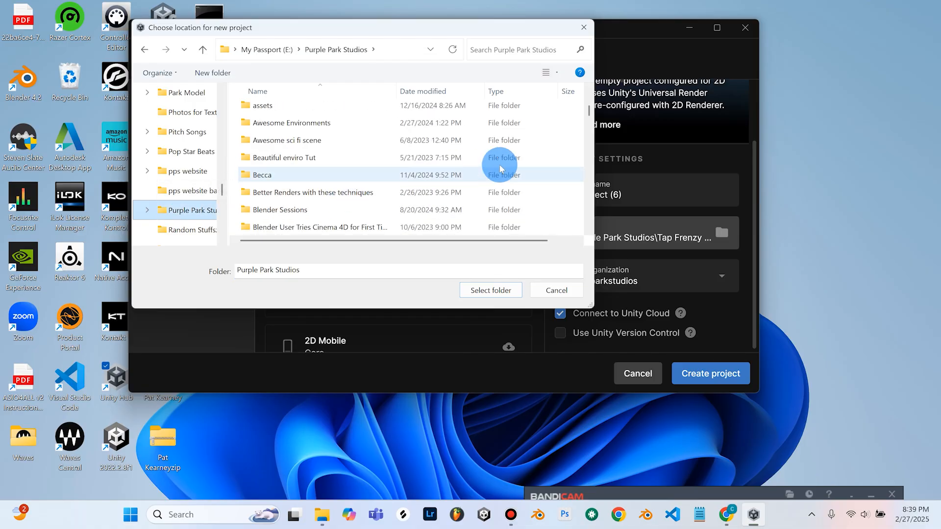
click(489, 289)
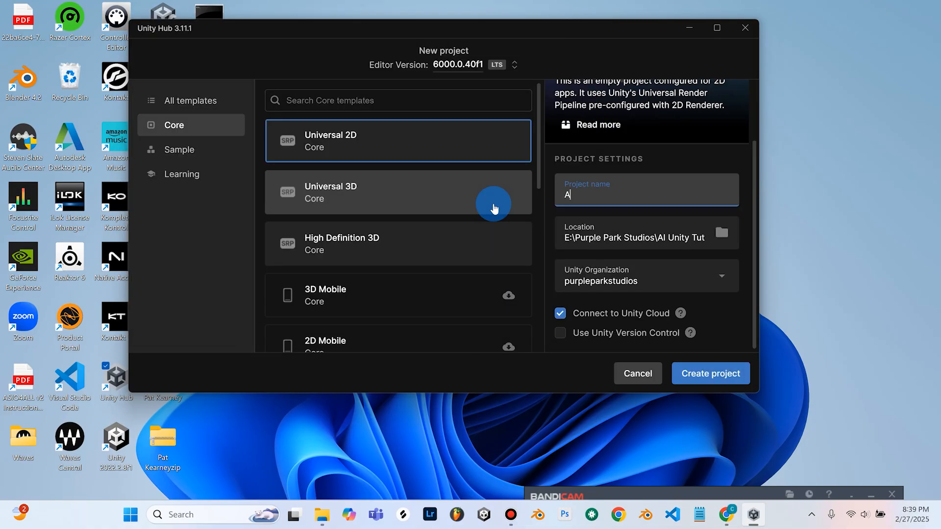
text(I Game Tut)
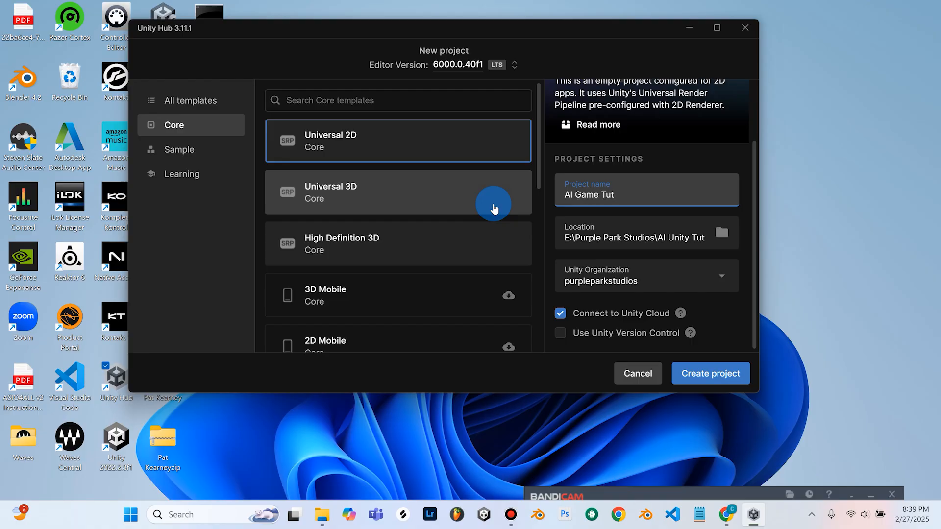
text(orial)
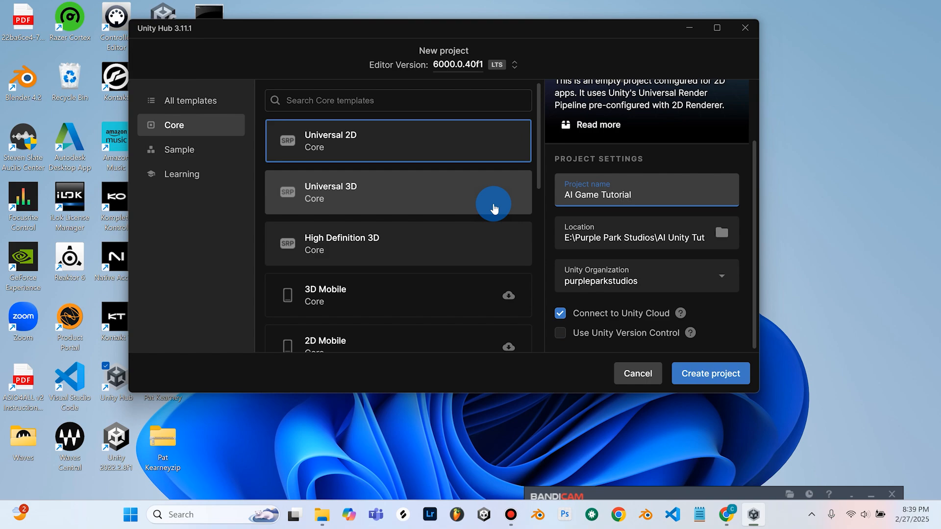
mouse_move(672, 269)
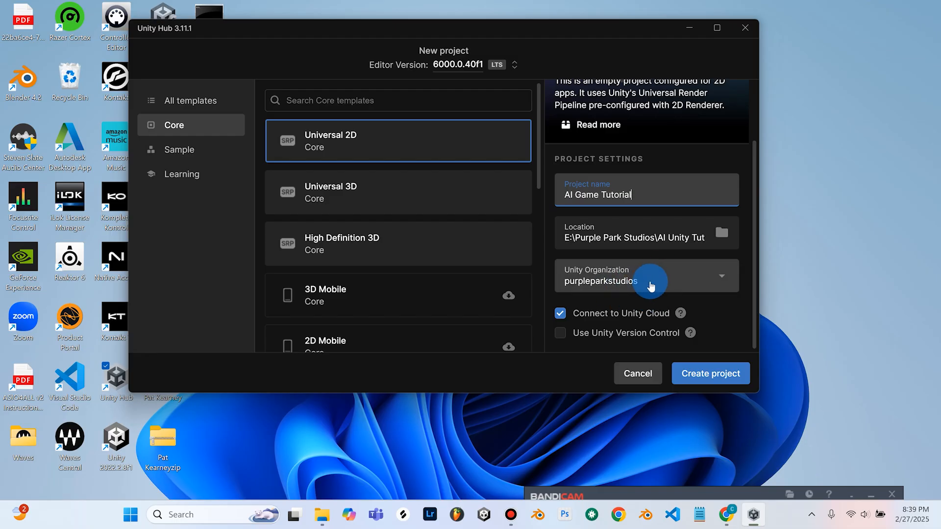
mouse_move(579, 289)
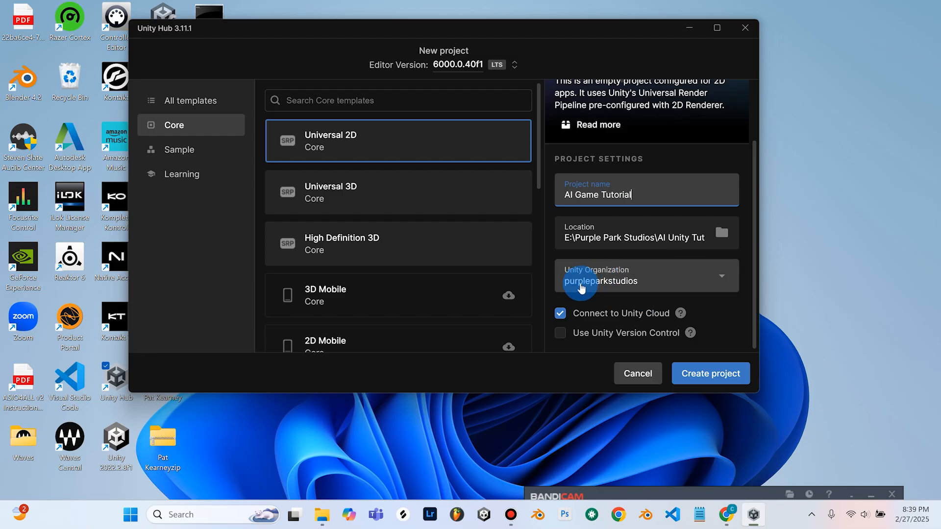
mouse_move(656, 278)
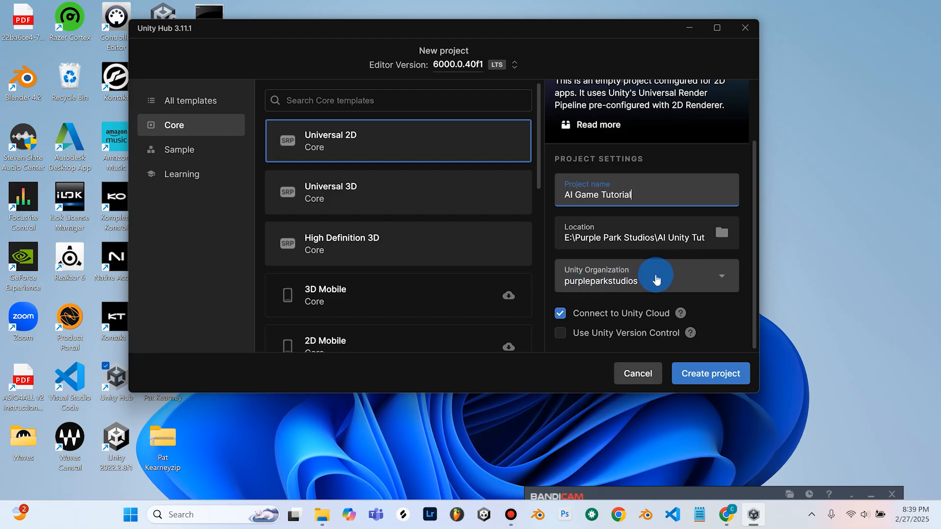
mouse_move(363, 151)
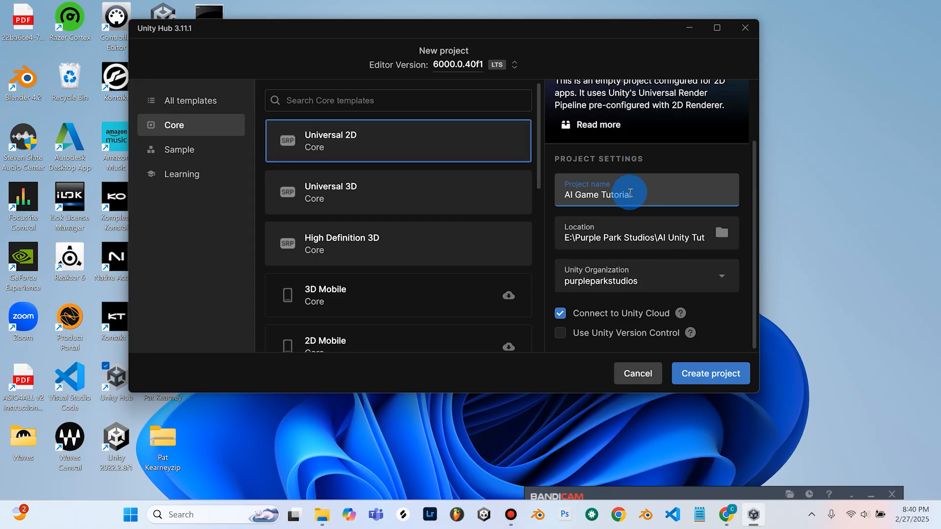
mouse_move(710, 374)
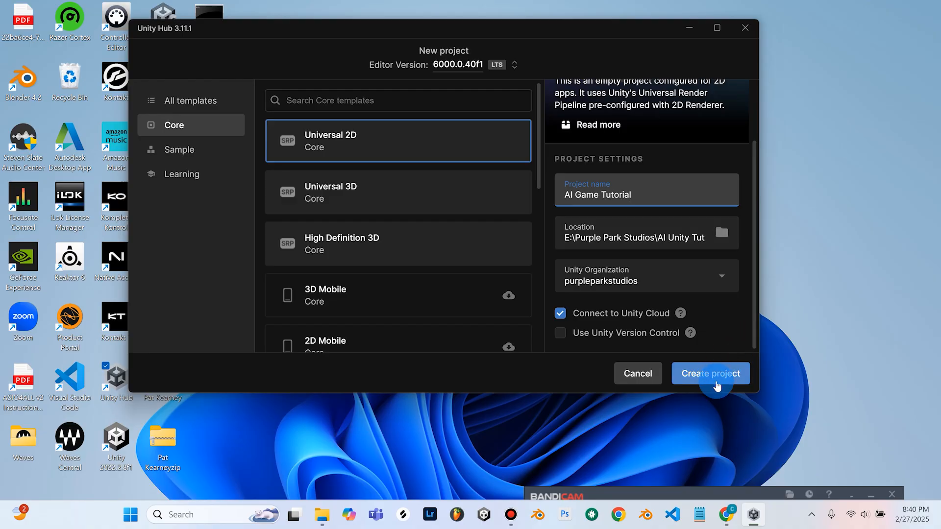
- Create the AI Game Tutorial project, view SampleScene, then return to ChatGPT
click(710, 373)
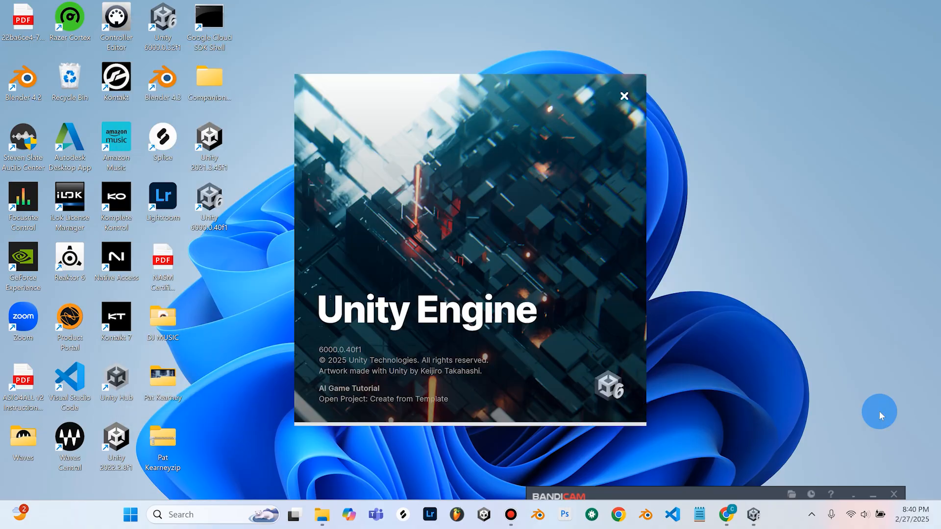
mouse_move(755, 241)
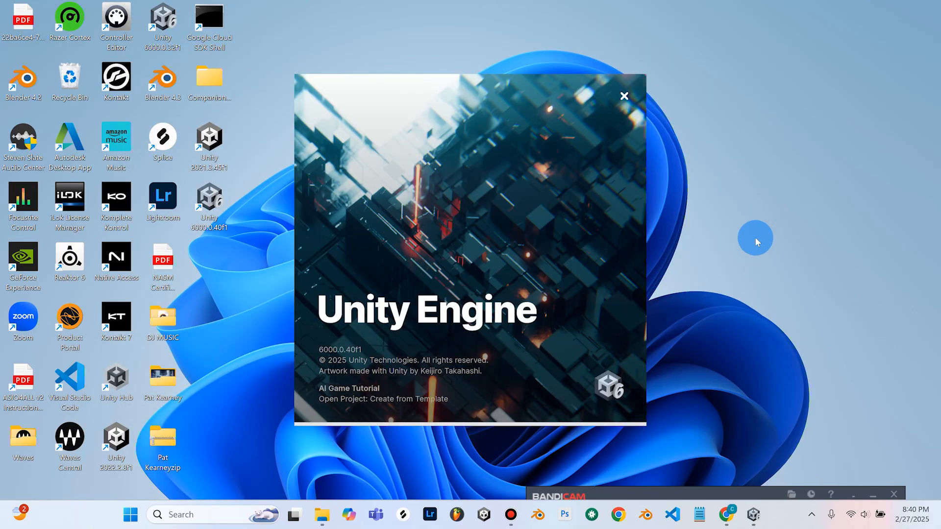
mouse_move(480, 306)
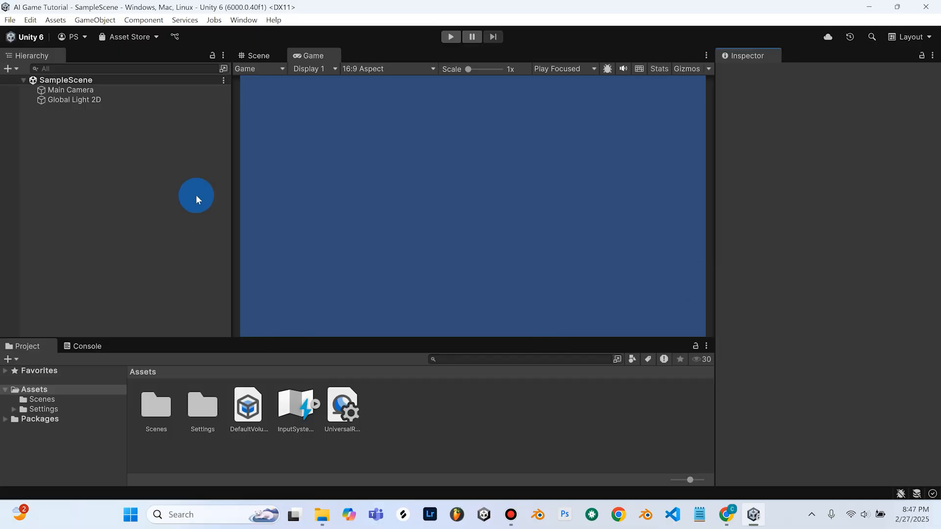
mouse_move(244, 64)
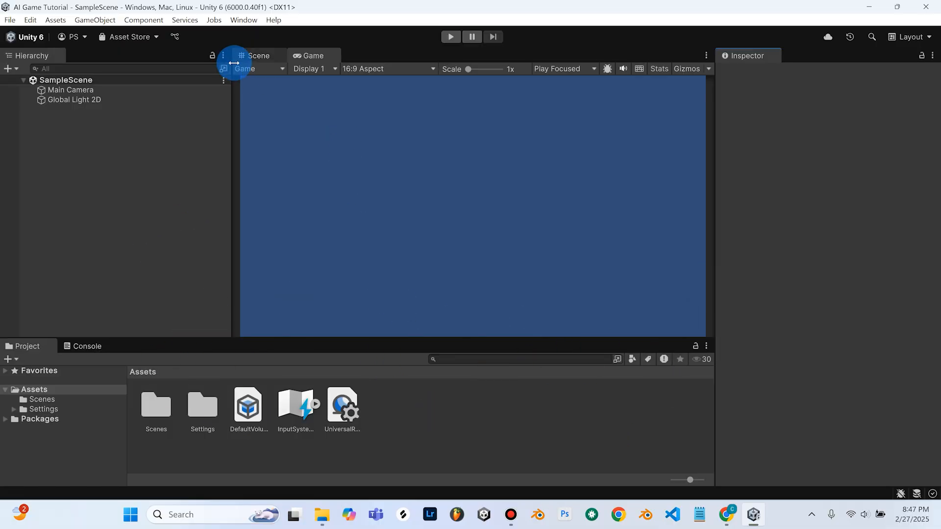
click(258, 56)
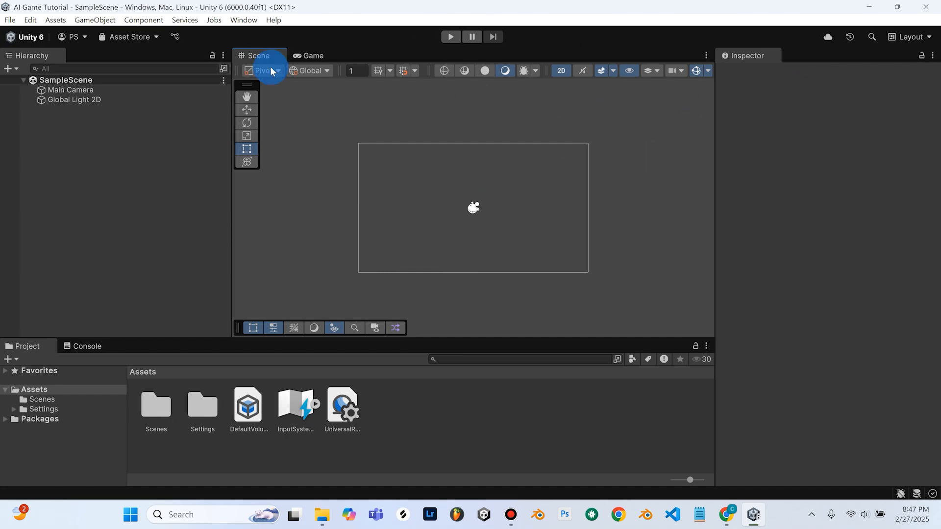
mouse_move(751, 462)
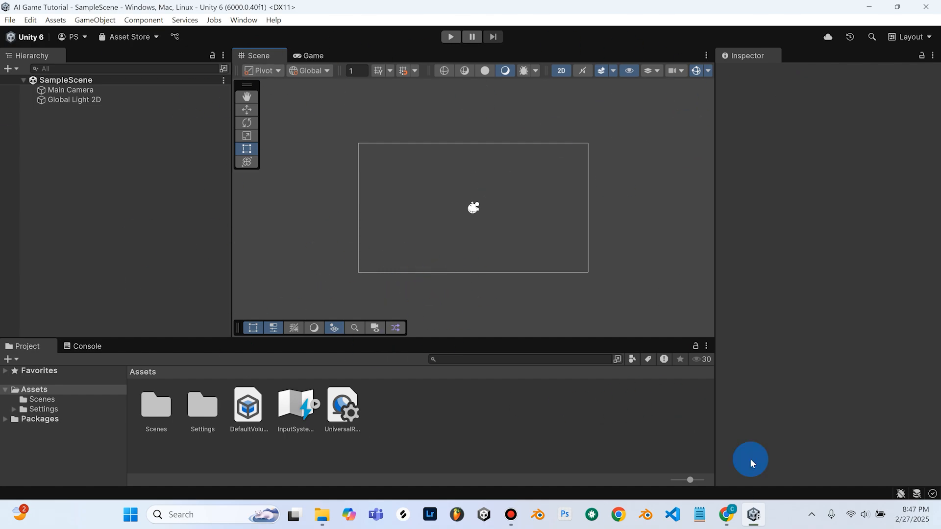
click(725, 514)
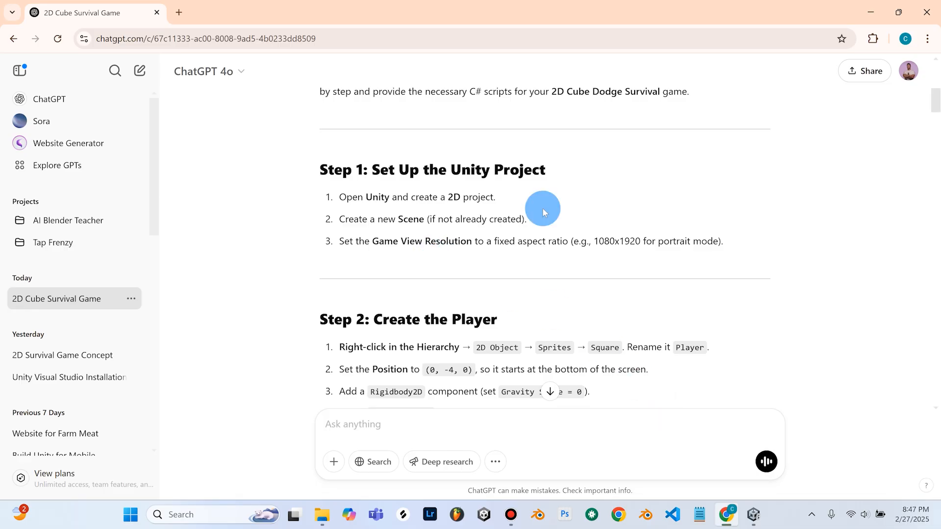
mouse_move(523, 288)
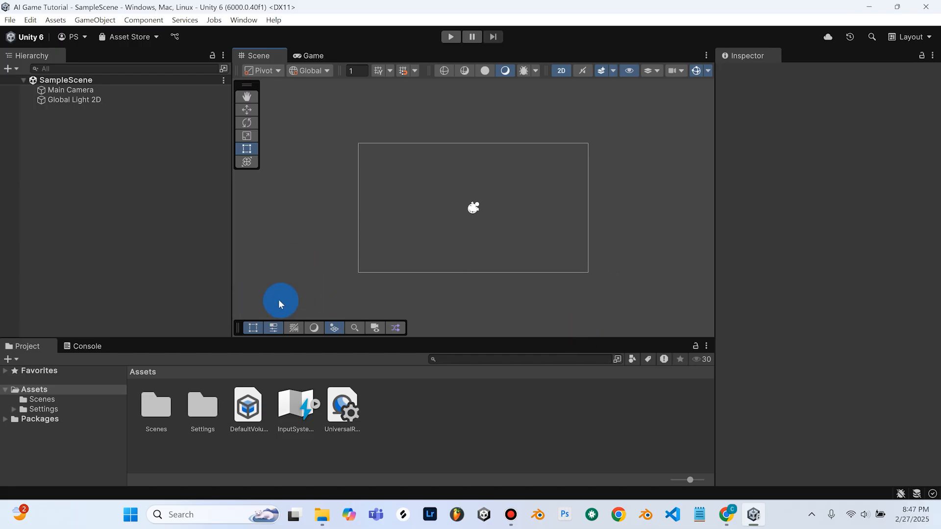
mouse_move(294, 165)
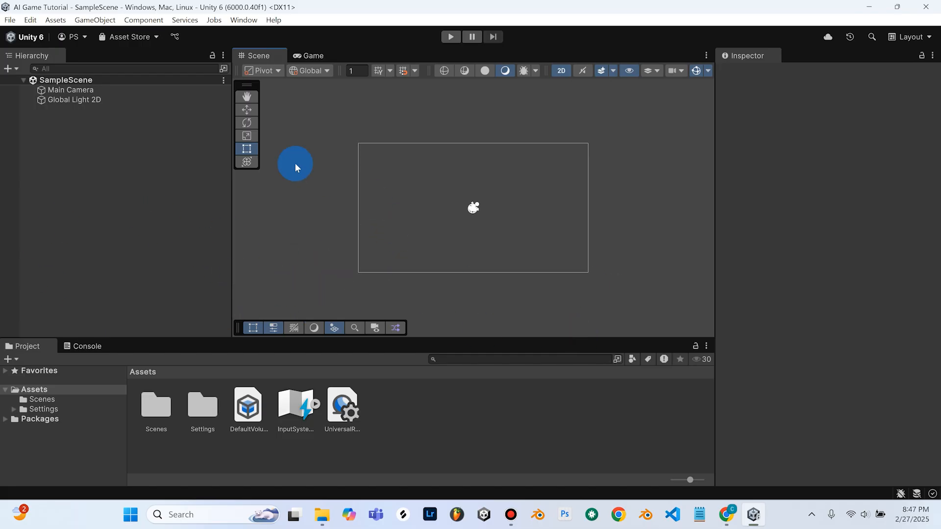
mouse_move(108, 276)
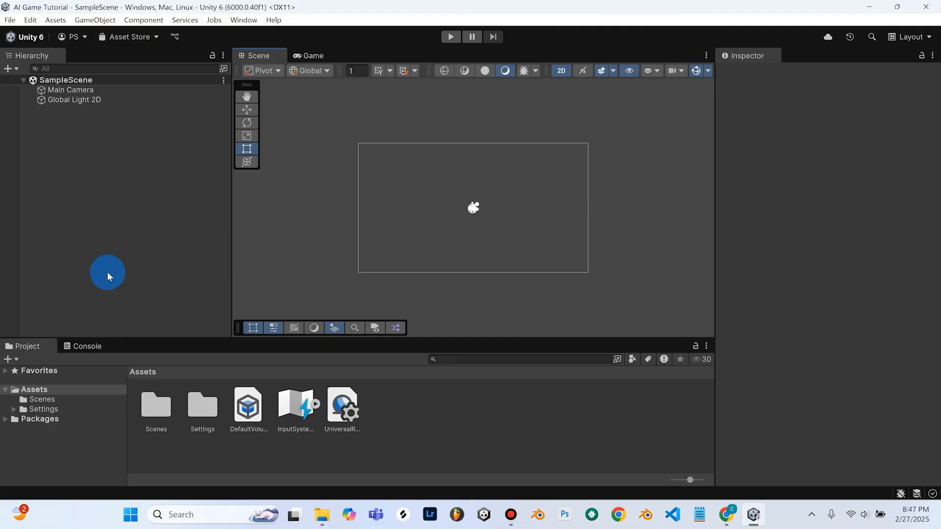
mouse_move(472, 289)
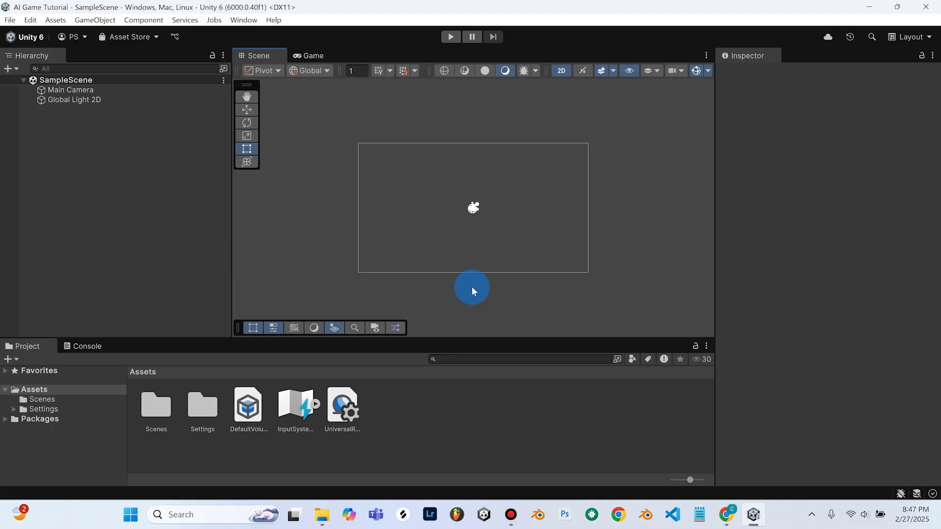
mouse_move(726, 513)
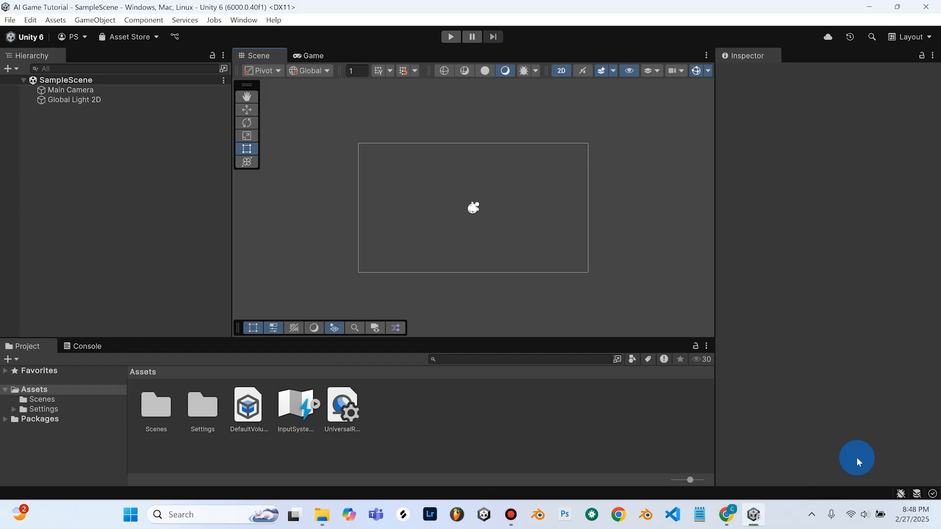
click(725, 514)
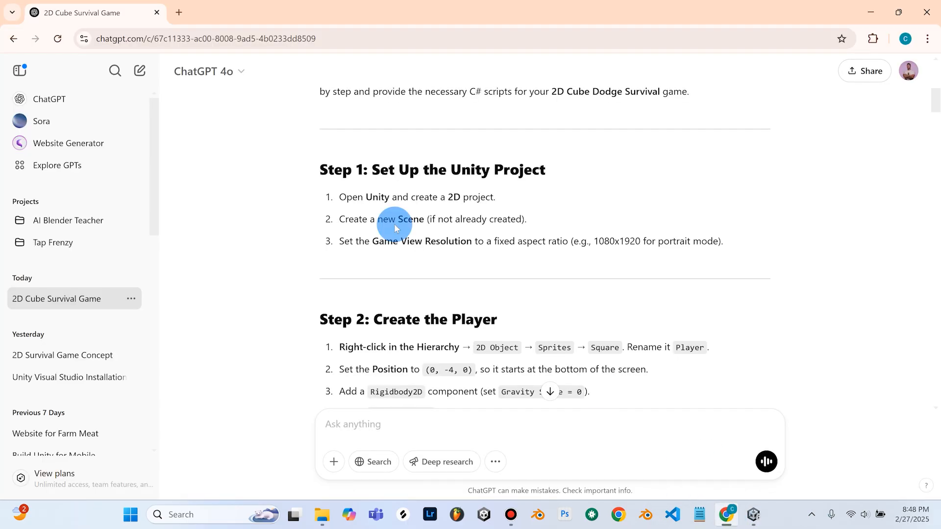
mouse_move(353, 207)
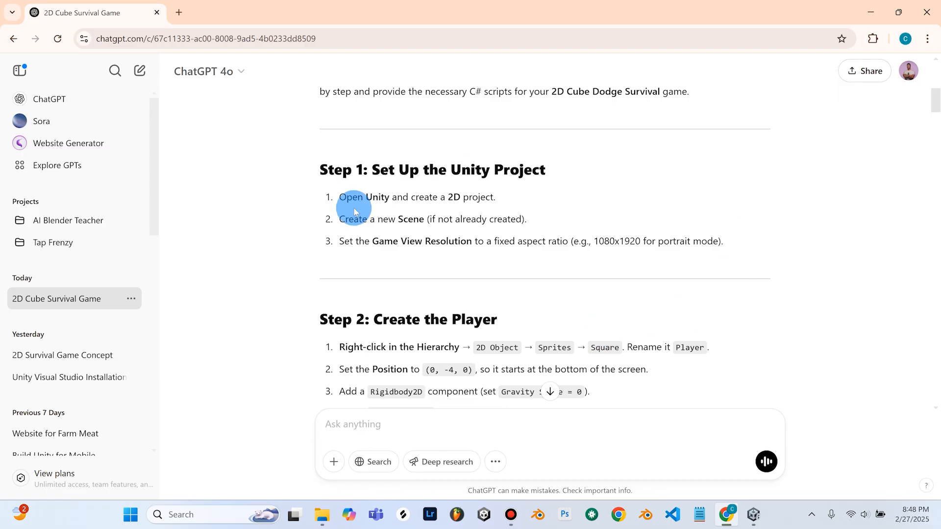
mouse_move(344, 185)
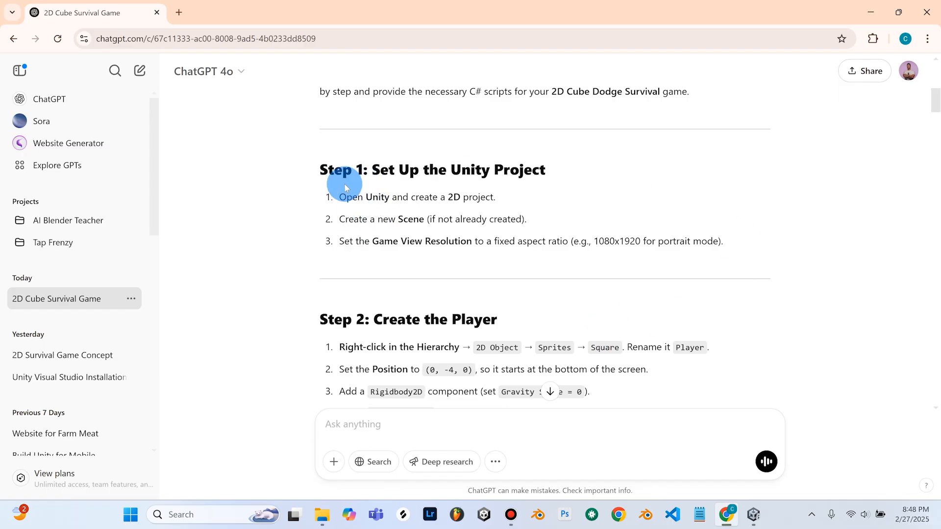
mouse_move(399, 194)
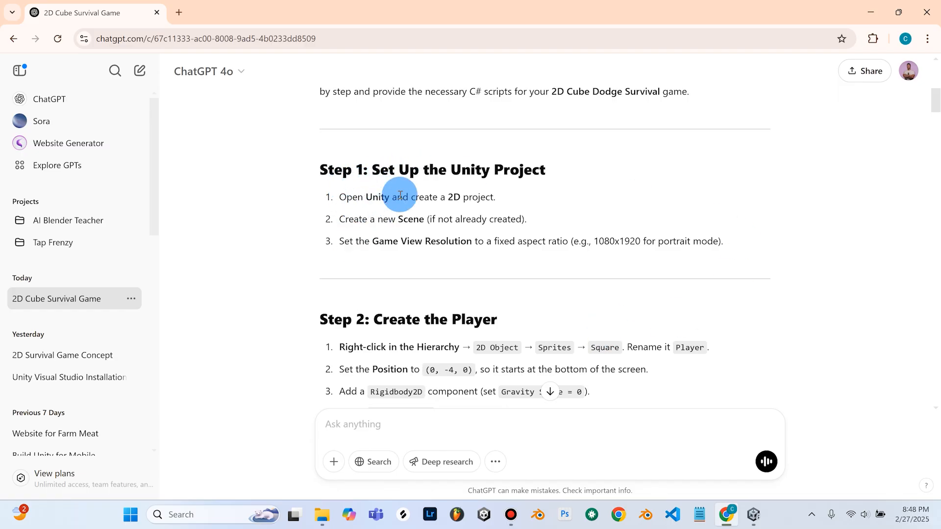
mouse_move(360, 229)
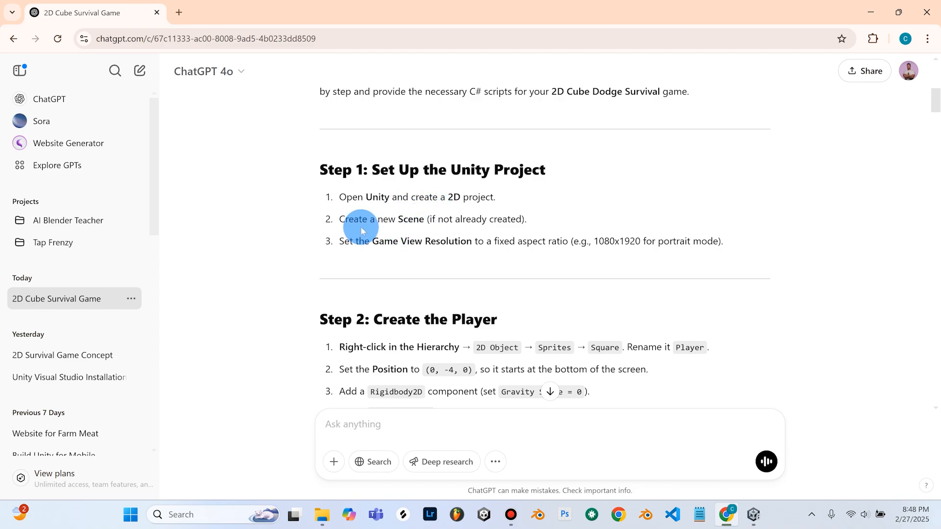
mouse_move(368, 253)
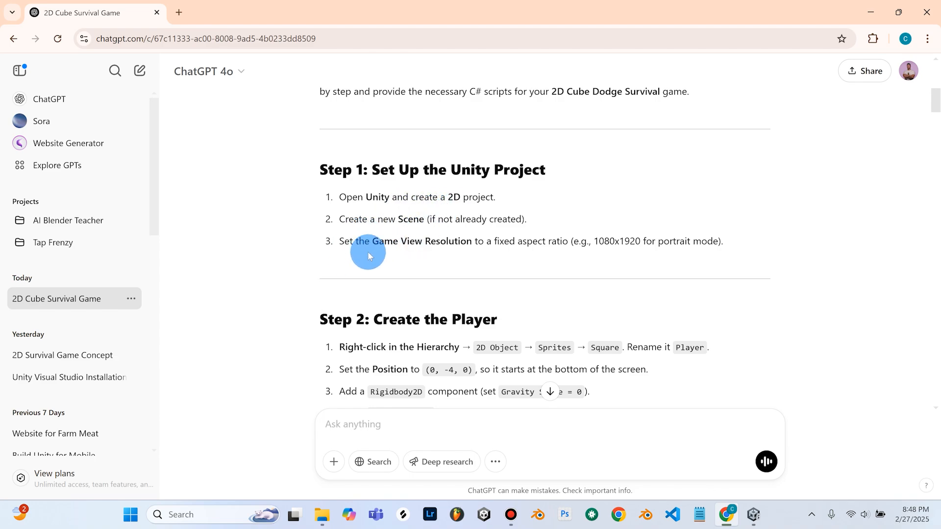
mouse_move(659, 263)
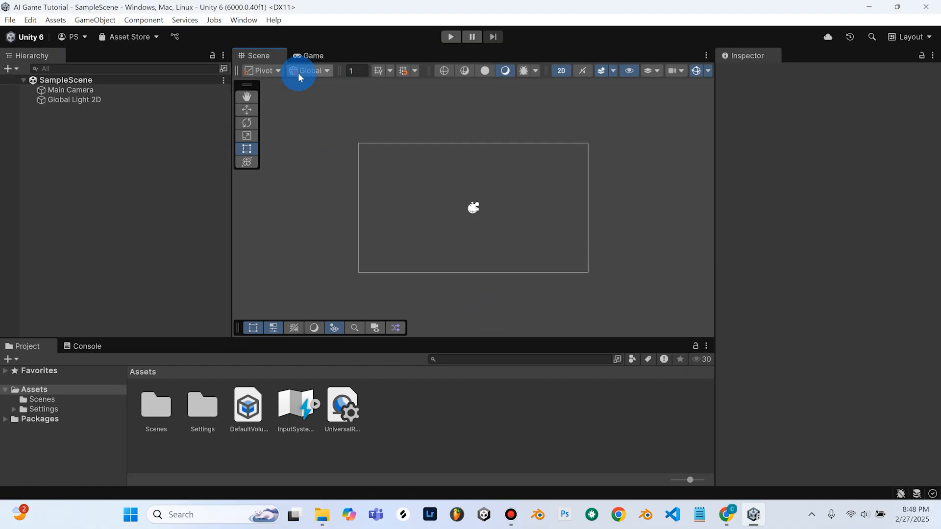
- Set the Game view to Full HD (1920x1080) and check the camera frame in Scene view
click(312, 56)
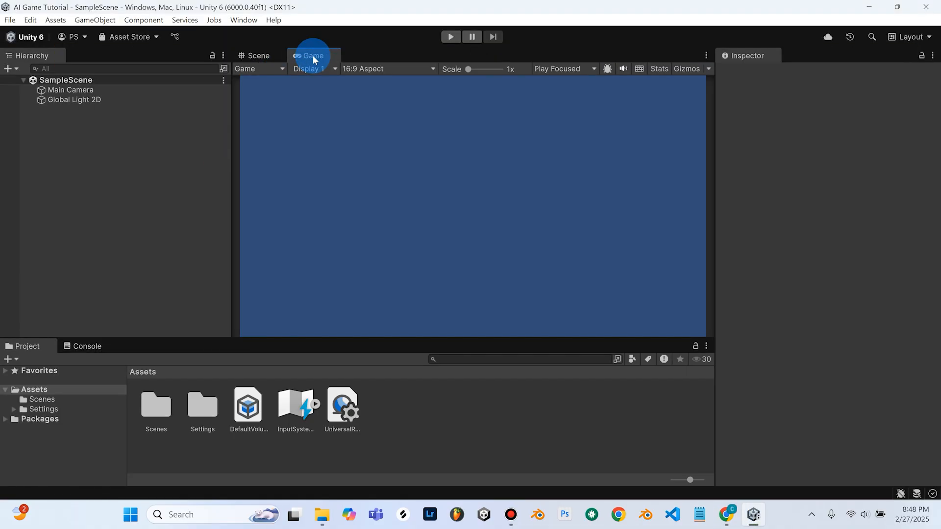
click(387, 69)
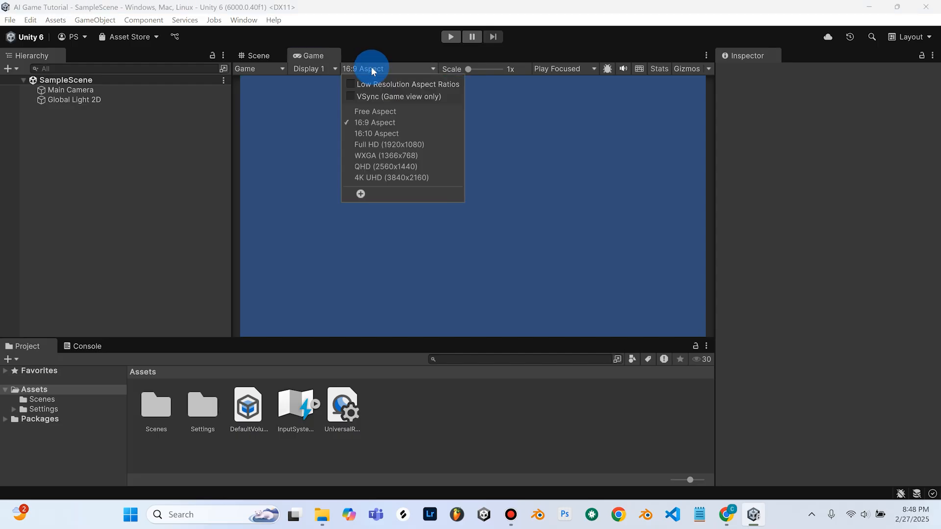
mouse_move(389, 112)
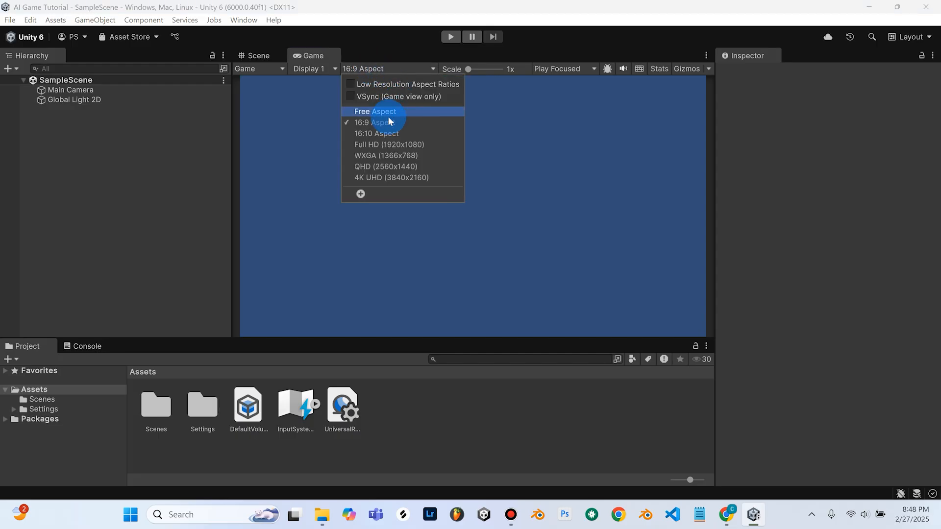
click(389, 144)
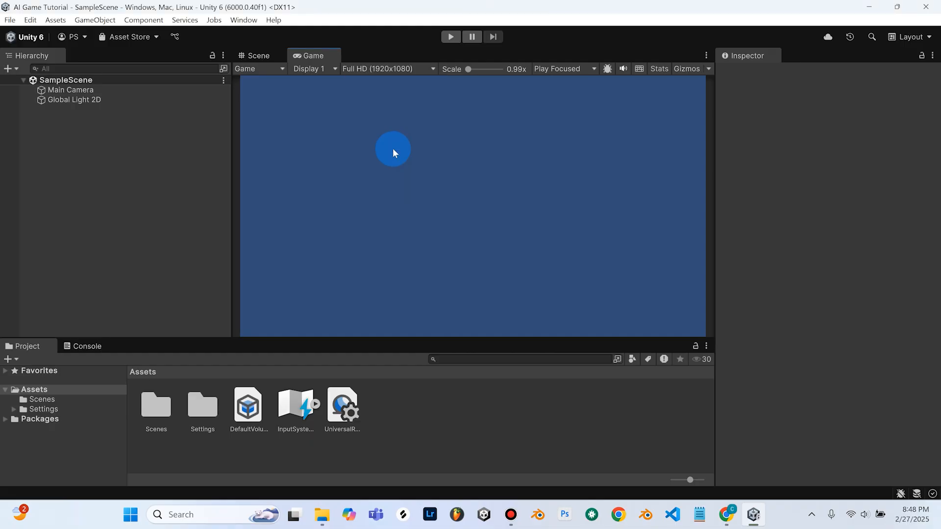
mouse_move(366, 79)
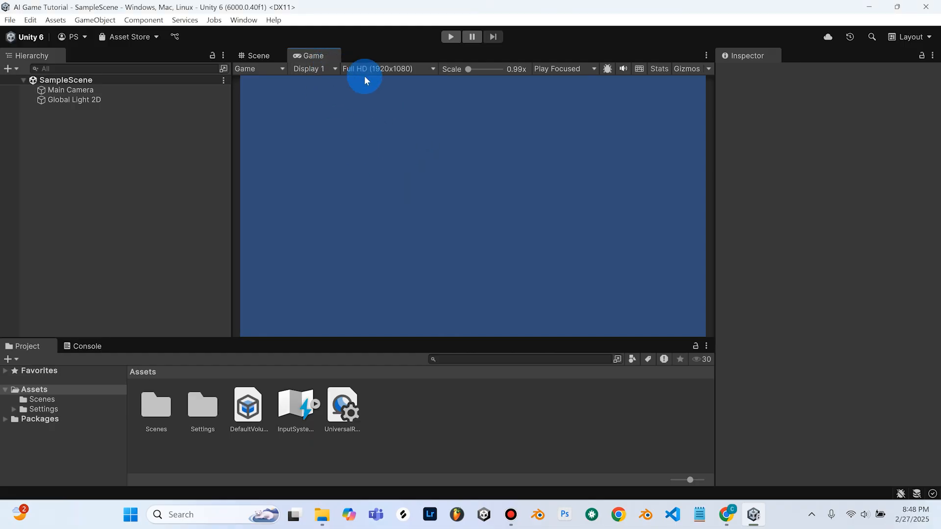
mouse_move(464, 136)
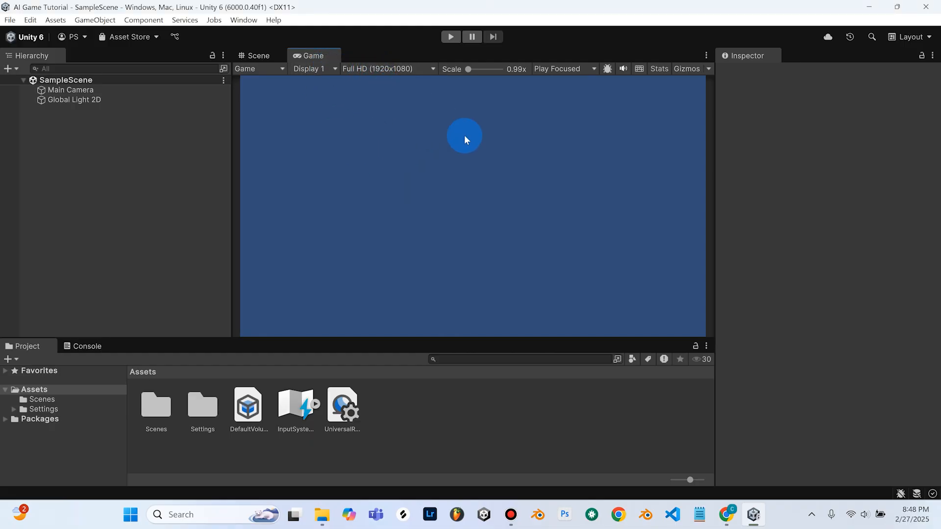
click(258, 56)
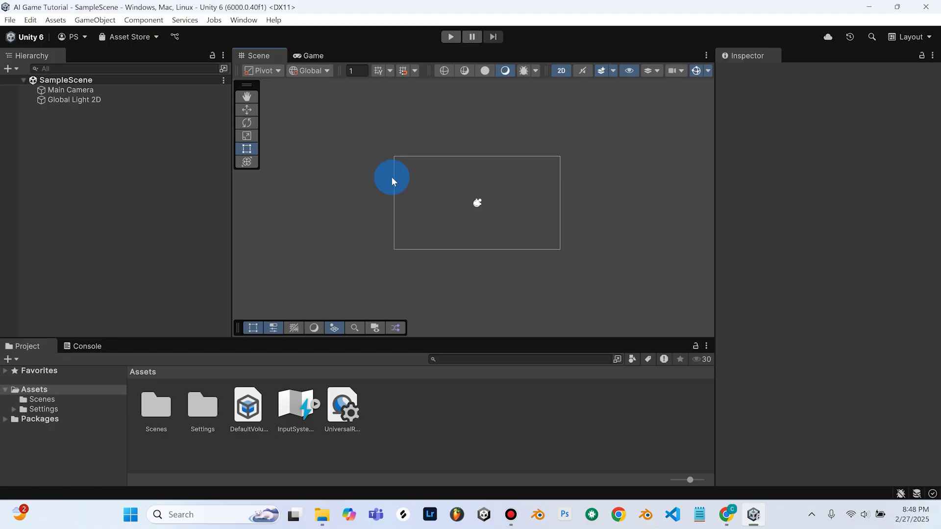
click(313, 55)
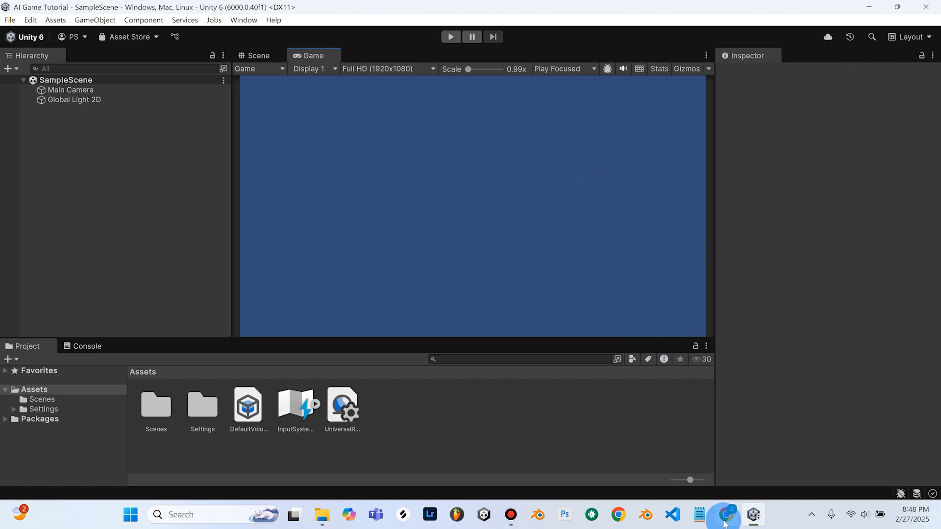
- Return to ChatGPT and scroll to 'Step 2: Create the Player'
click(725, 514)
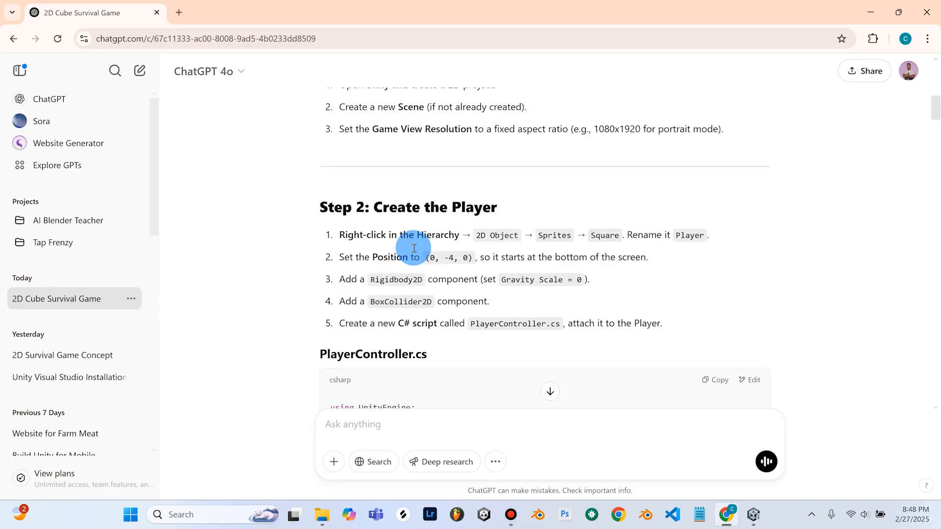
scroll(down, 3)
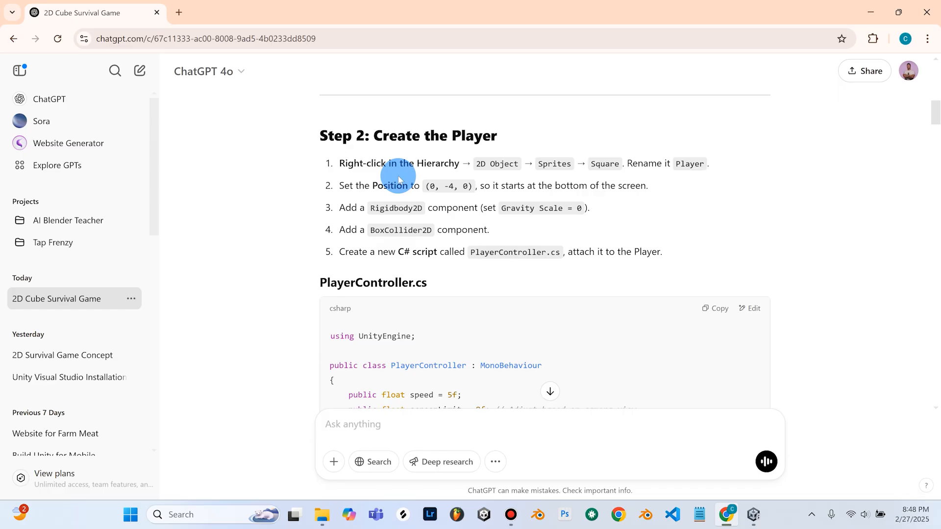
mouse_move(455, 170)
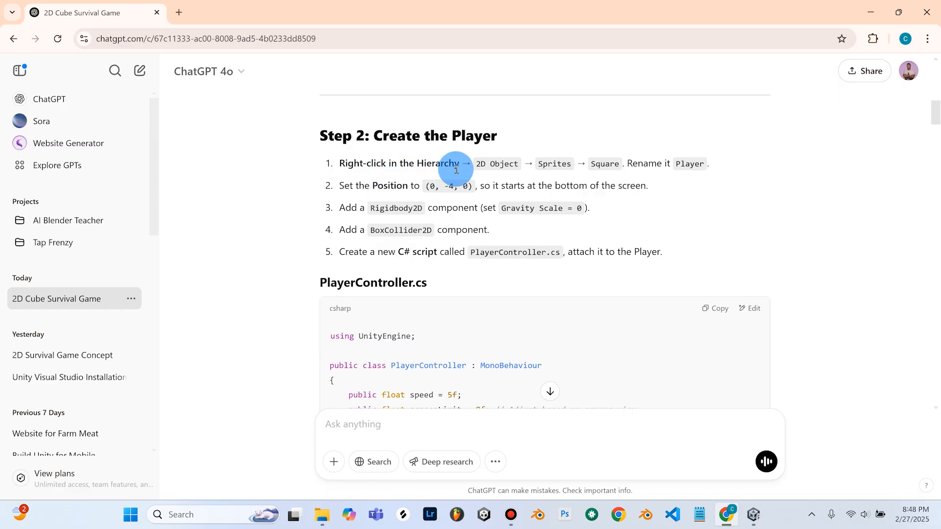
mouse_move(603, 174)
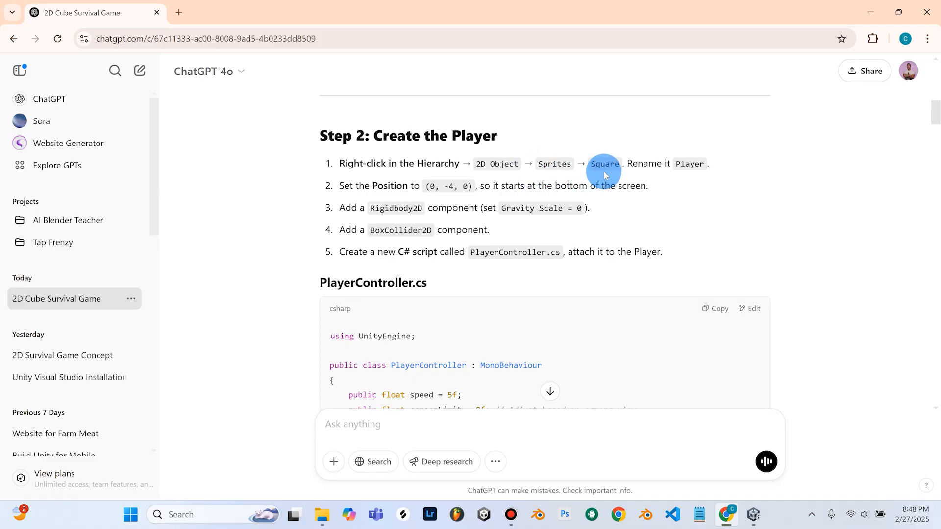
mouse_move(724, 519)
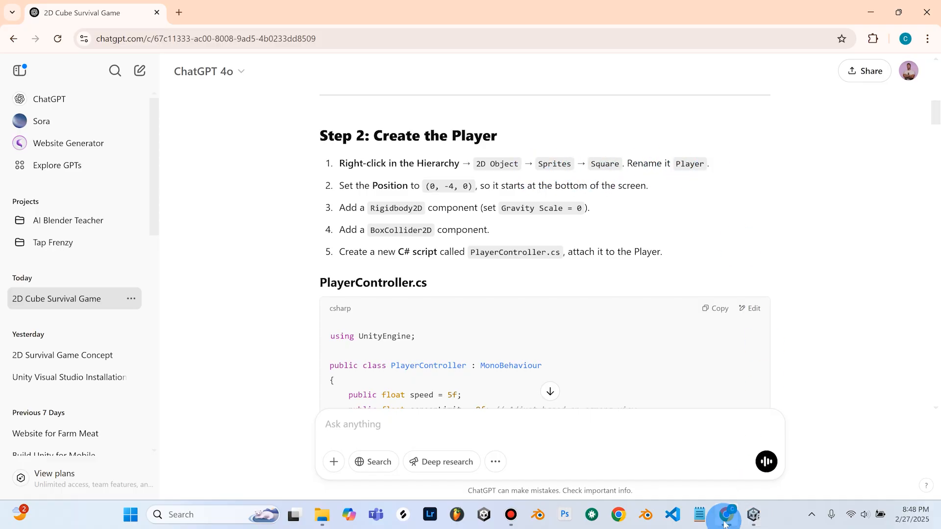
- Add a 2D Square sprite from the Hierarchy menu and rename it Player
click(751, 519)
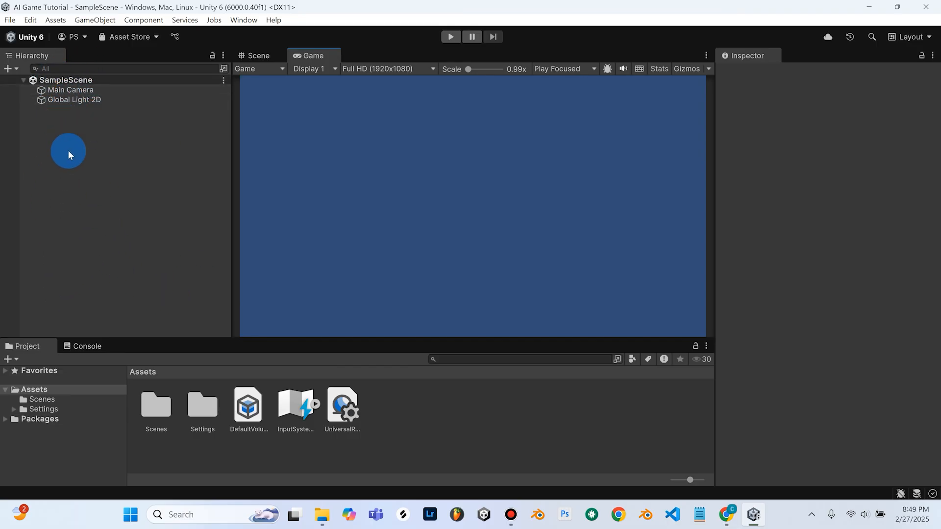
mouse_move(88, 238)
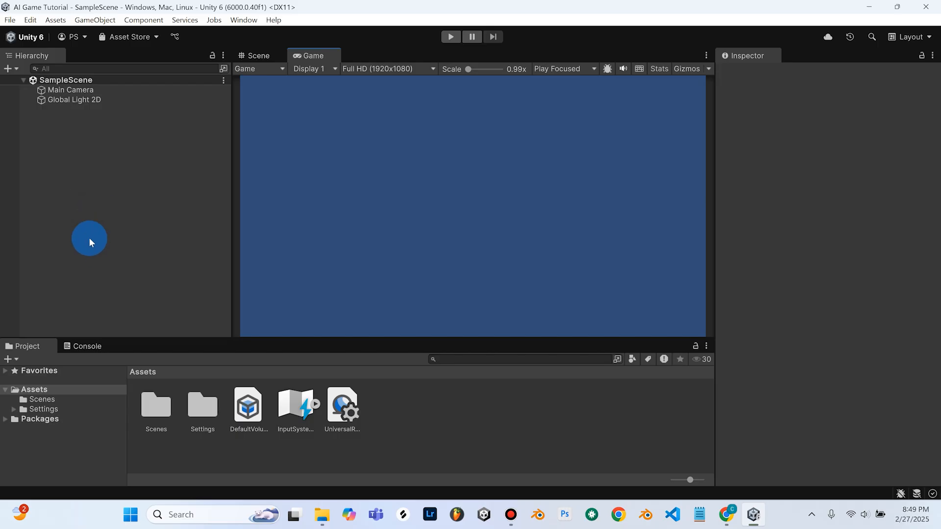
mouse_move(70, 167)
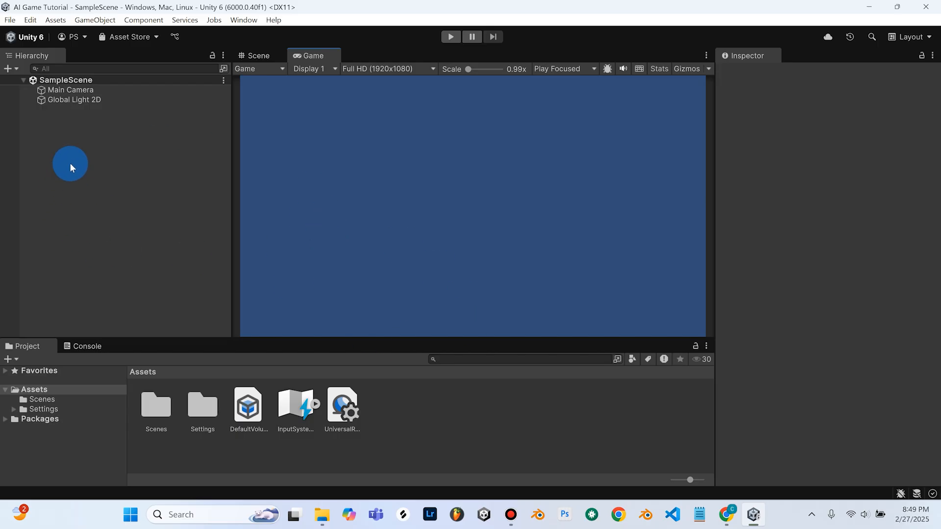
right_click(71, 165)
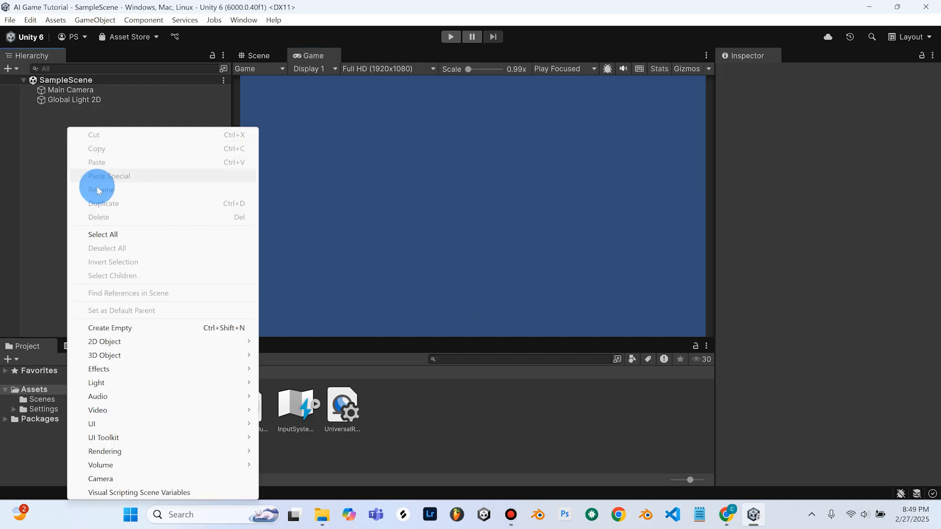
mouse_move(122, 344)
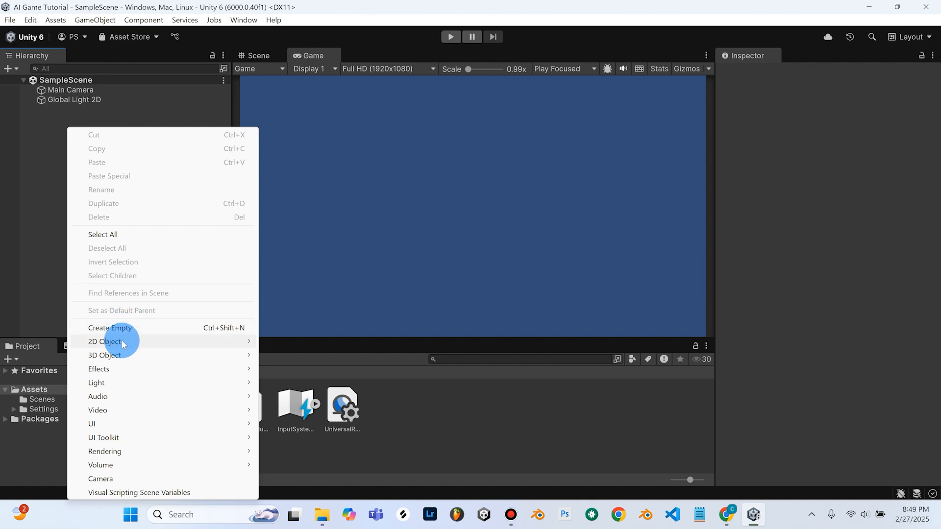
mouse_move(81, 163)
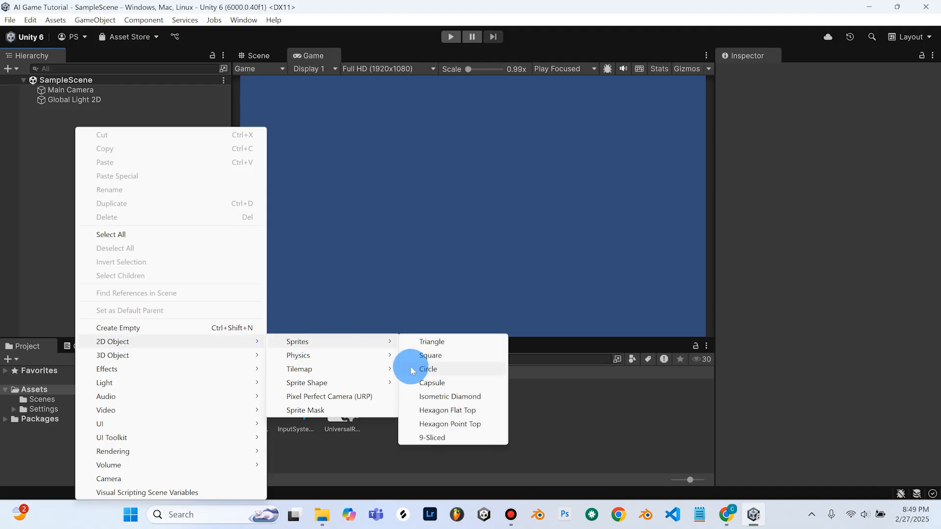
mouse_move(429, 355)
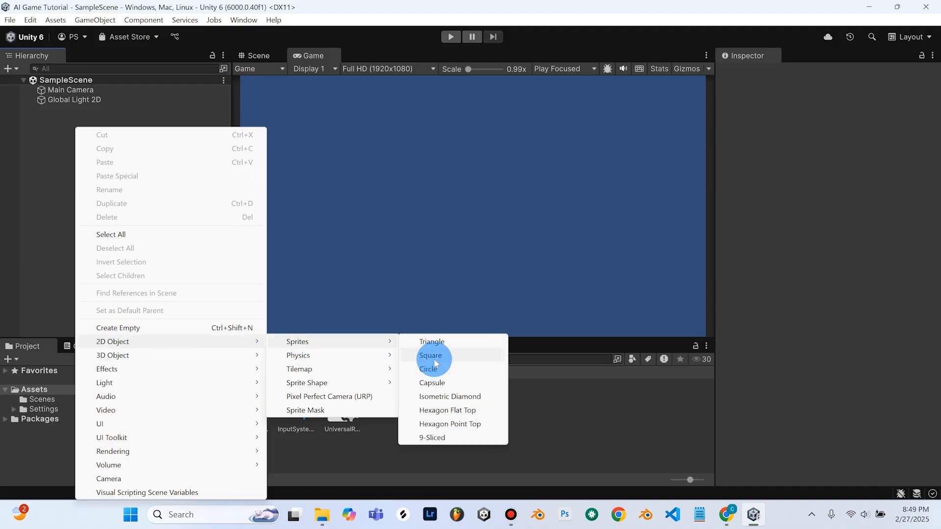
click(430, 355)
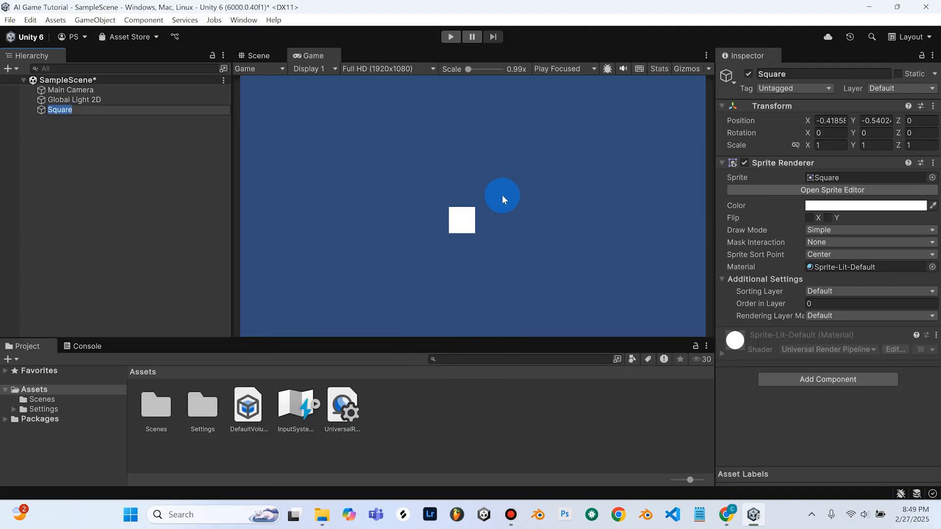
mouse_move(459, 221)
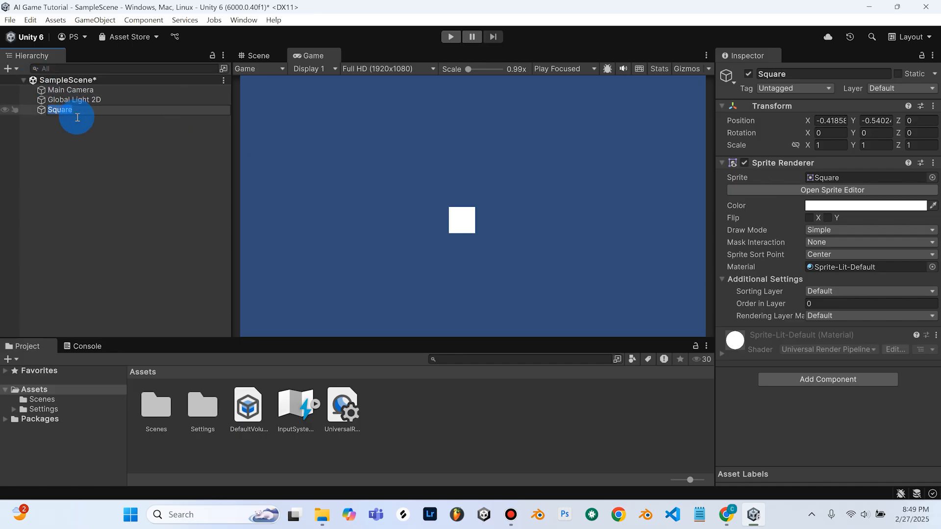
click(59, 110)
text(Playey)
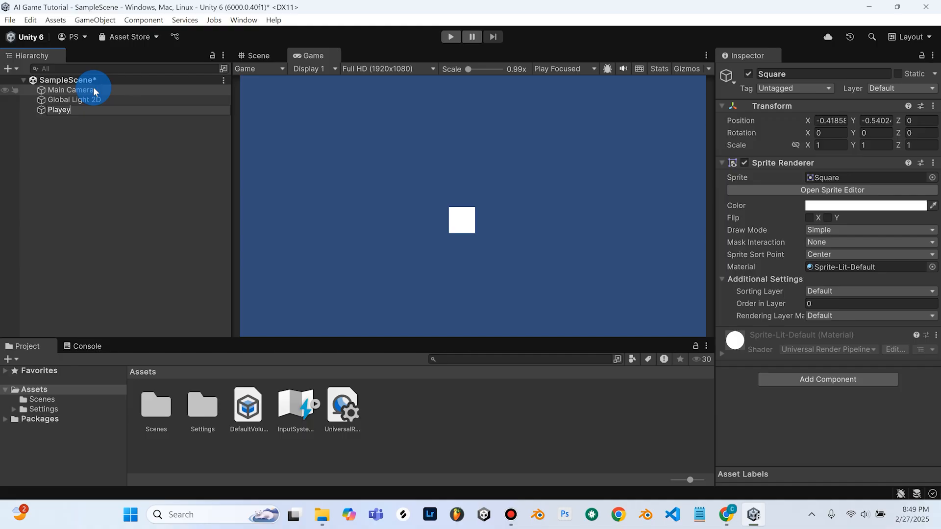
click(83, 146)
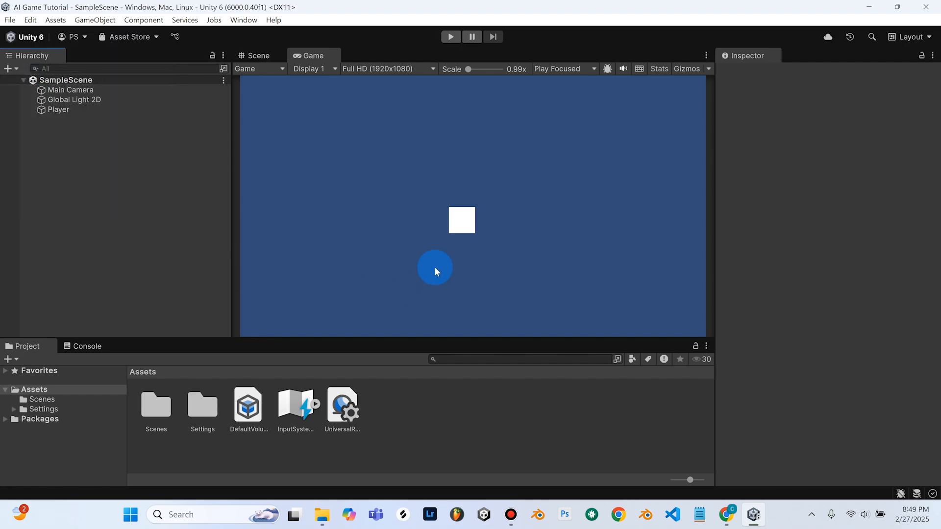
mouse_move(179, 283)
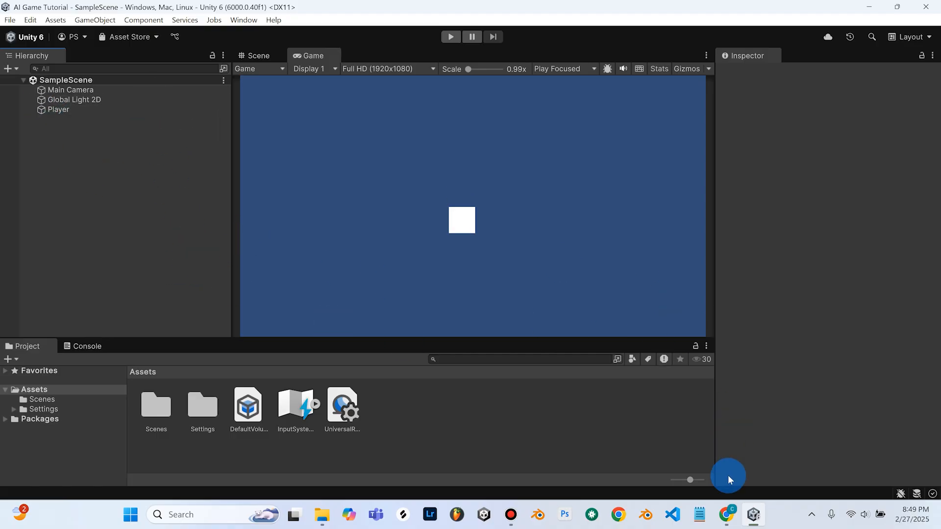
- Bring ChatGPT's Step 2 list back up: position, Rigidbody2D, BoxCollider2D, PlayerController script
click(724, 518)
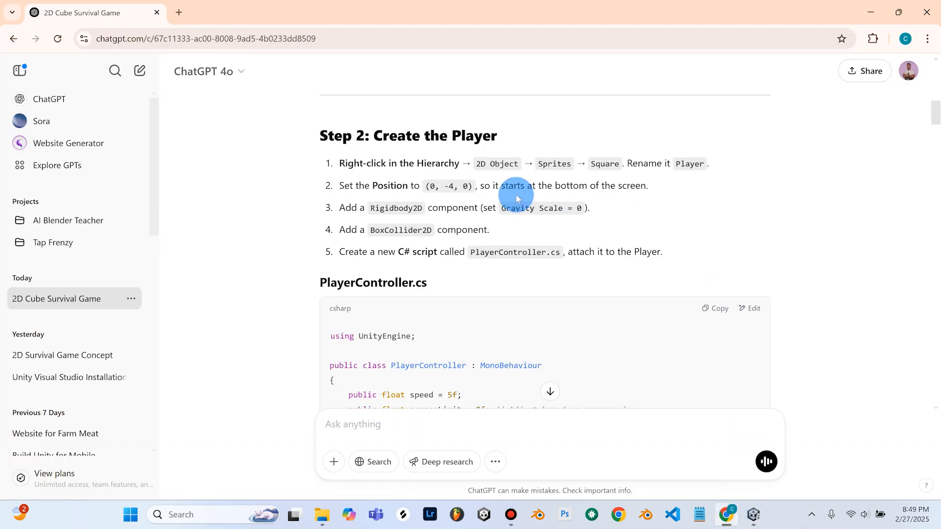
mouse_move(377, 190)
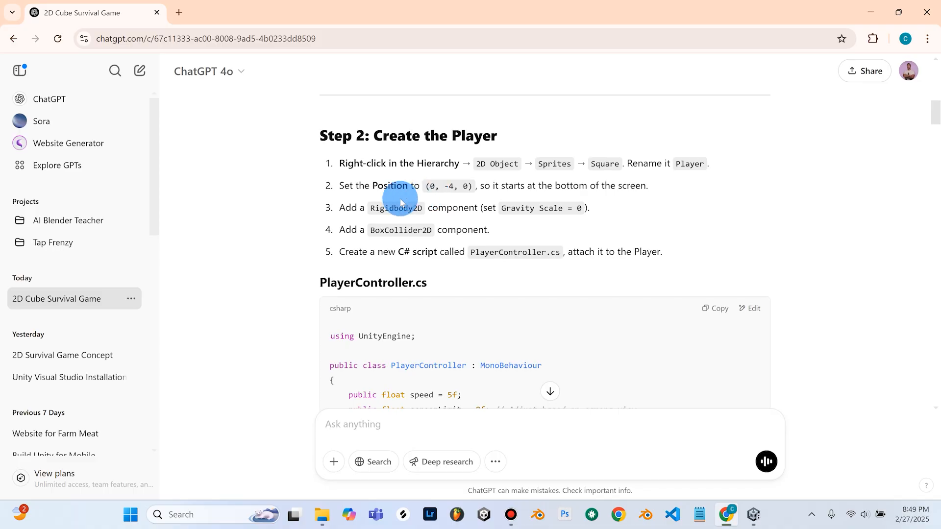
mouse_move(443, 190)
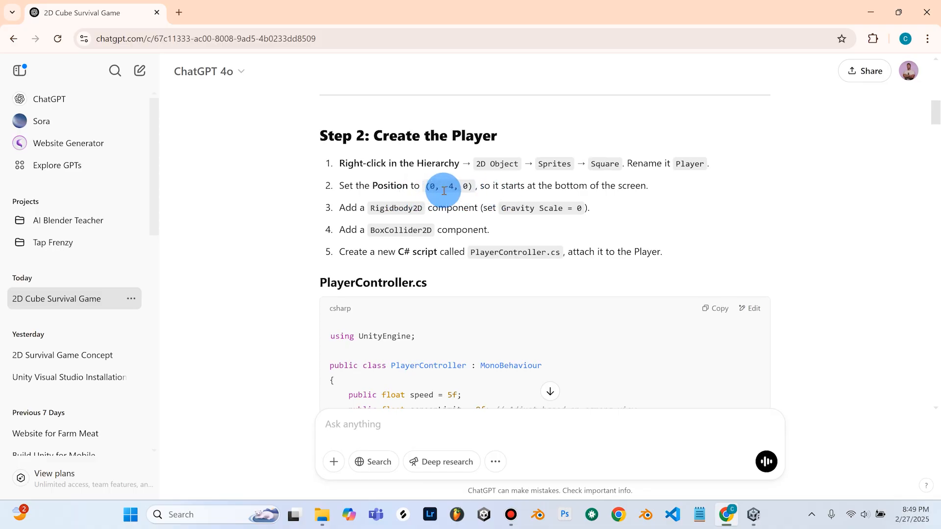
mouse_move(493, 196)
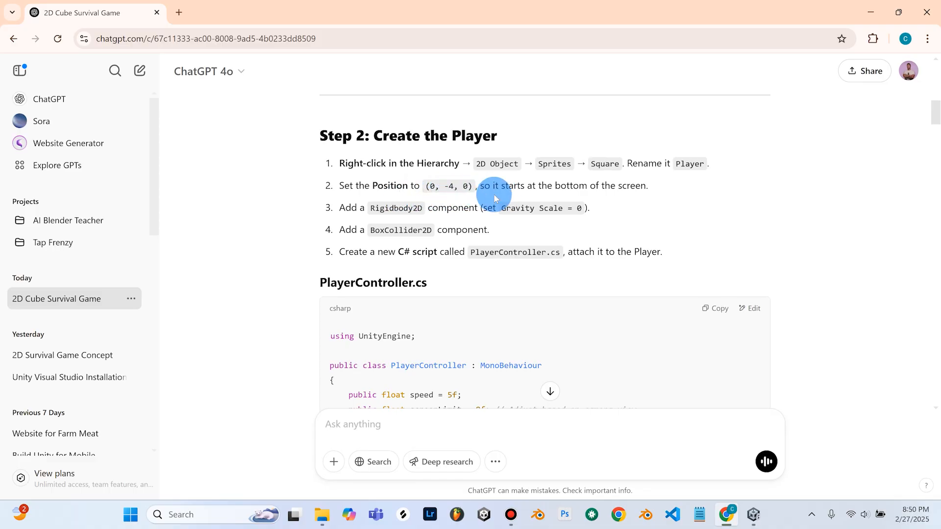
mouse_move(871, 12)
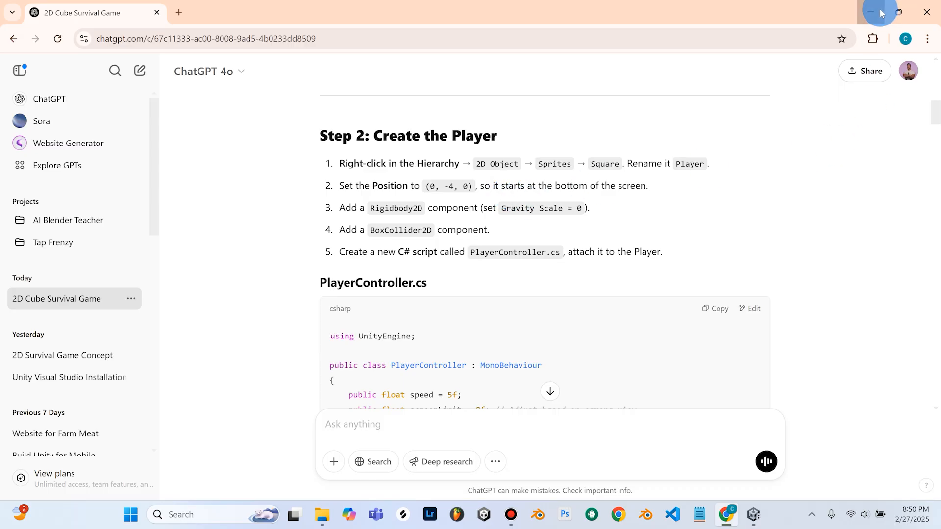
- Move the Player square to Transform position X 0, Y -4
click(753, 513)
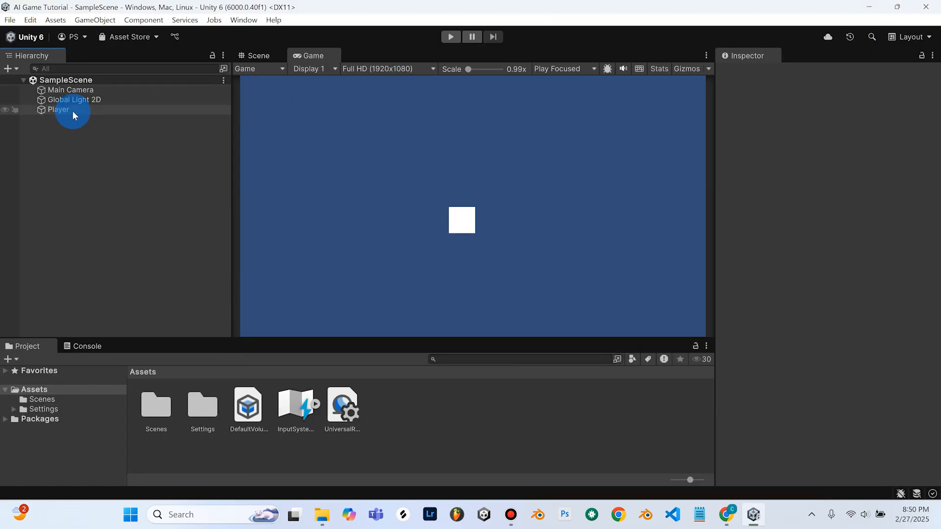
click(58, 110)
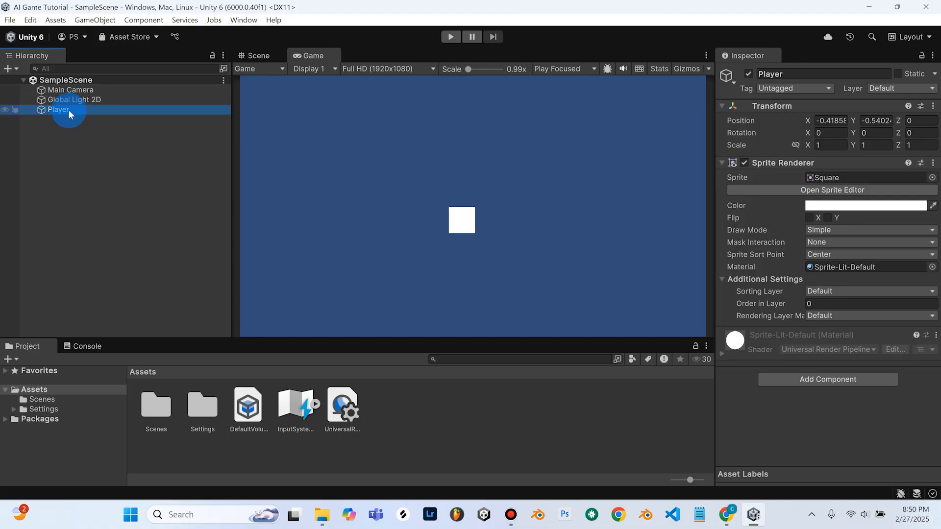
mouse_move(831, 299)
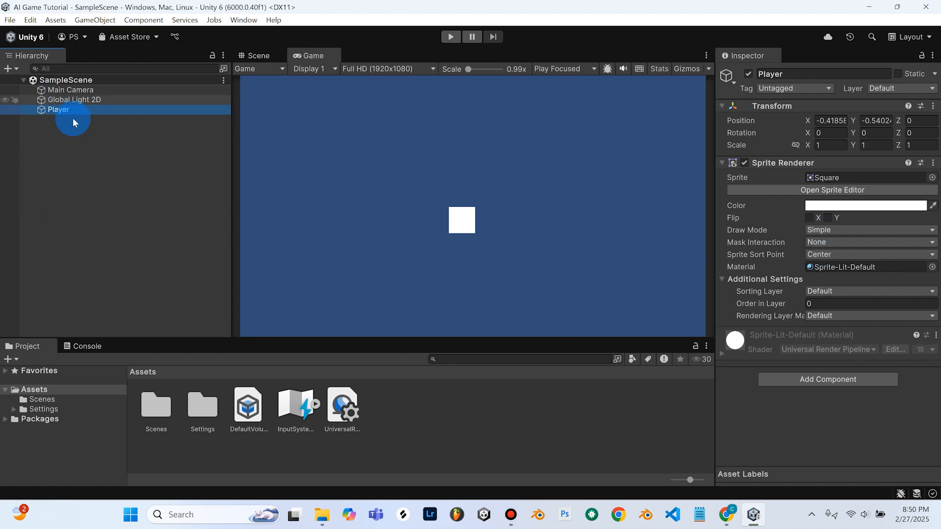
mouse_move(65, 105)
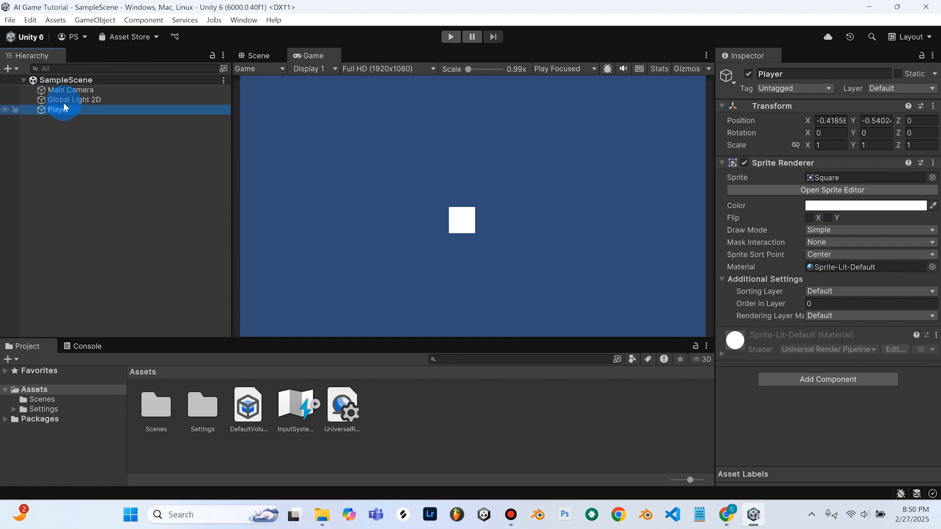
mouse_move(647, 111)
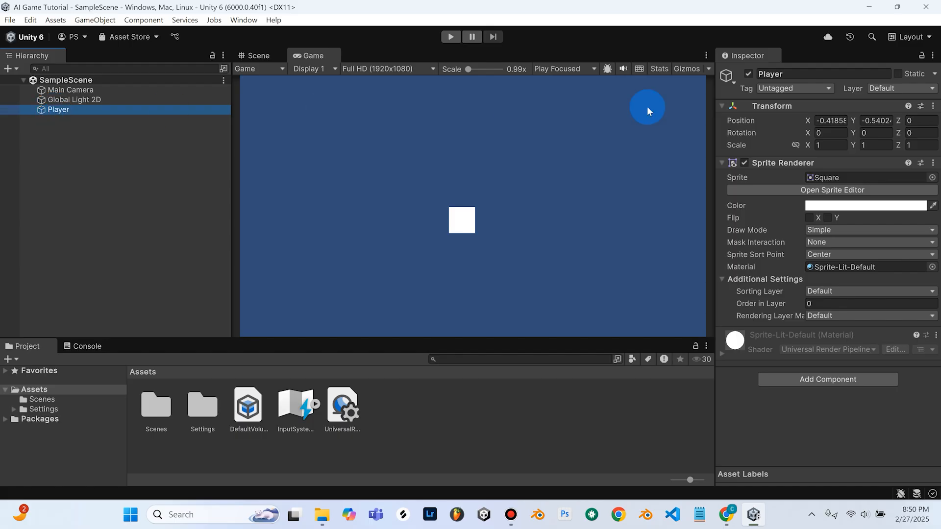
mouse_move(762, 66)
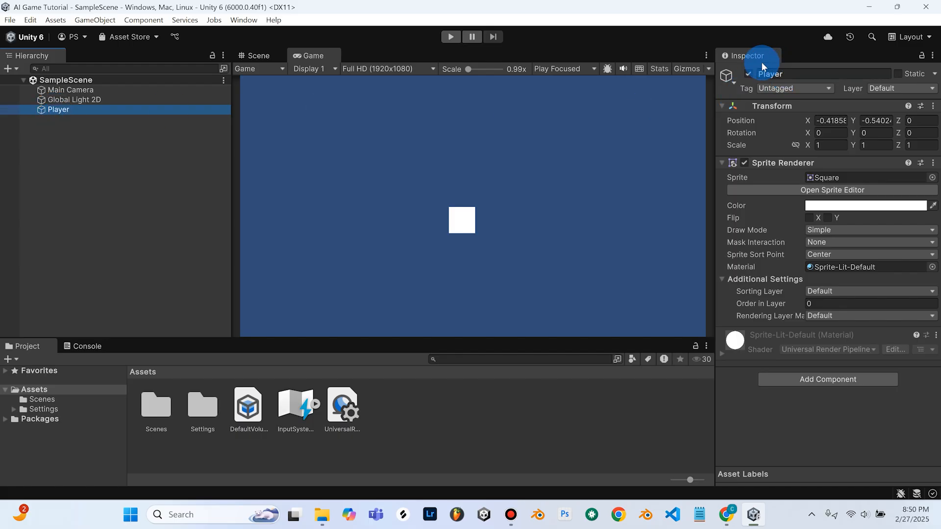
mouse_move(793, 316)
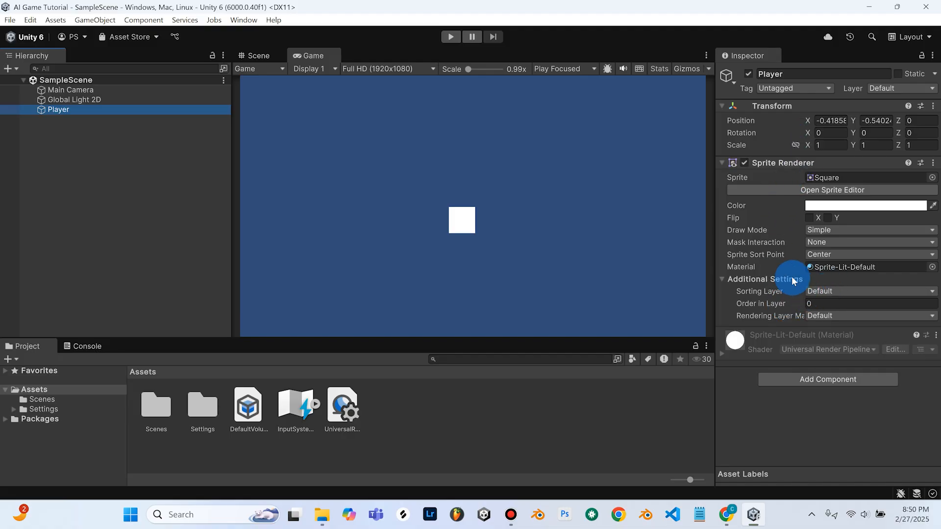
mouse_move(786, 267)
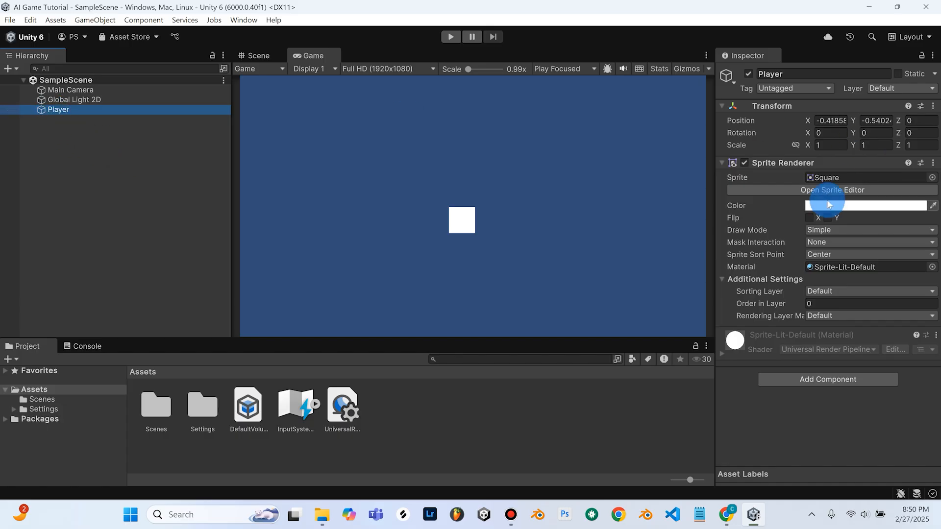
mouse_move(48, 129)
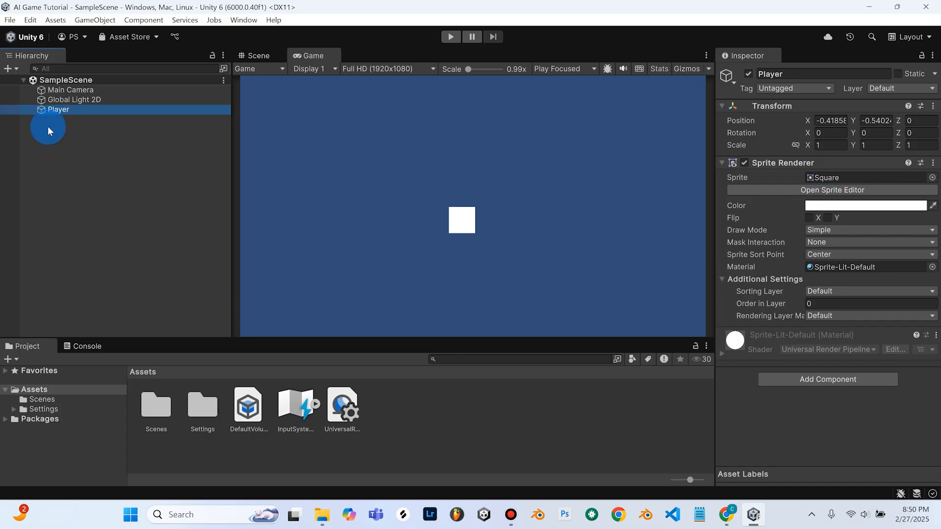
mouse_move(832, 190)
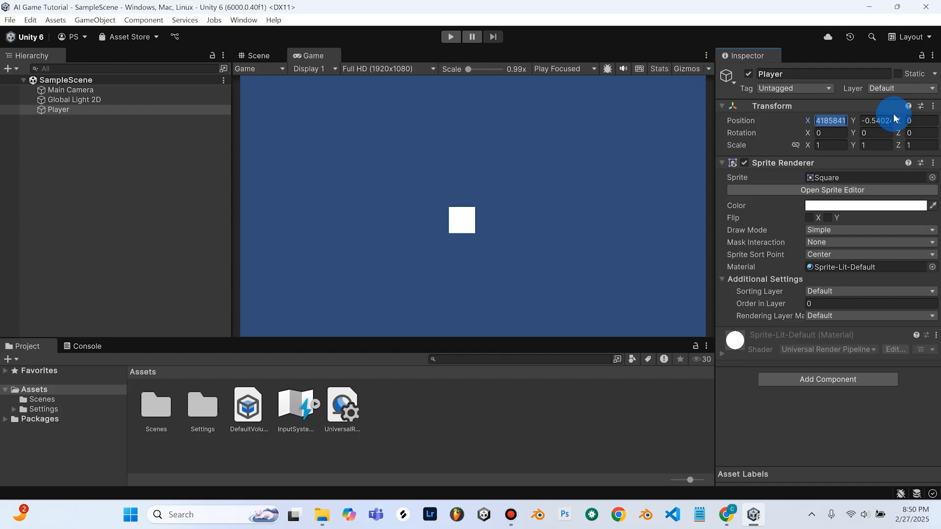
text(0)
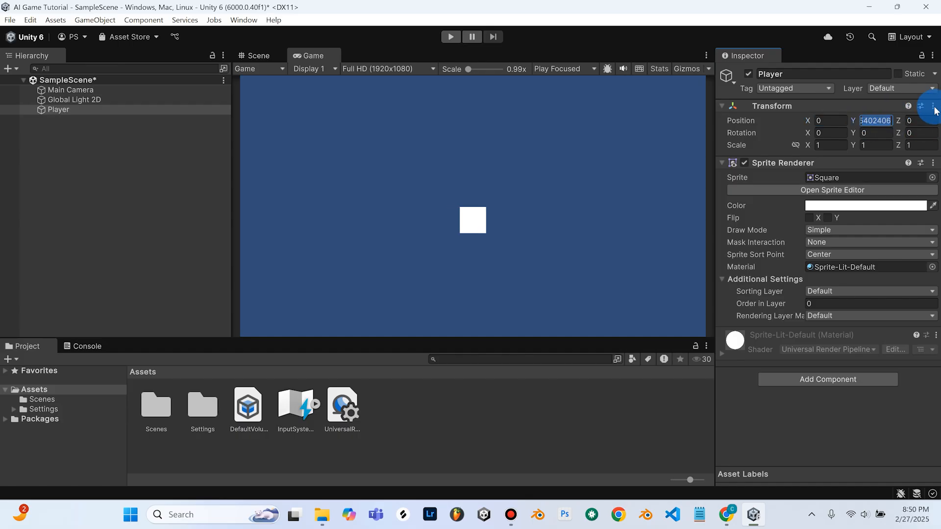
text(-4)
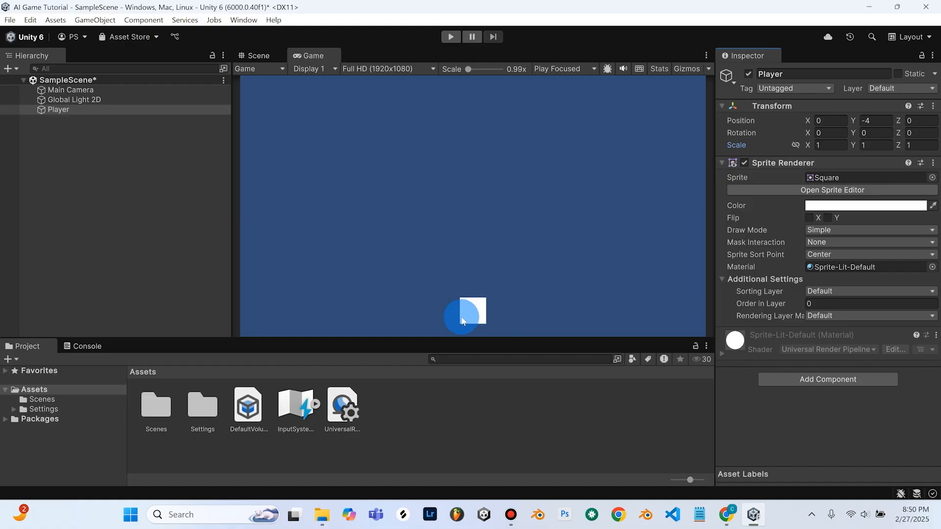
- Return to ChatGPT to read the next Step 2 items: Rigidbody2D, BoxCollider2D, PlayerController script
click(725, 519)
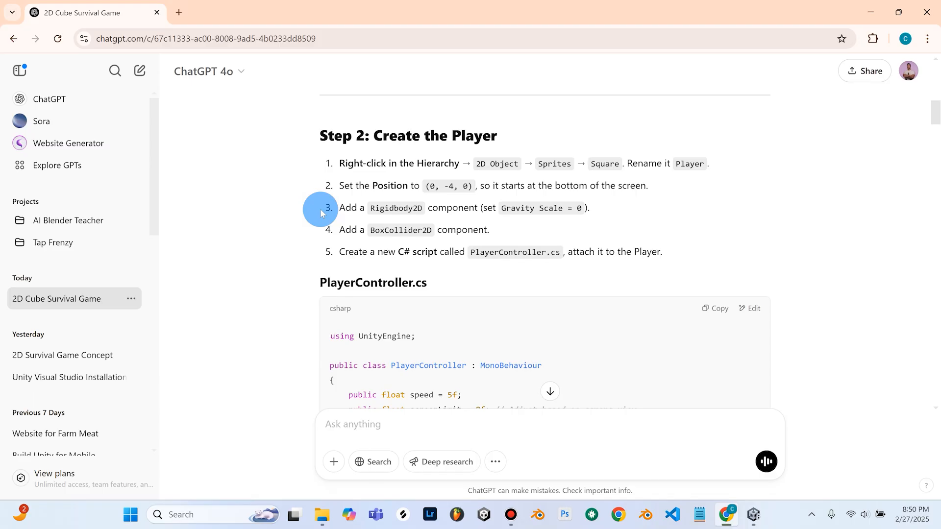
mouse_move(352, 226)
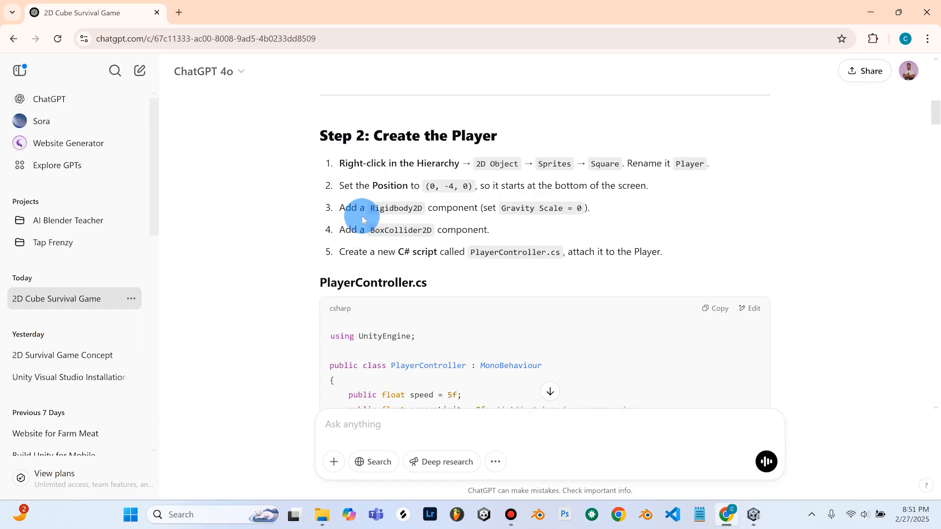
mouse_move(508, 230)
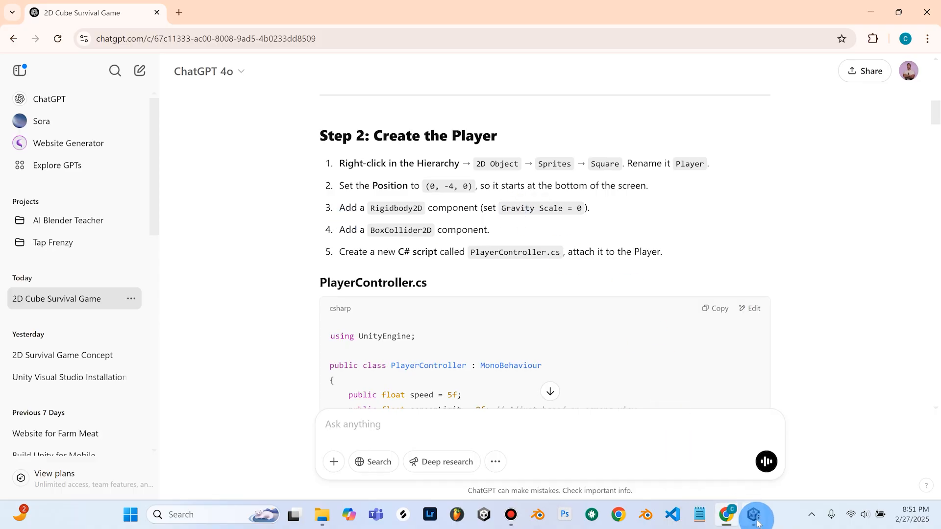
- Add a Rigidbody 2D to Player with Gravity Scale 0 and save the scene
click(753, 520)
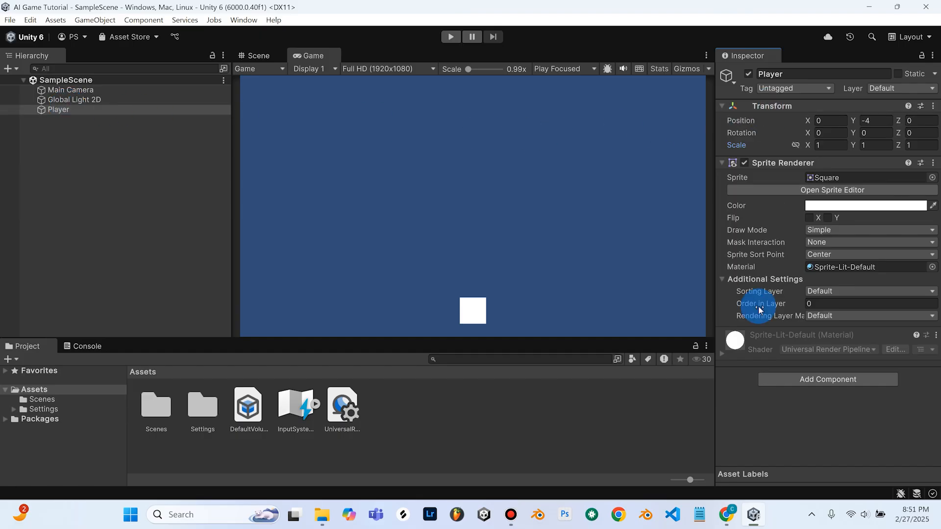
mouse_move(826, 379)
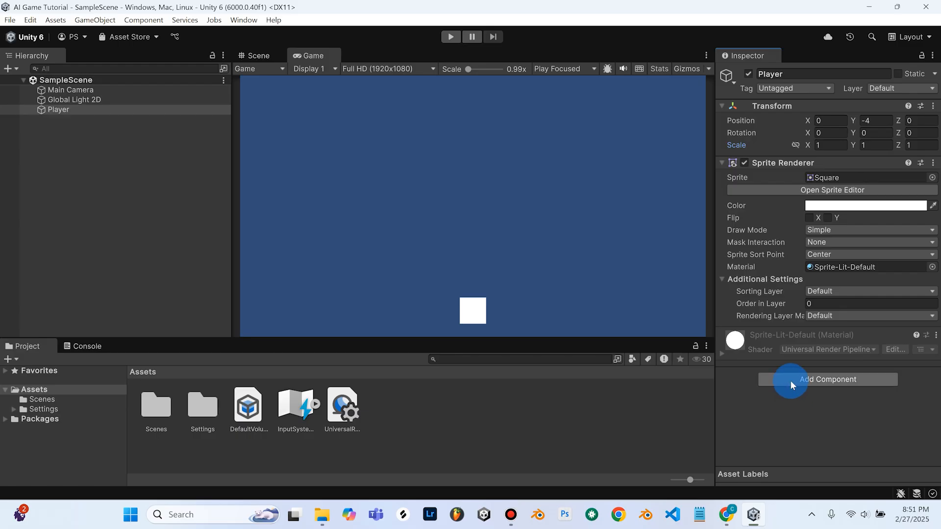
mouse_move(838, 383)
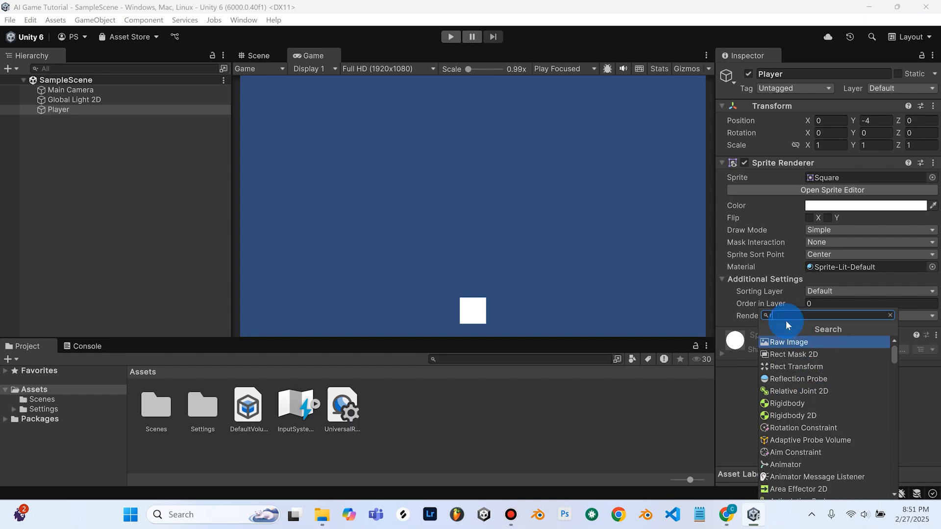
text(rig)
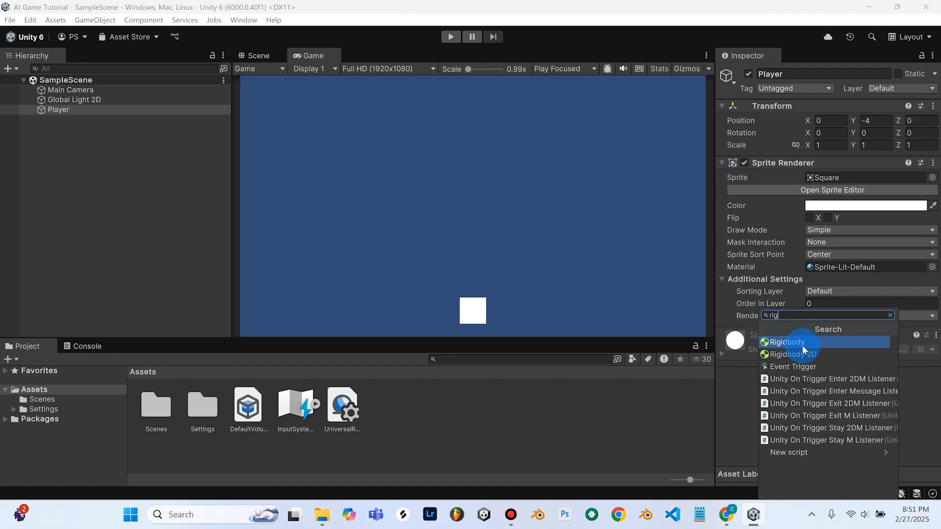
click(791, 354)
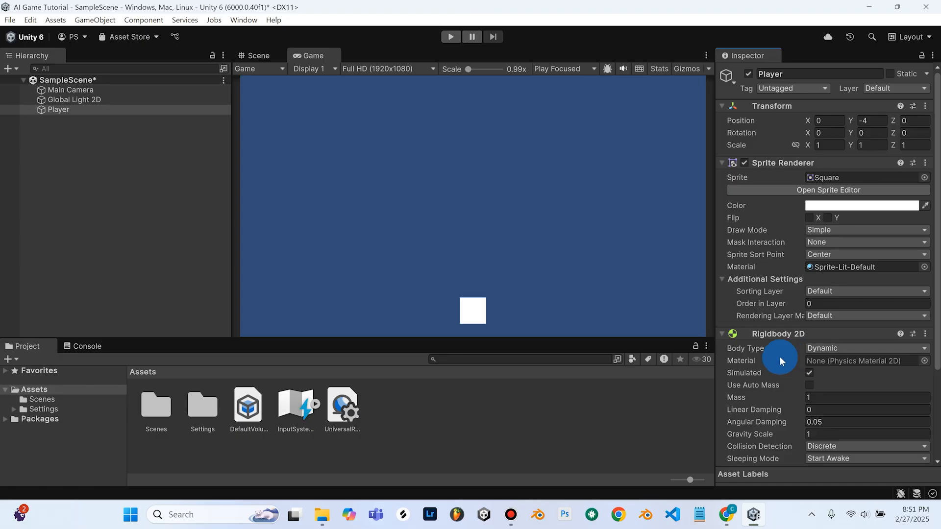
scroll(down, 3)
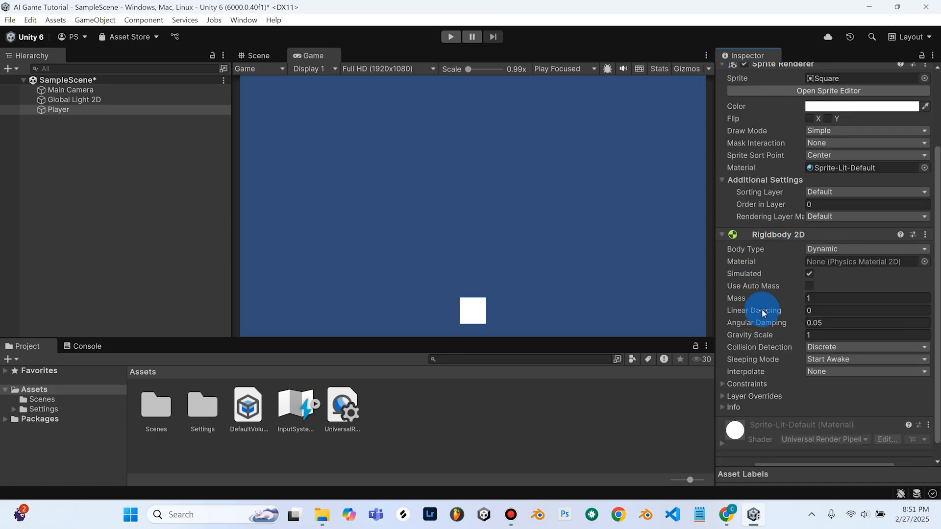
mouse_move(750, 341)
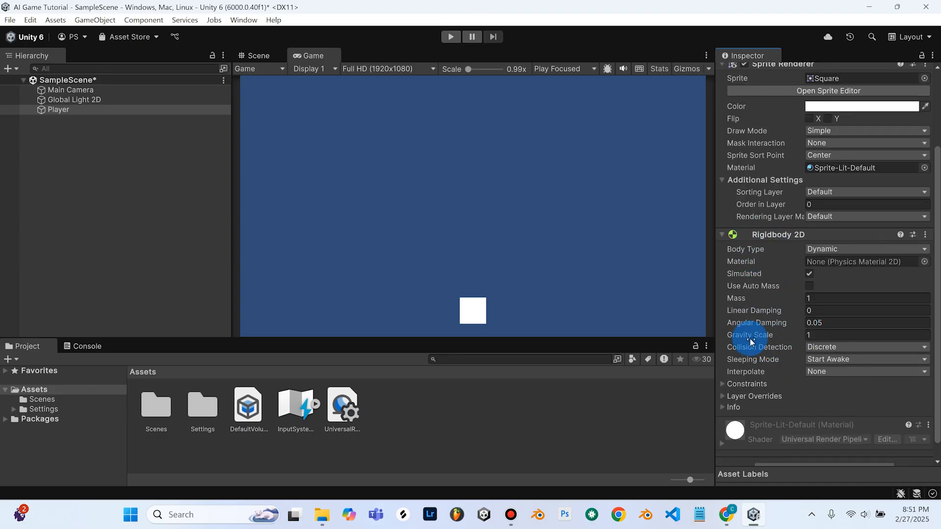
click(867, 334)
text(0)
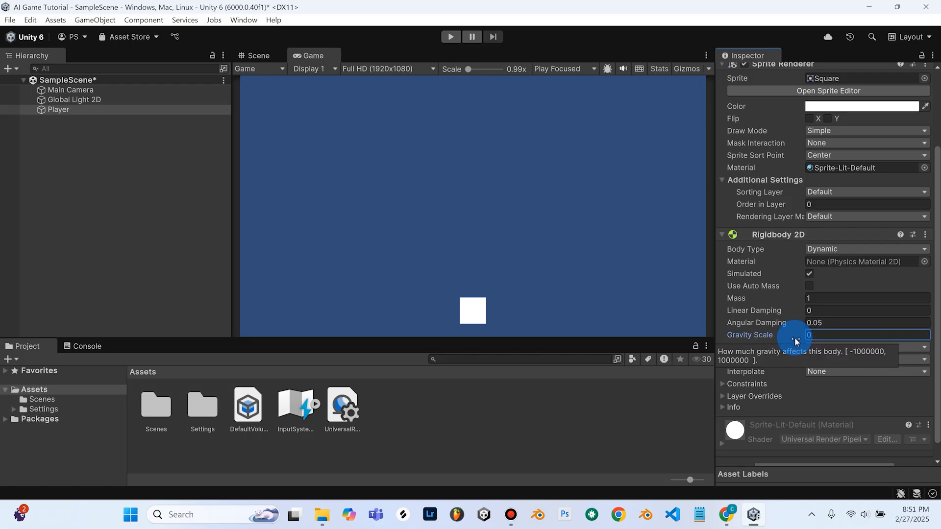
click(10, 19)
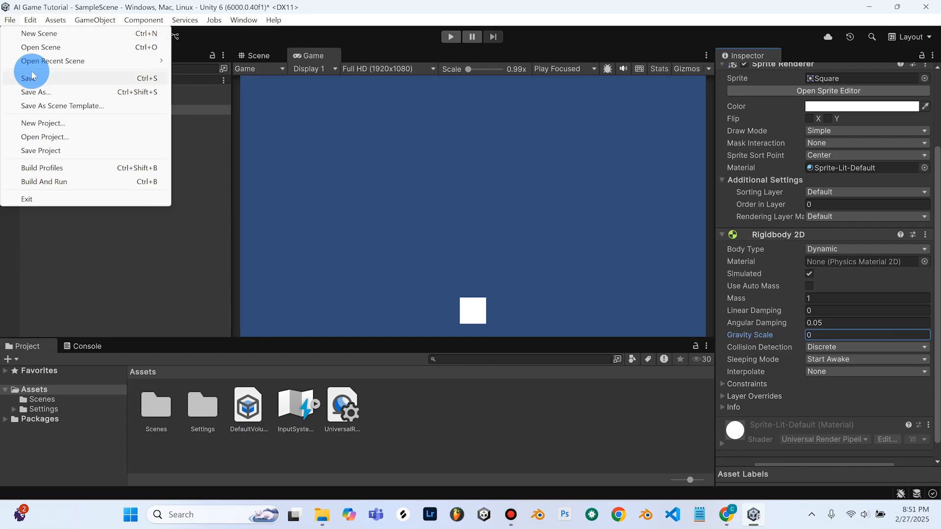
click(29, 78)
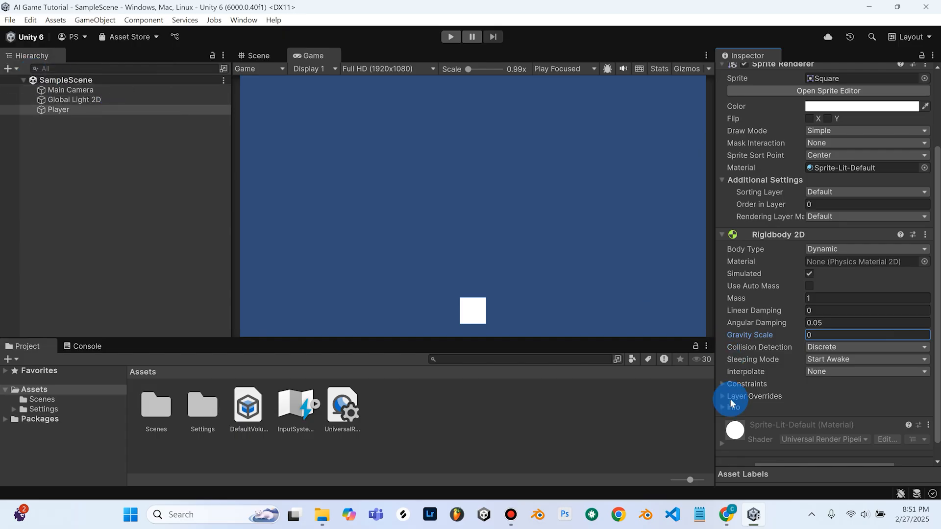
- Check the BoxCollider2D item in ChatGPT's setup list, then go back to Unity
click(725, 514)
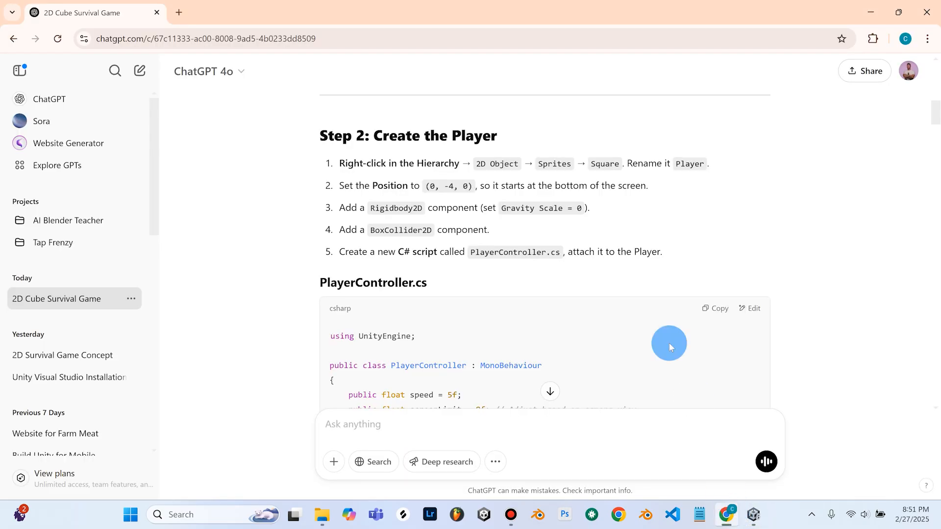
mouse_move(330, 229)
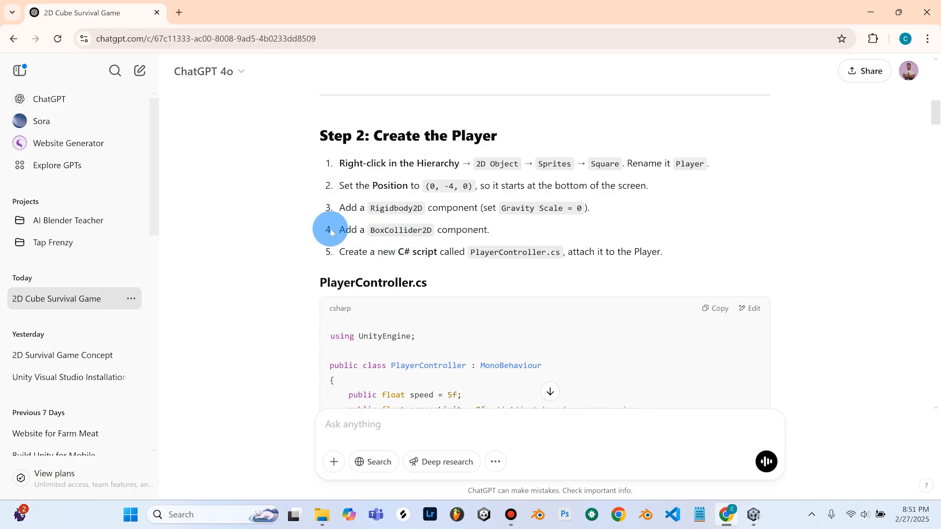
mouse_move(452, 230)
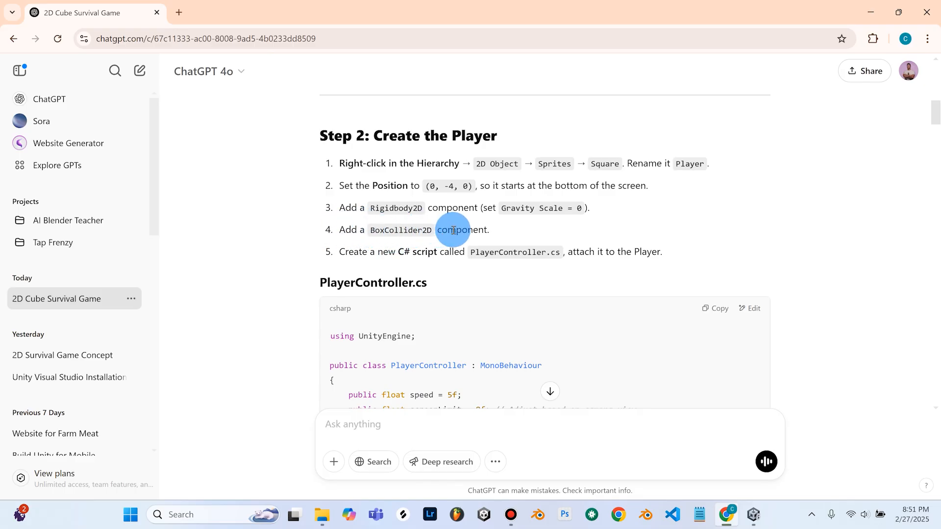
click(752, 514)
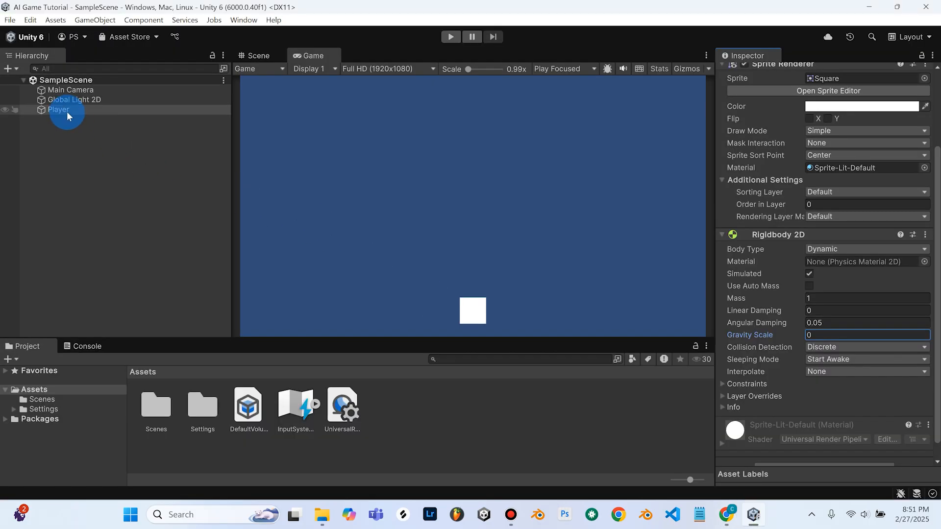
- Add a Box Collider 2D to Player, try Edit Collider, and keep Size X 1, Y 1
scroll(down, 3)
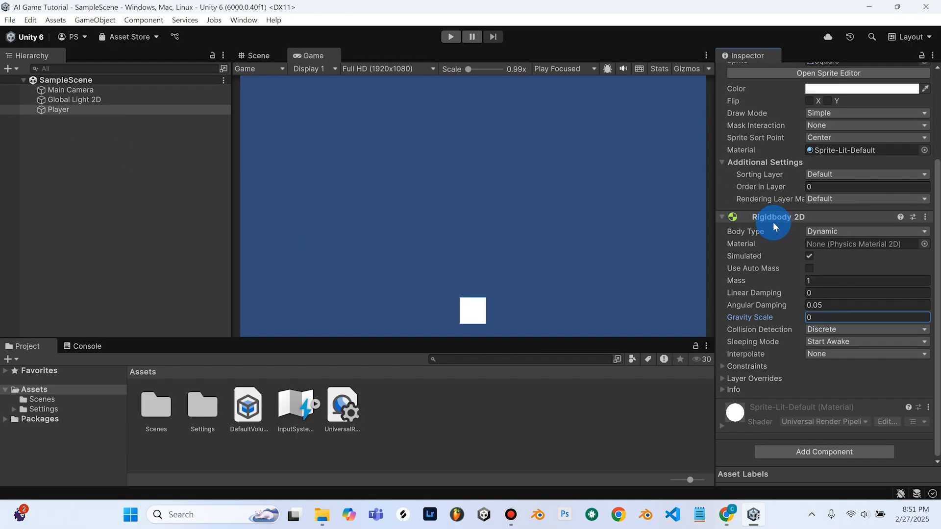
mouse_move(823, 451)
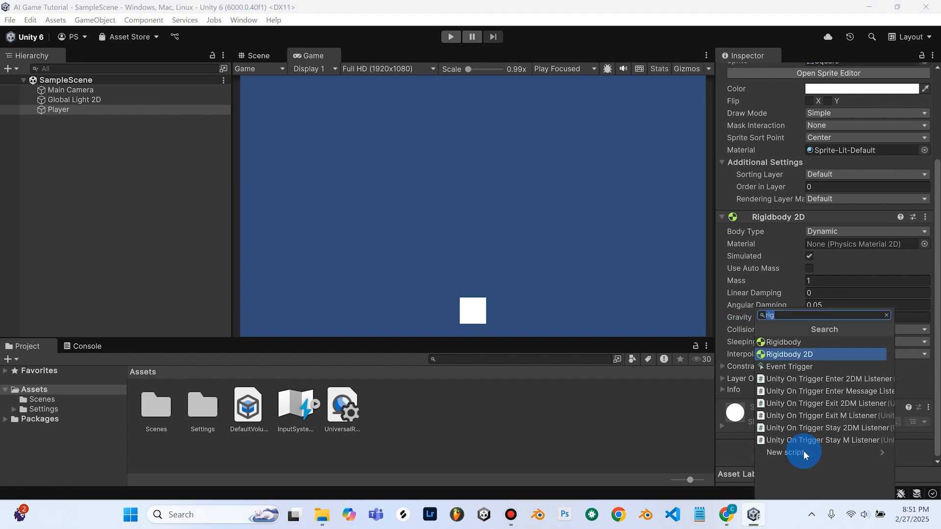
text(bo)
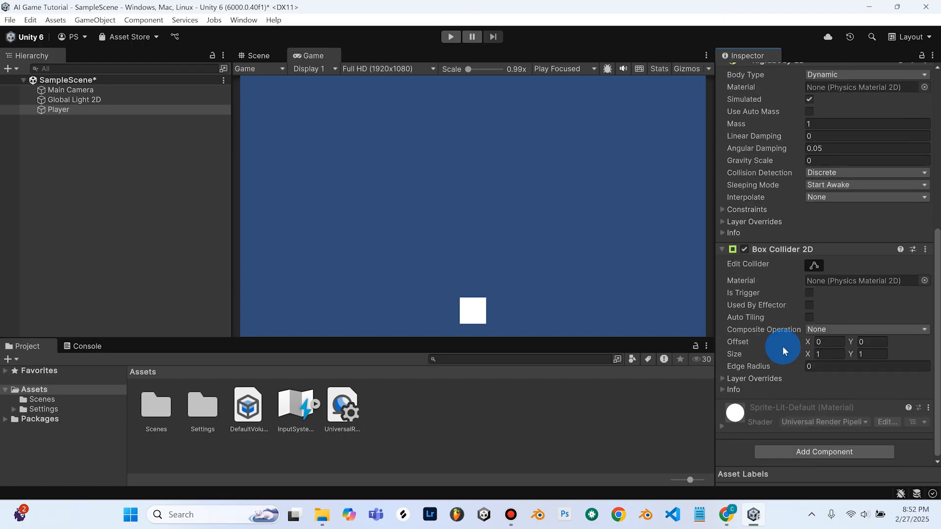
mouse_move(770, 278)
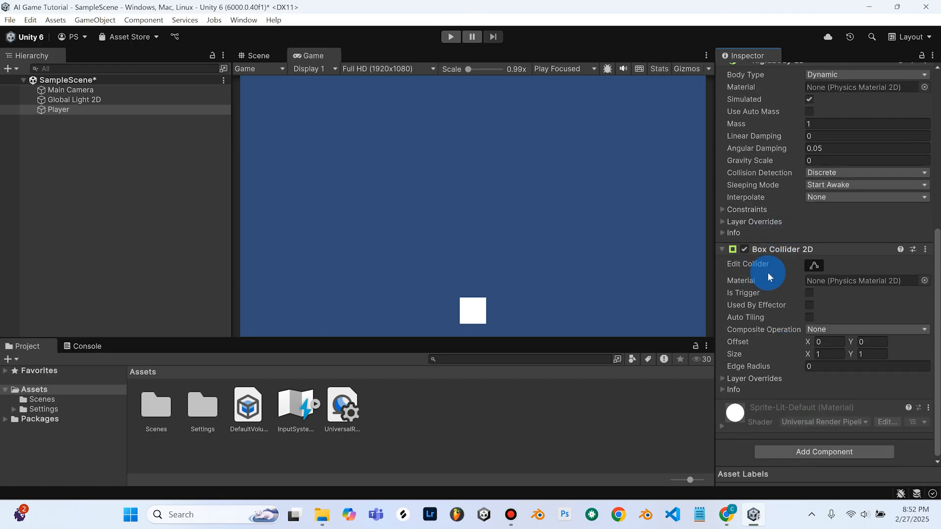
click(258, 56)
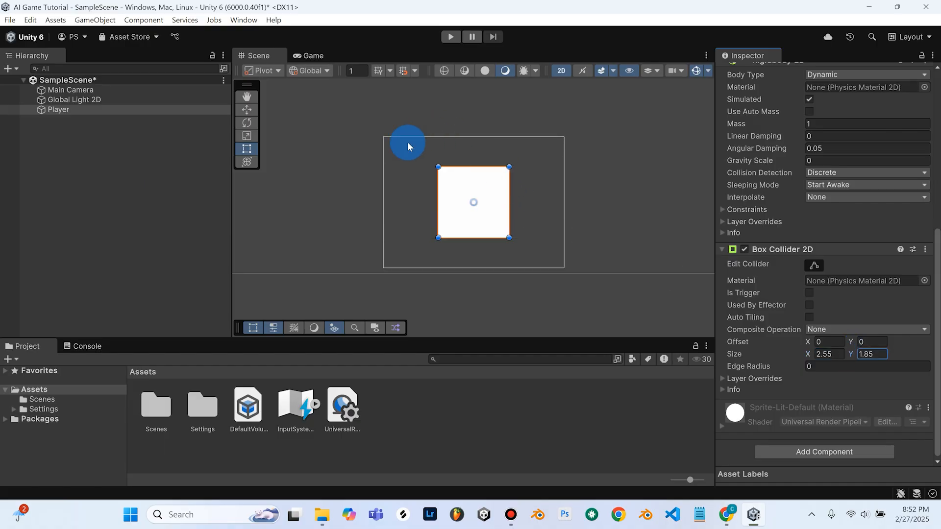
mouse_move(514, 302)
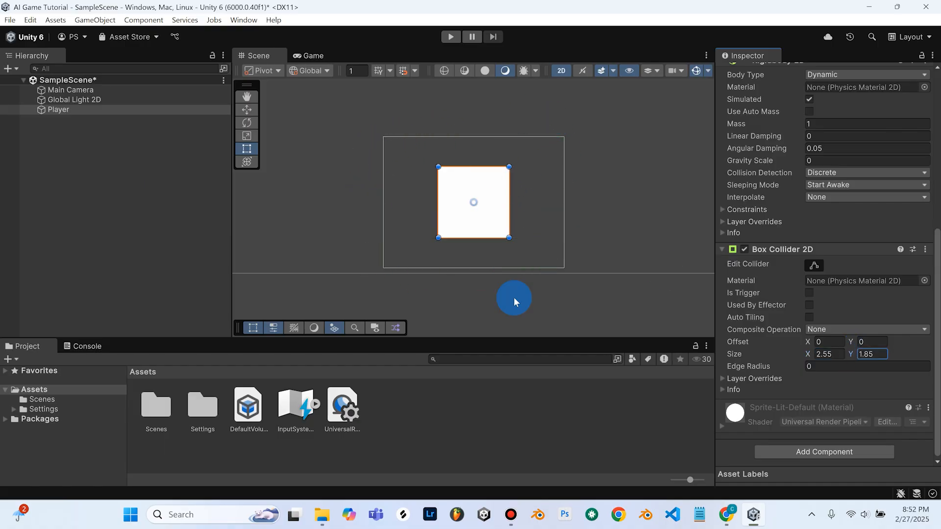
mouse_move(422, 246)
text(1)
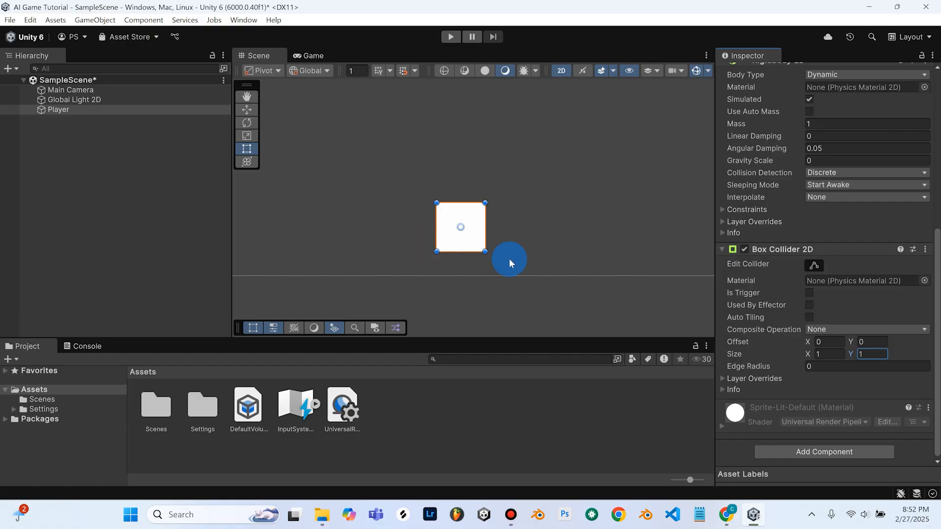
mouse_move(485, 259)
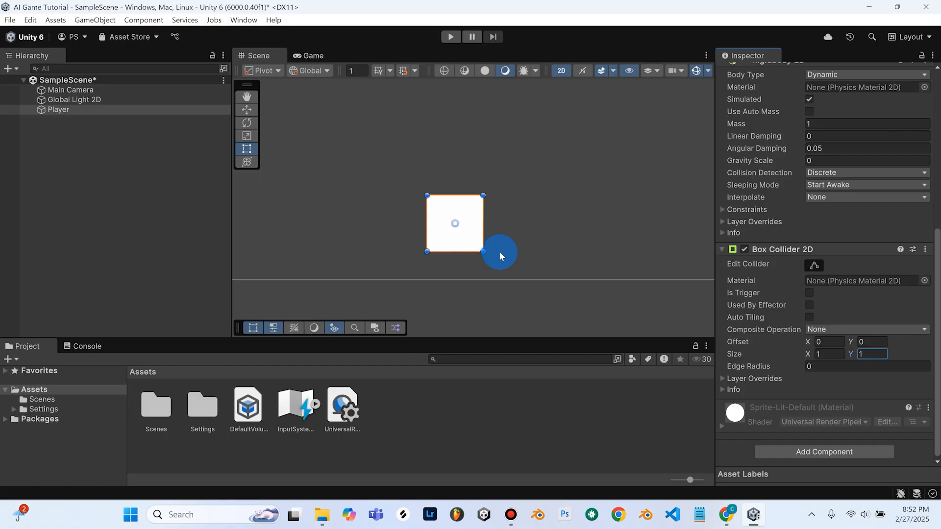
scroll(up, 3)
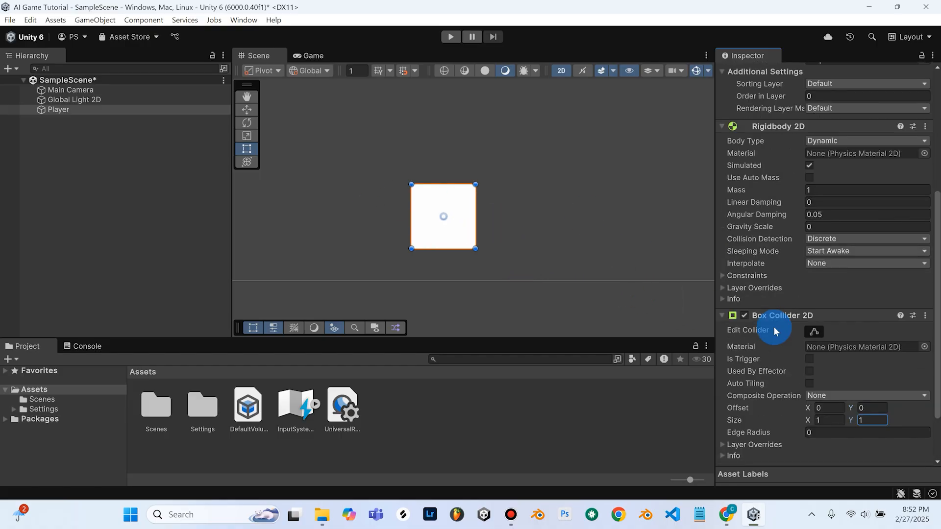
mouse_move(408, 217)
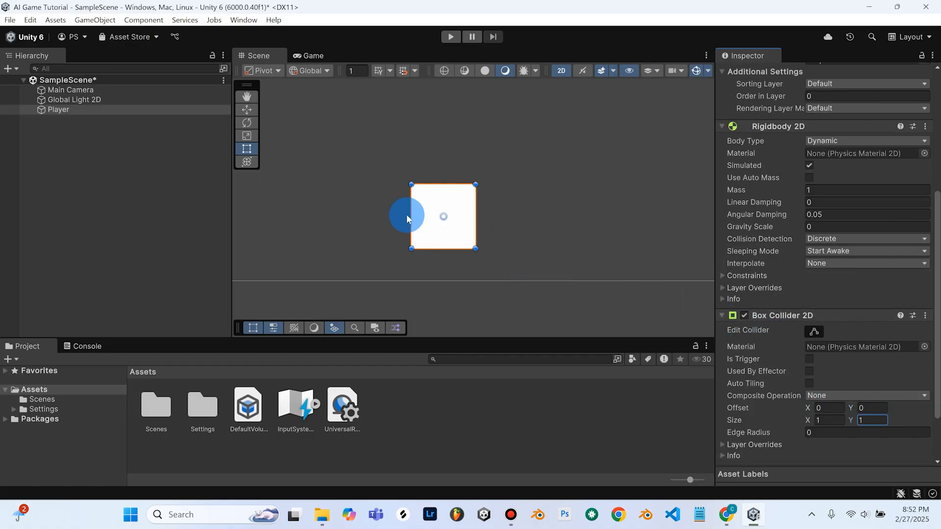
click(725, 520)
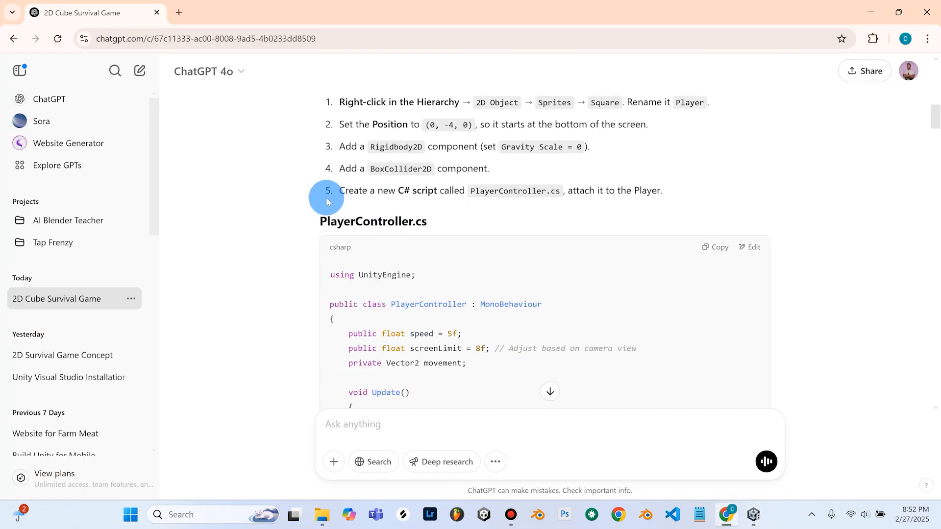
mouse_move(371, 198)
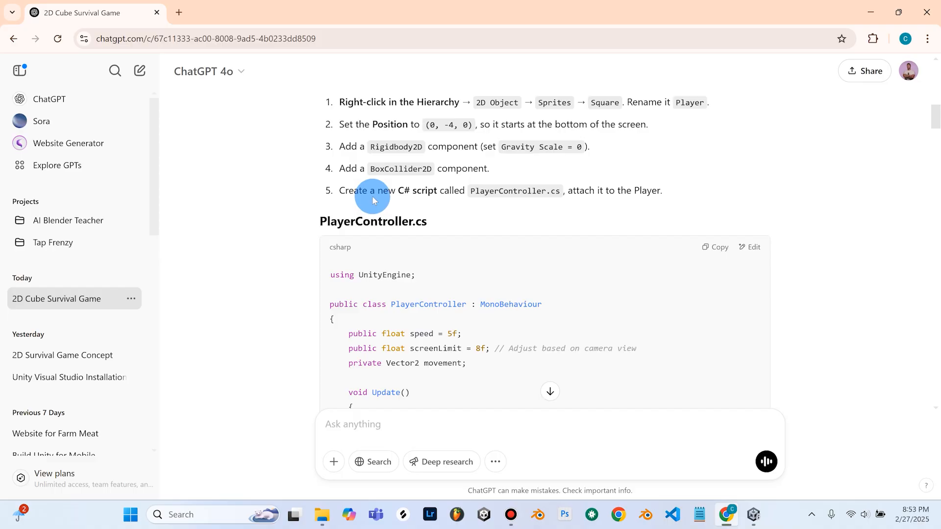
mouse_move(553, 198)
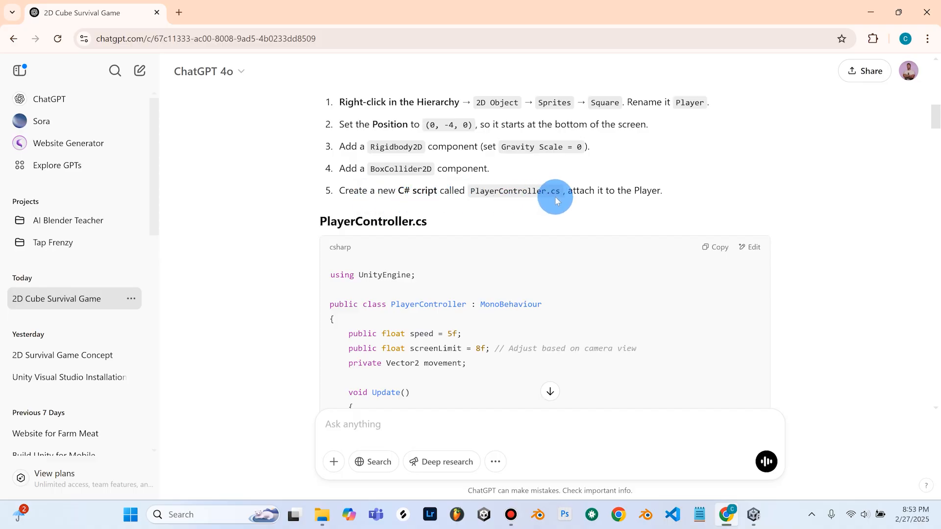
- Copy the complete PlayerController.cs code block from ChatGPT's reply, then return to Unity
scroll(down, 3)
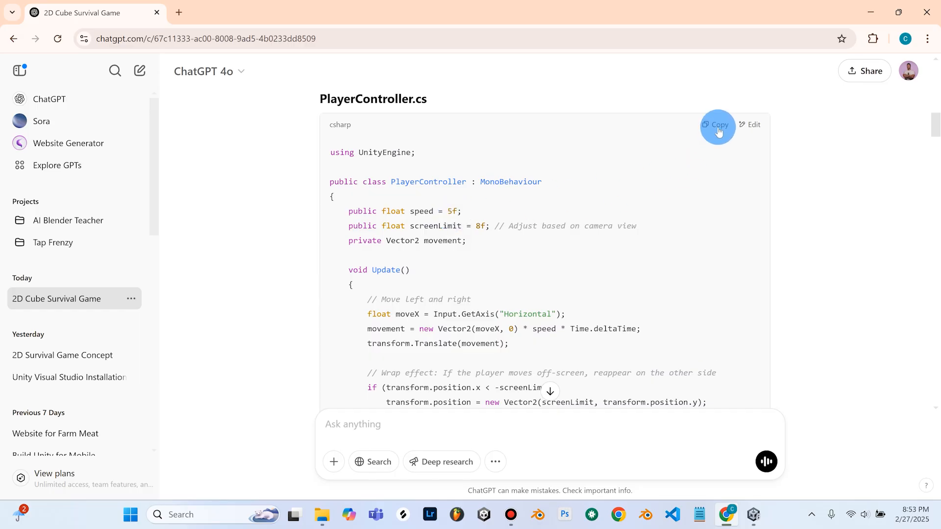
click(718, 124)
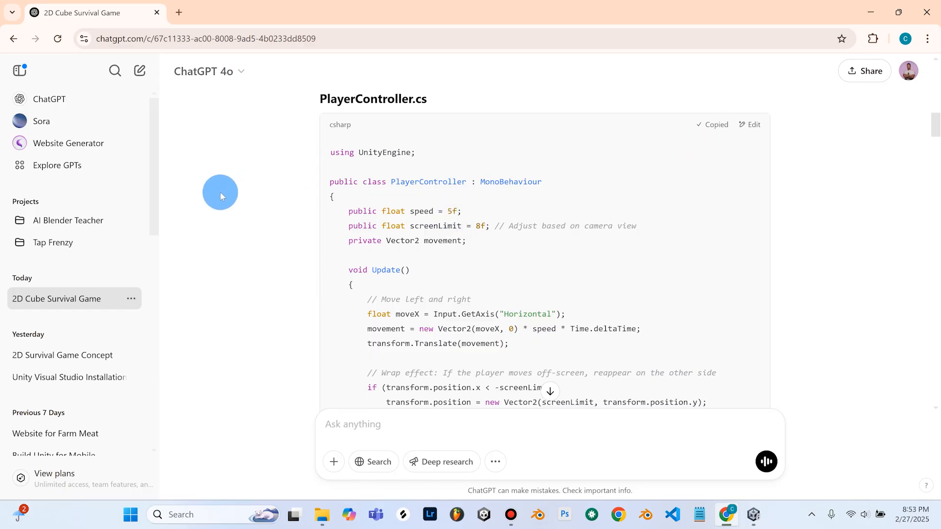
mouse_move(212, 257)
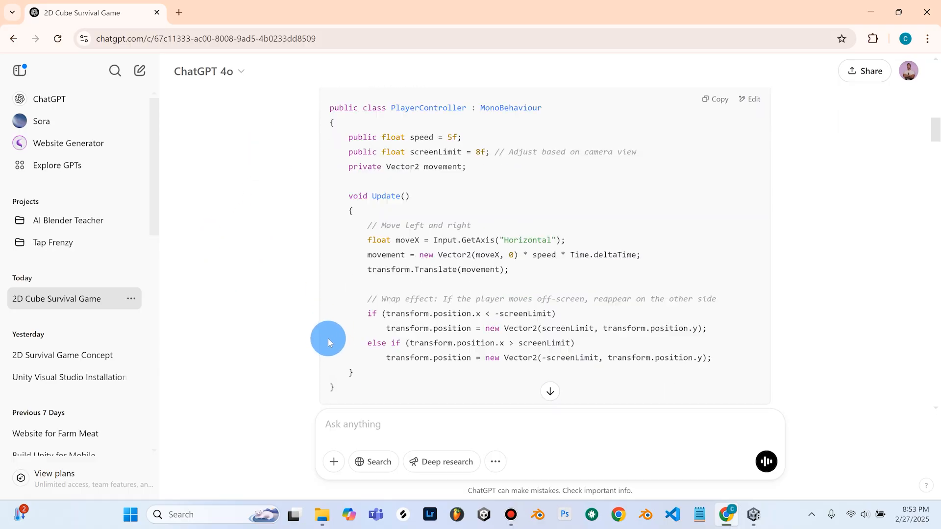
scroll(up, 3)
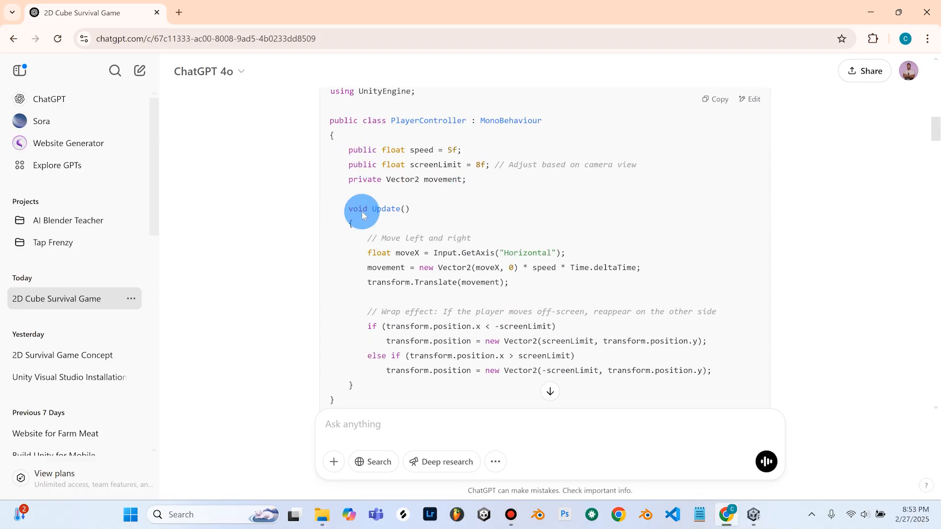
mouse_move(176, 234)
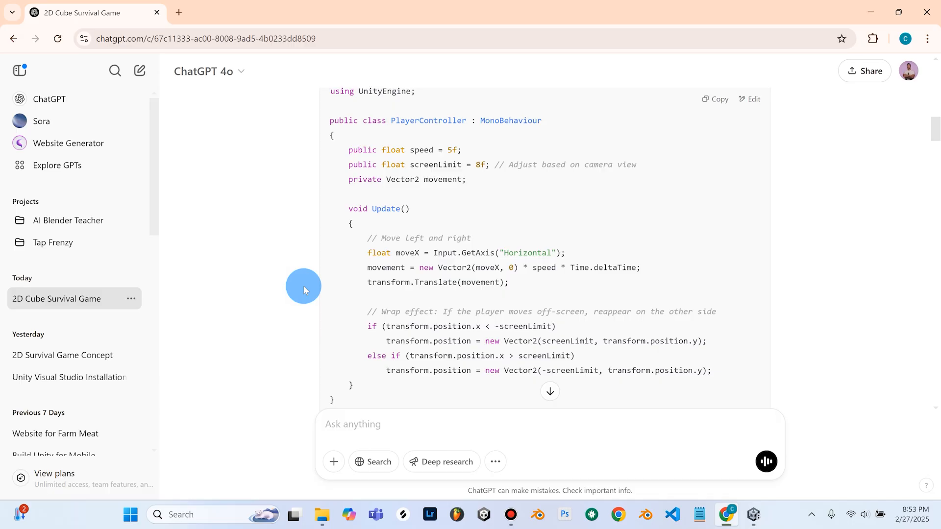
scroll(up, 3)
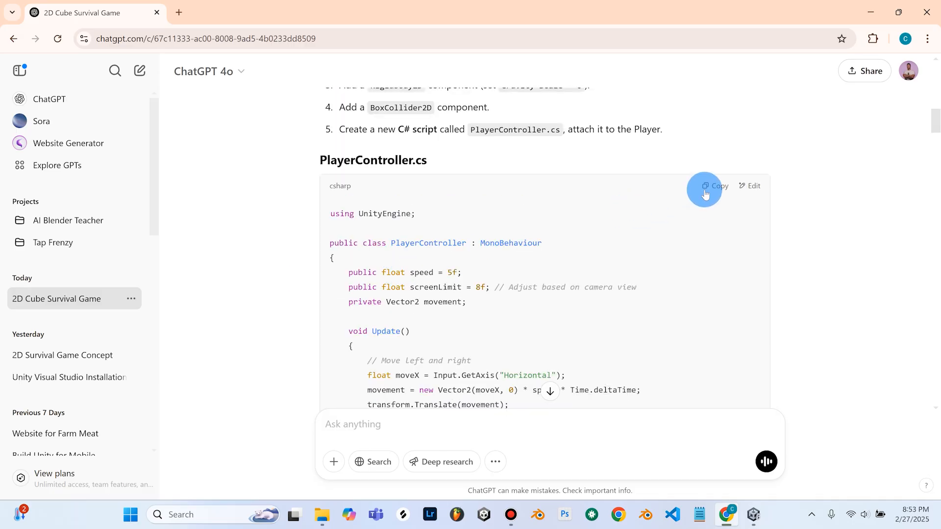
click(714, 189)
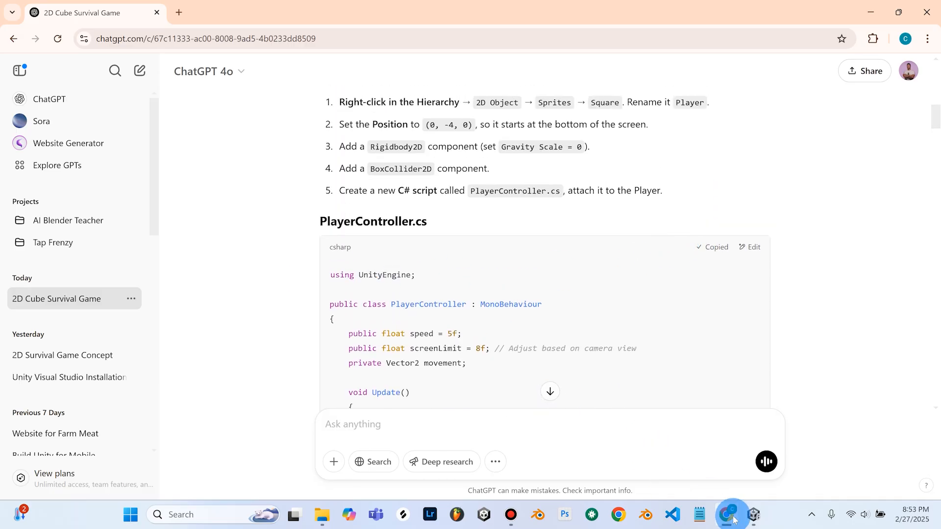
click(751, 519)
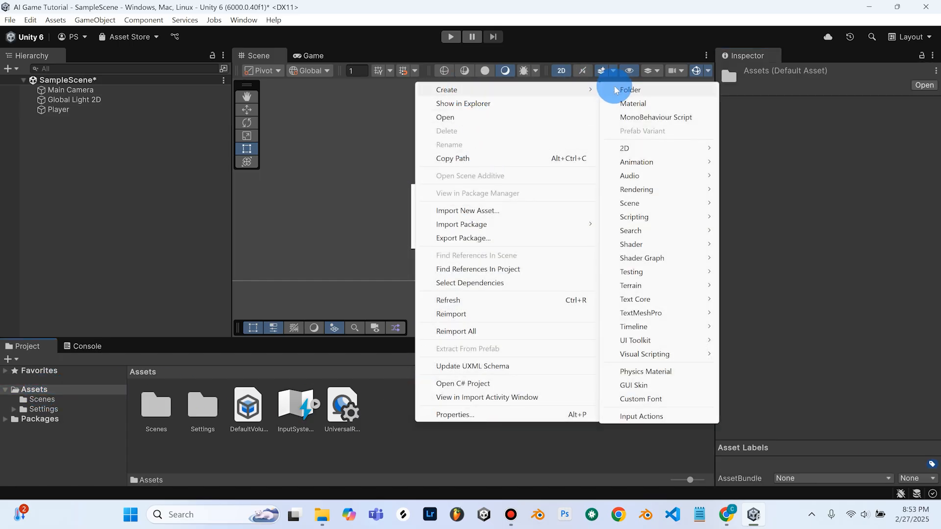
- Create a Scripts folder in Assets and open it
click(628, 89)
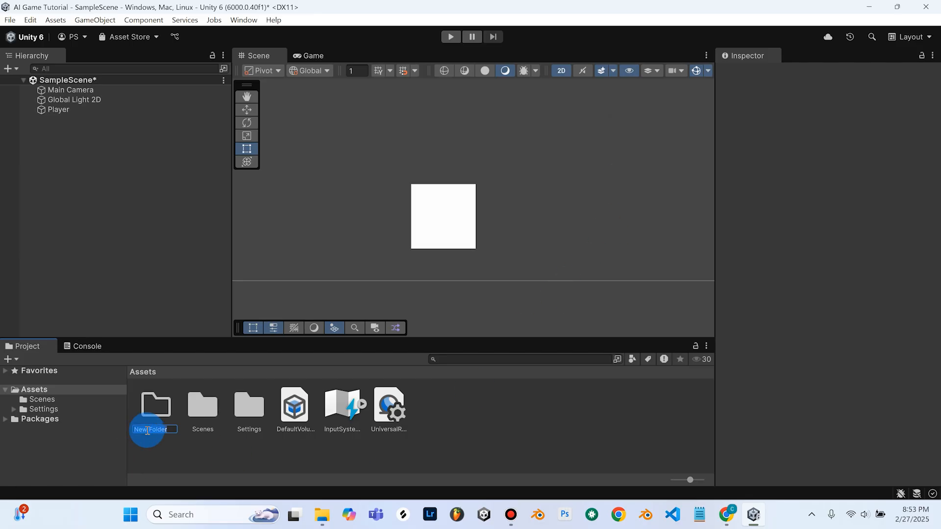
text(Scripts)
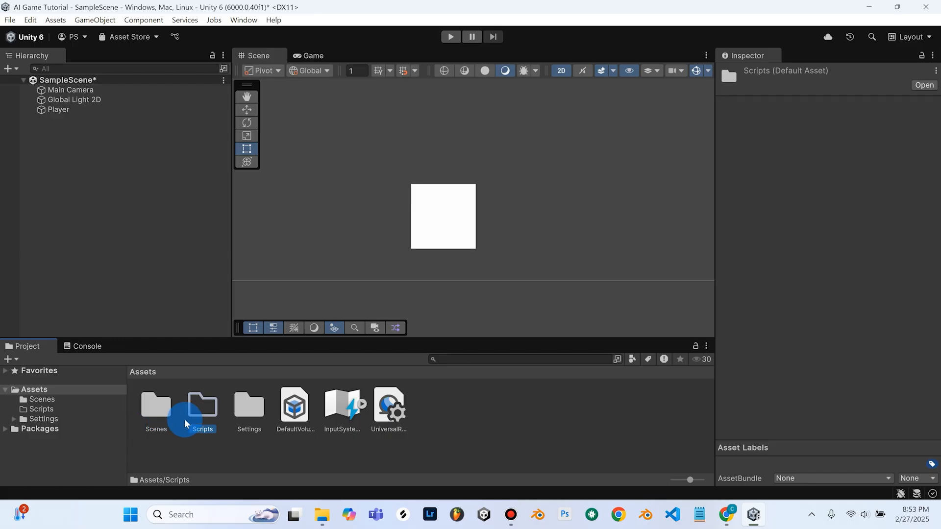
double_click(202, 406)
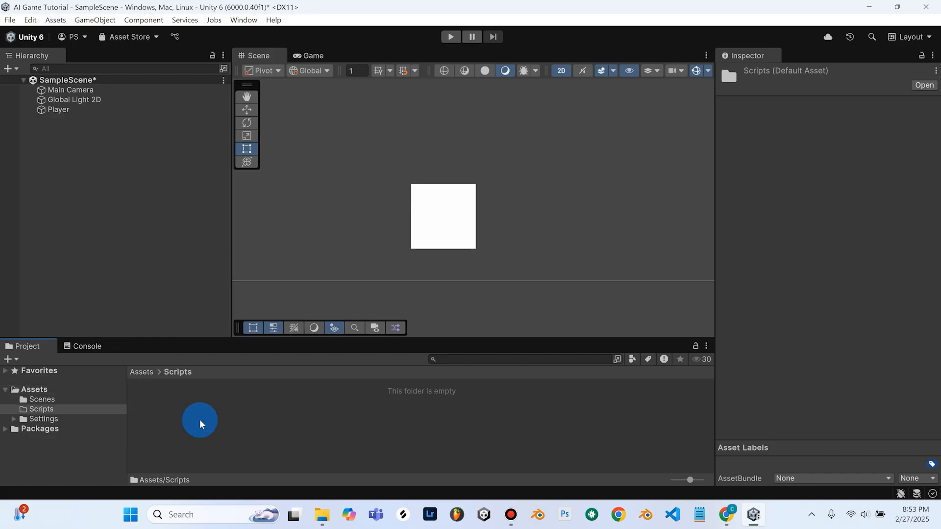
- Create an empty C# script named PlayerController inside the Scripts folder
right_click(200, 420)
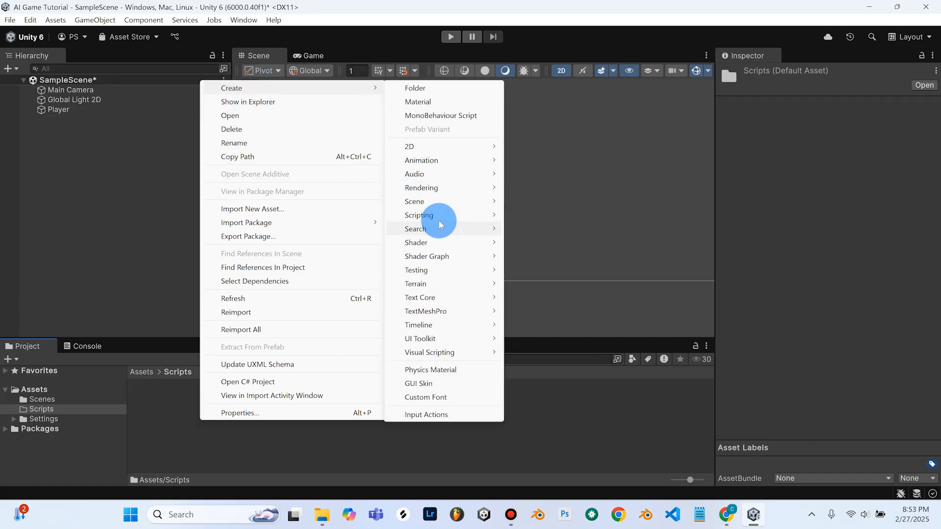
click(419, 215)
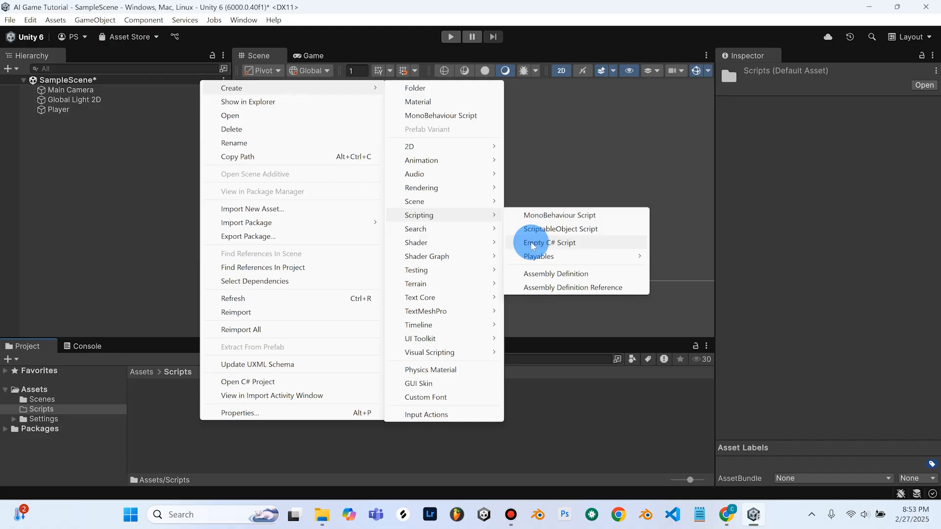
click(548, 242)
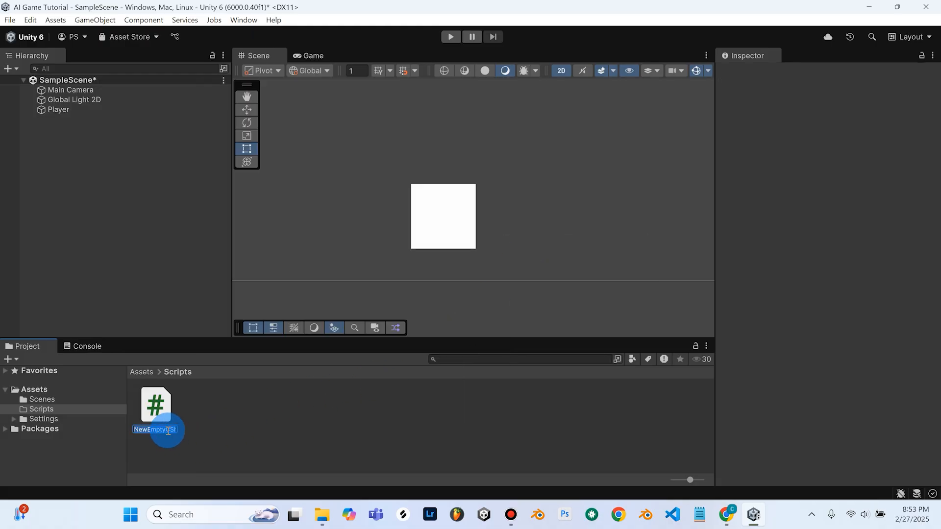
text(PlayerCont)
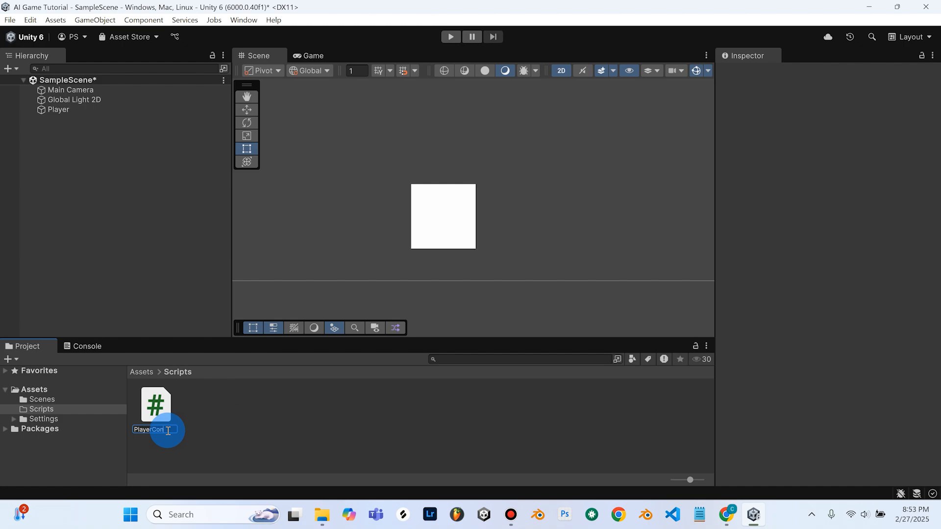
text(layerController)
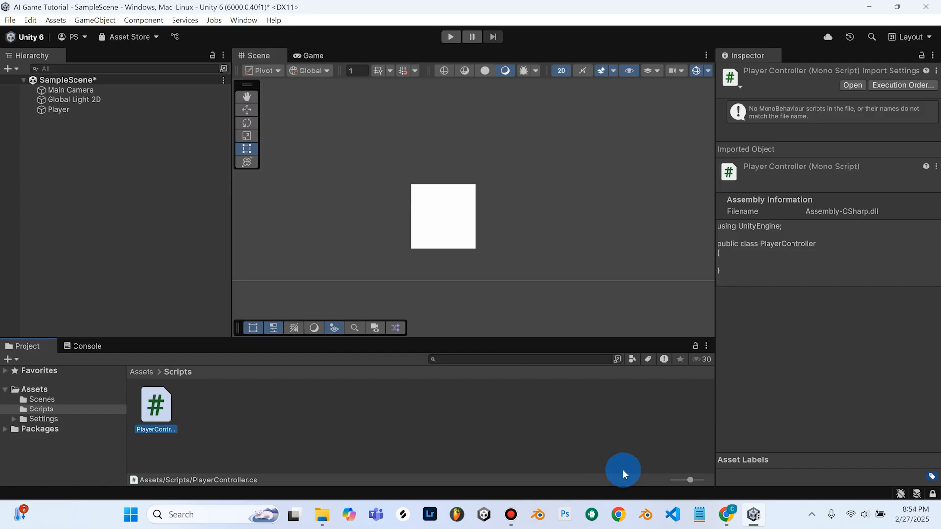
click(726, 514)
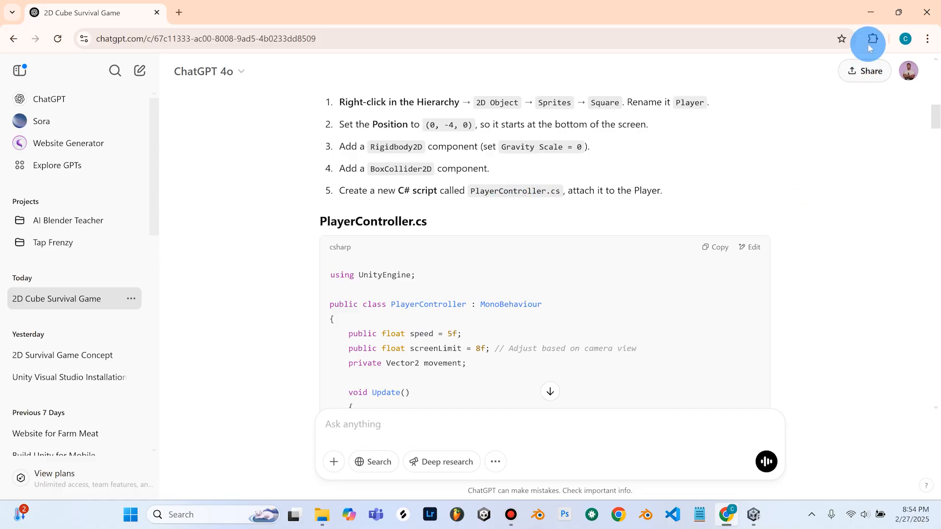
mouse_move(489, 204)
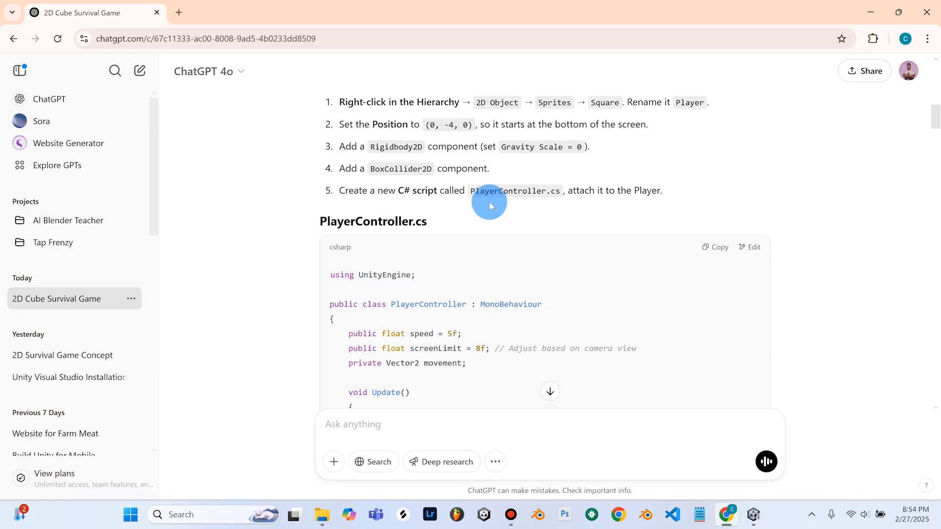
mouse_move(492, 190)
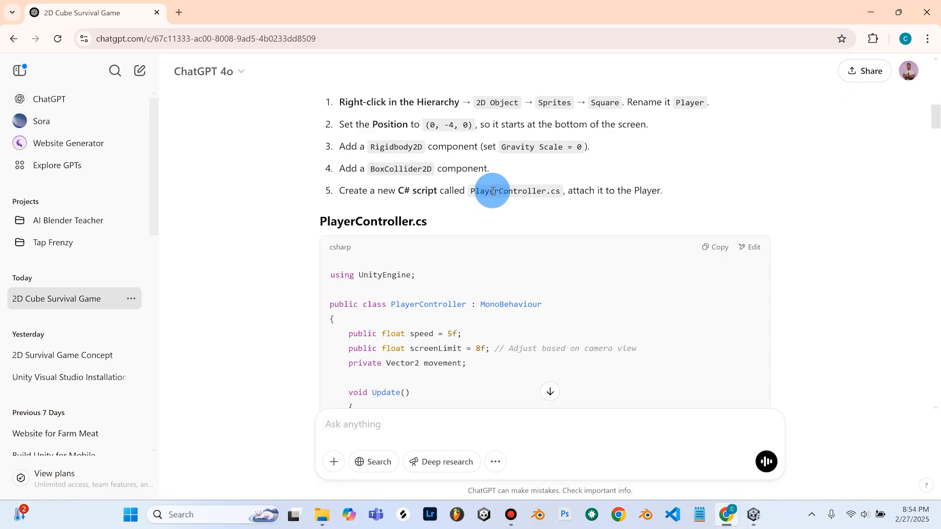
mouse_move(854, 16)
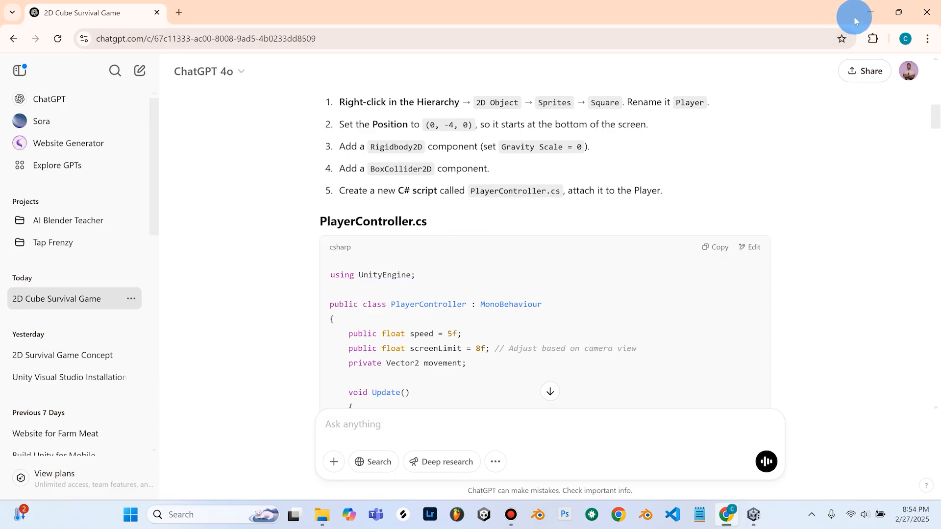
mouse_move(753, 514)
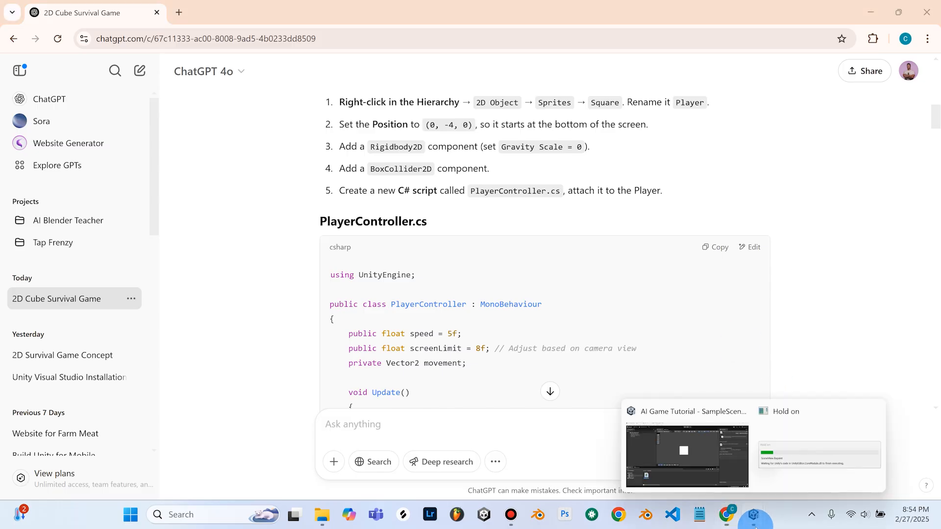
- Open PlayerController.cs from the Scripts folder in Visual Studio
click(687, 454)
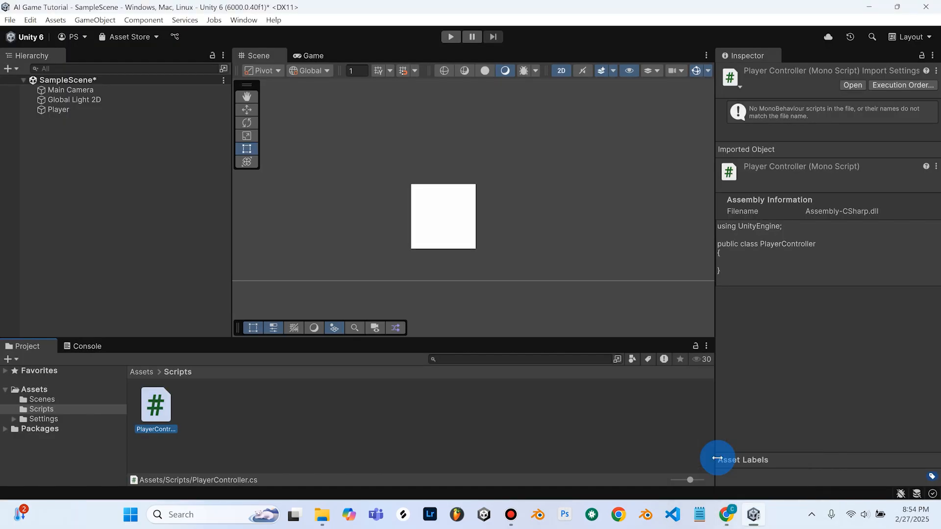
click(155, 406)
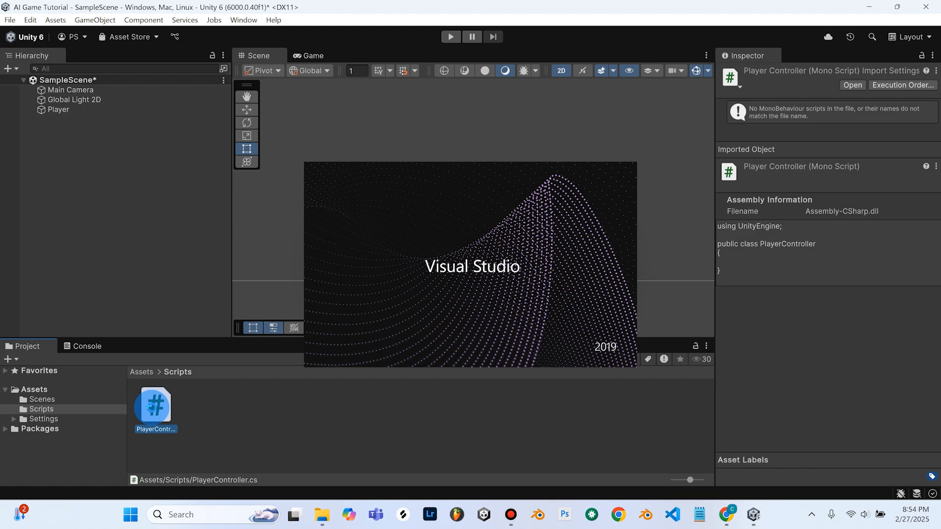
double_click(154, 404)
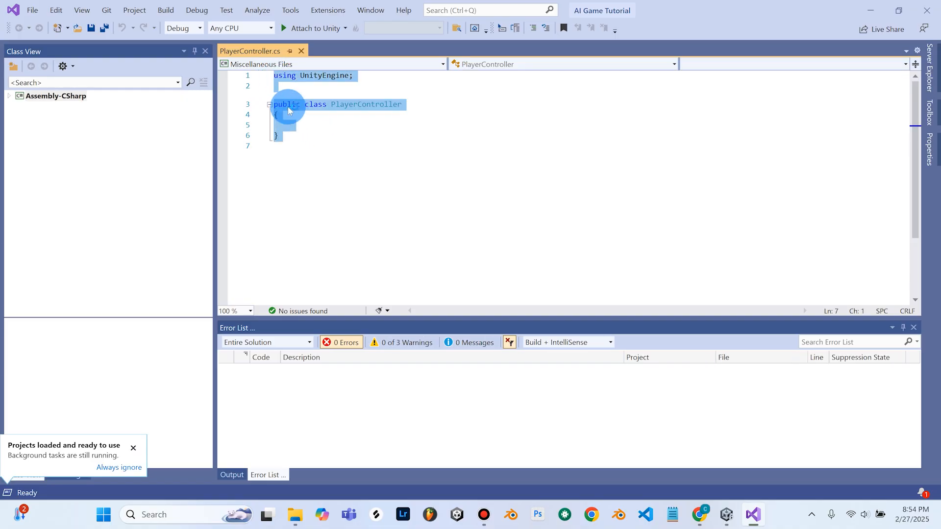
- Paste ChatGPT's movement and screen-wrap code into PlayerController.cs and save it
right_click(288, 112)
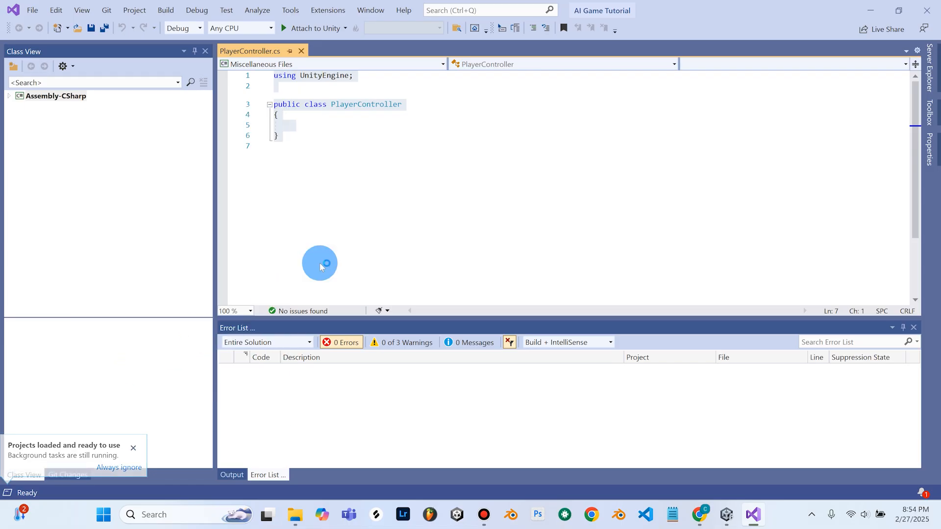
click(700, 514)
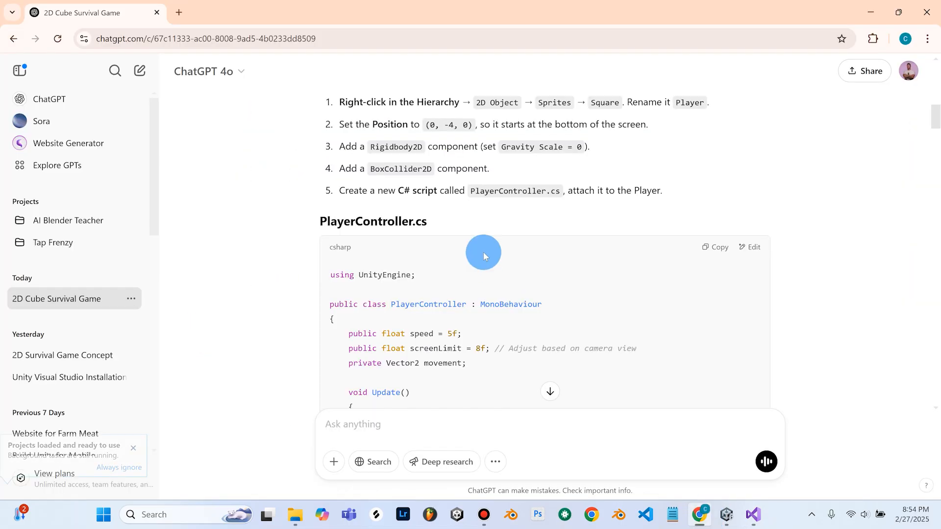
scroll(down, 3)
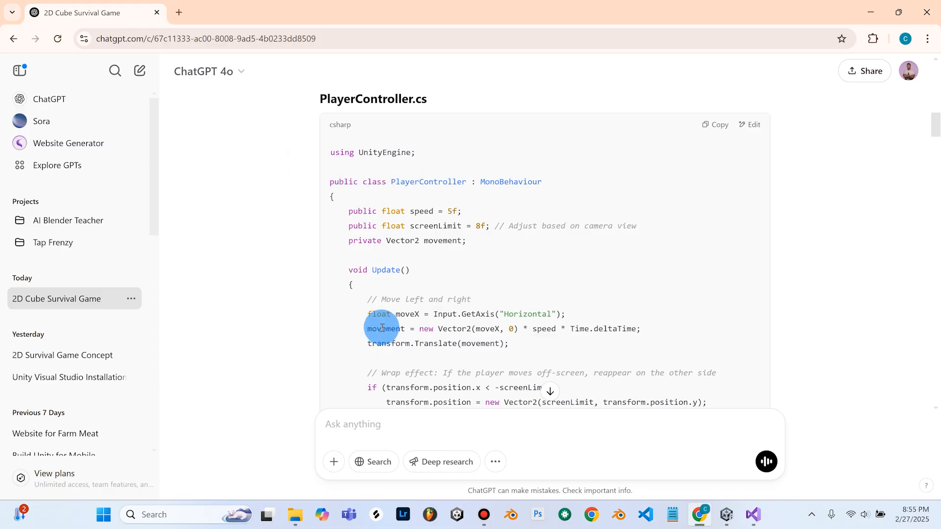
scroll(down, 3)
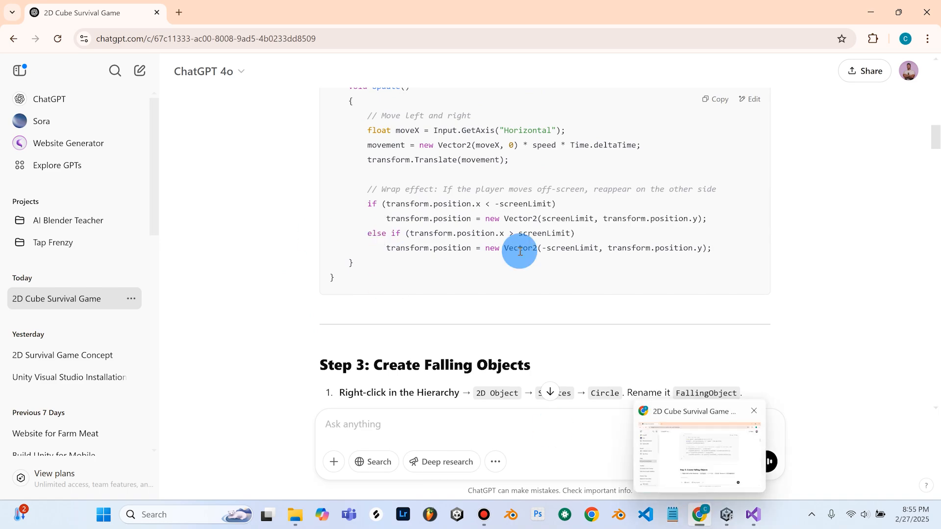
scroll(up, 3)
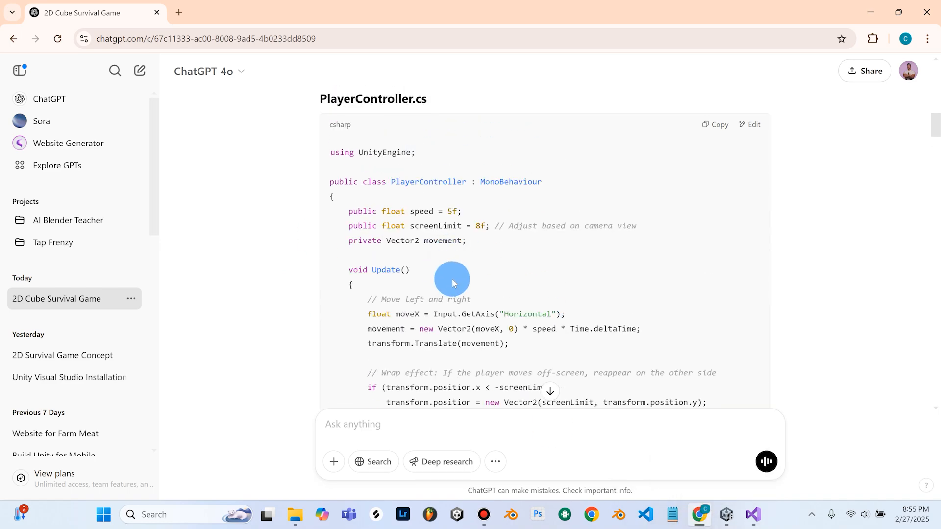
mouse_move(480, 206)
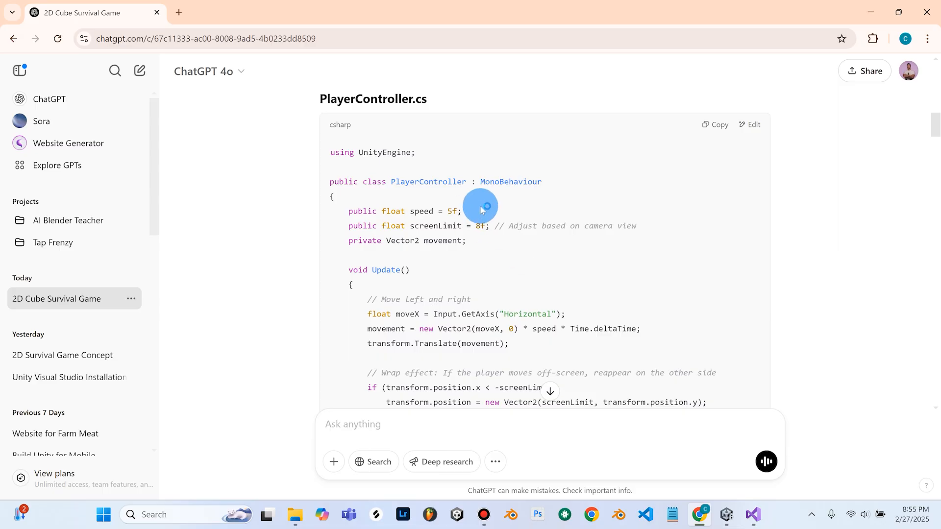
click(751, 514)
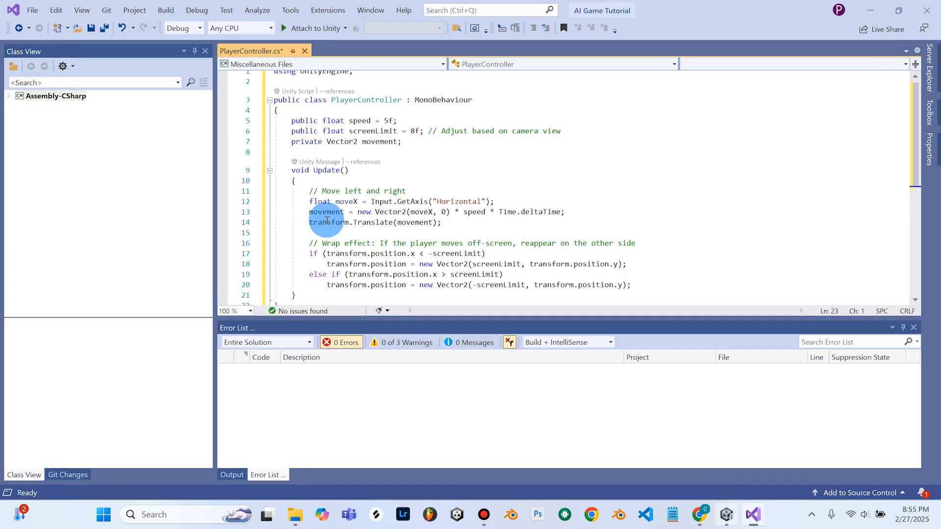
scroll(up, 3)
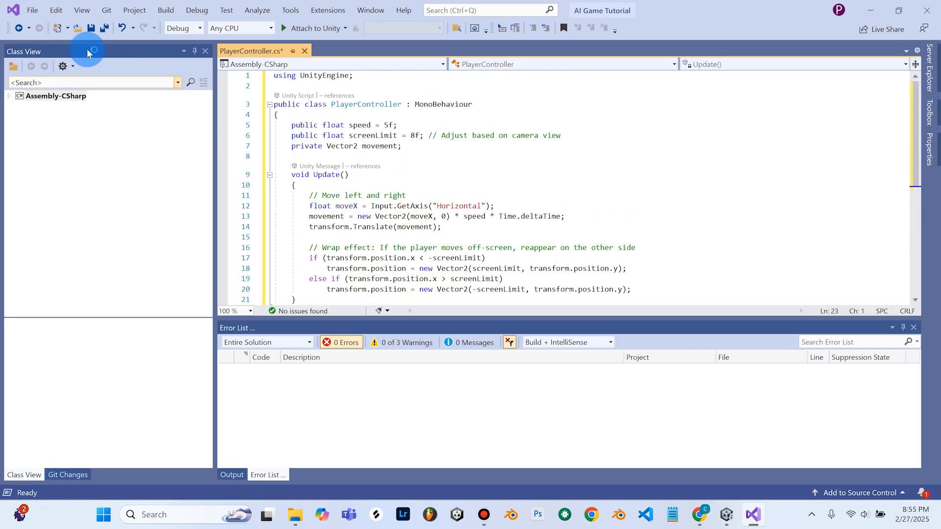
click(32, 10)
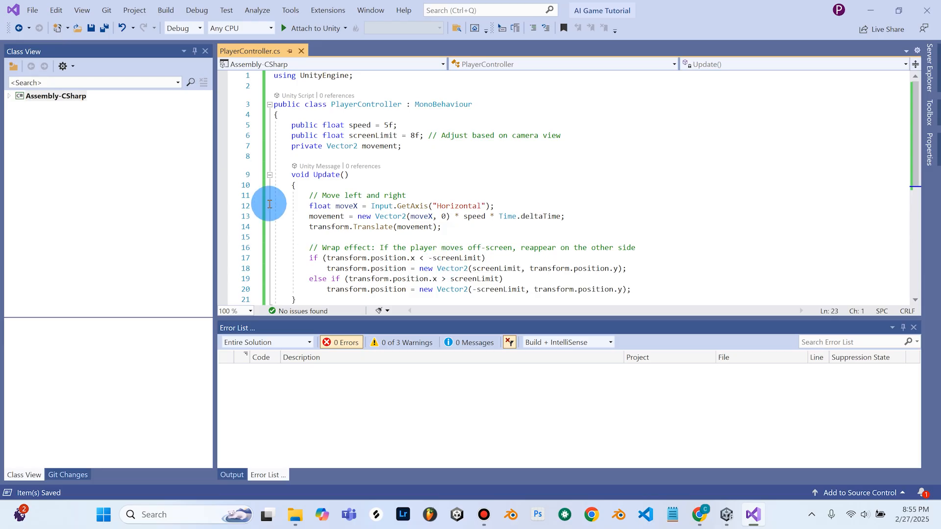
mouse_move(726, 514)
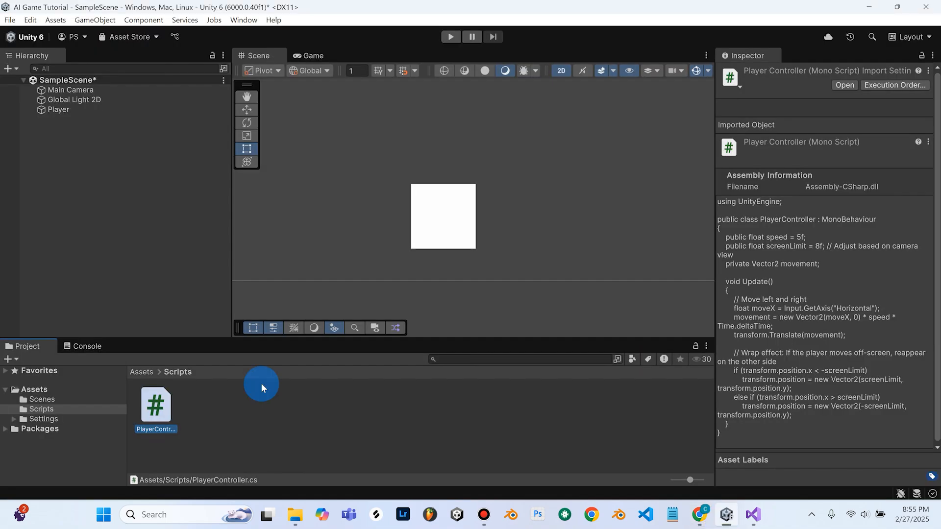
mouse_move(708, 514)
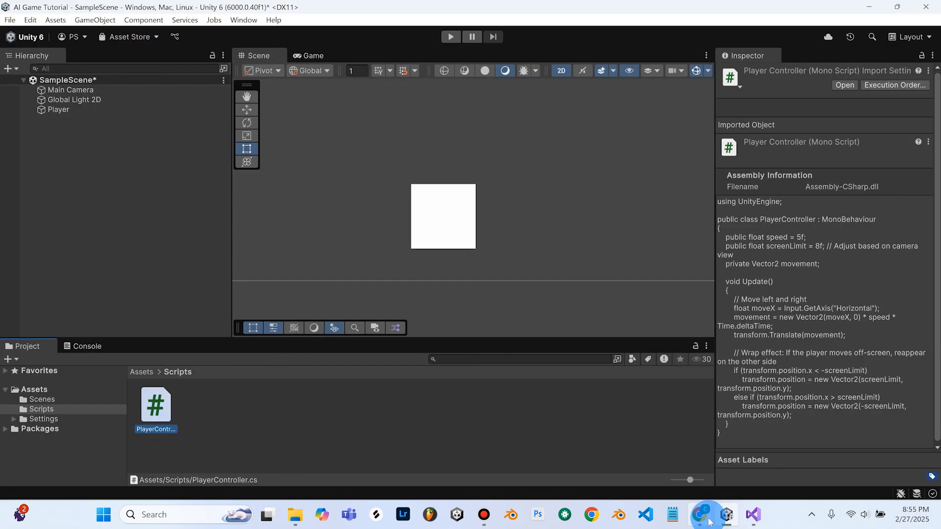
click(700, 514)
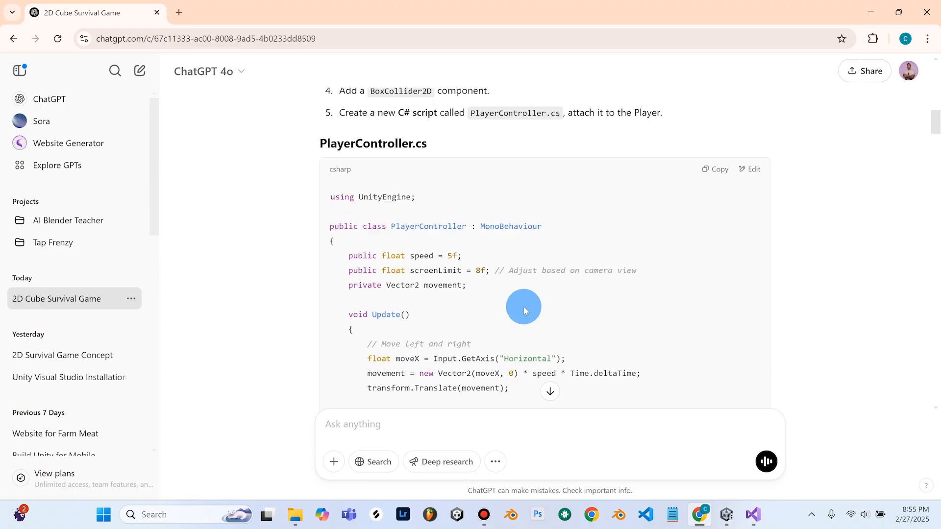
scroll(up, 3)
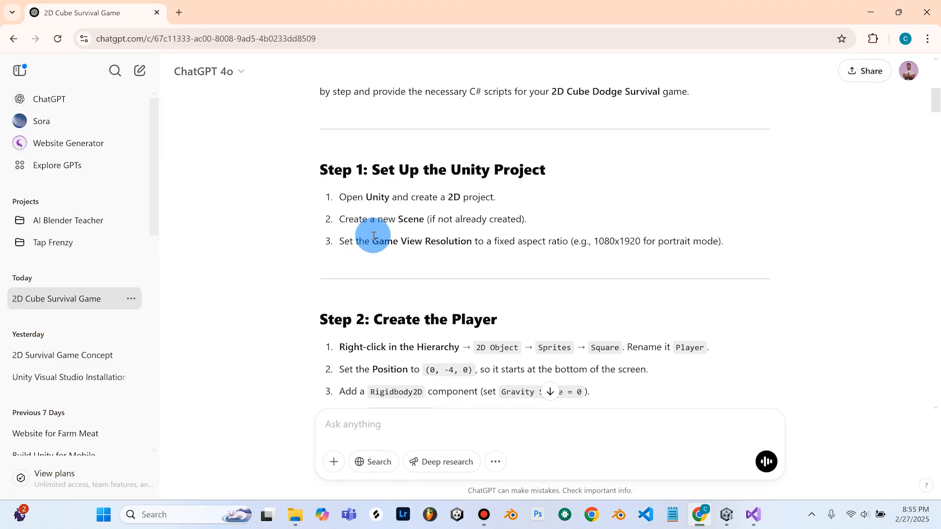
scroll(down, 3)
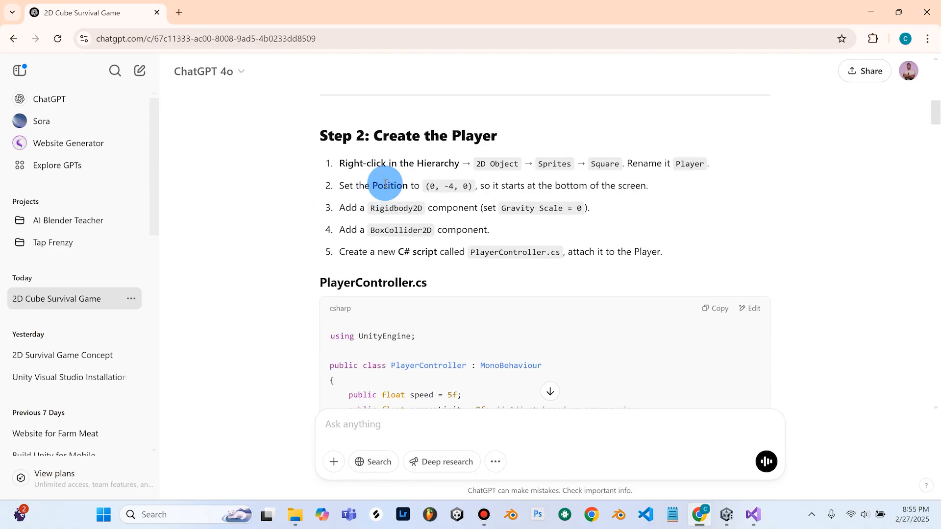
scroll(down, 3)
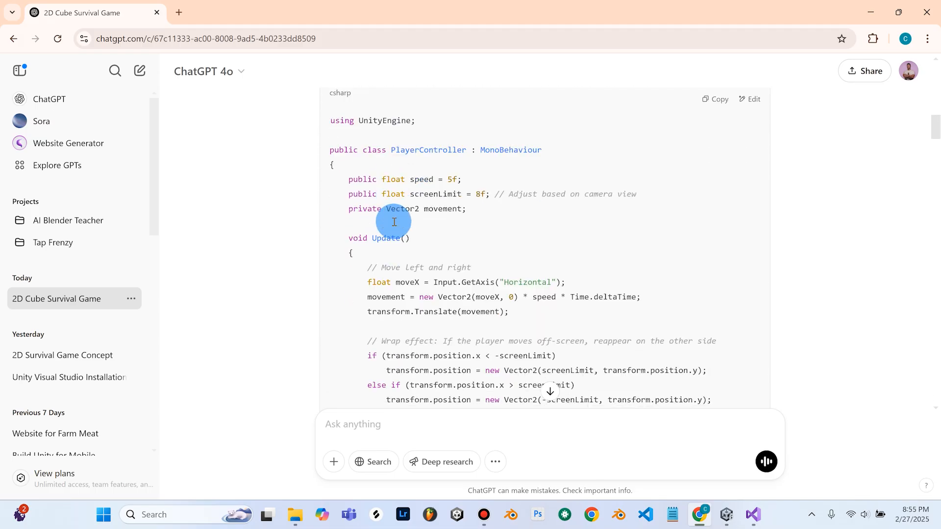
scroll(up, 3)
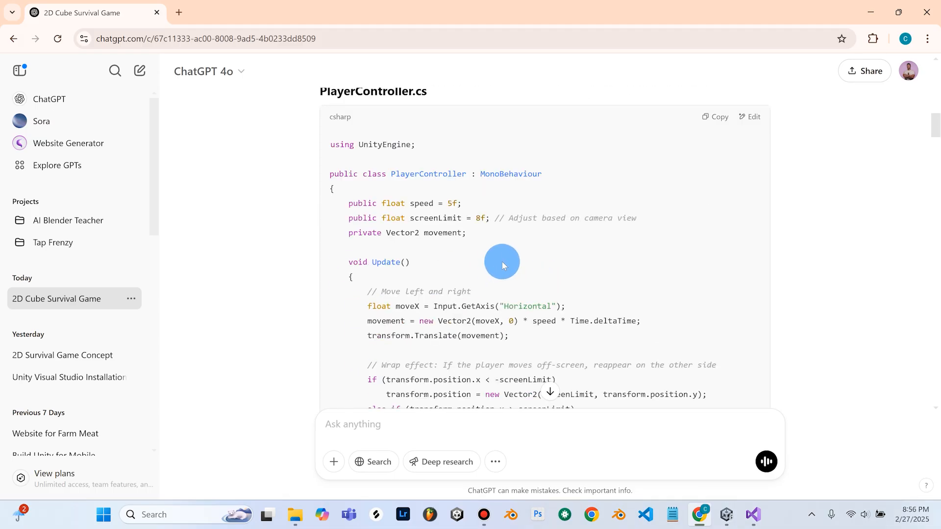
scroll(down, 3)
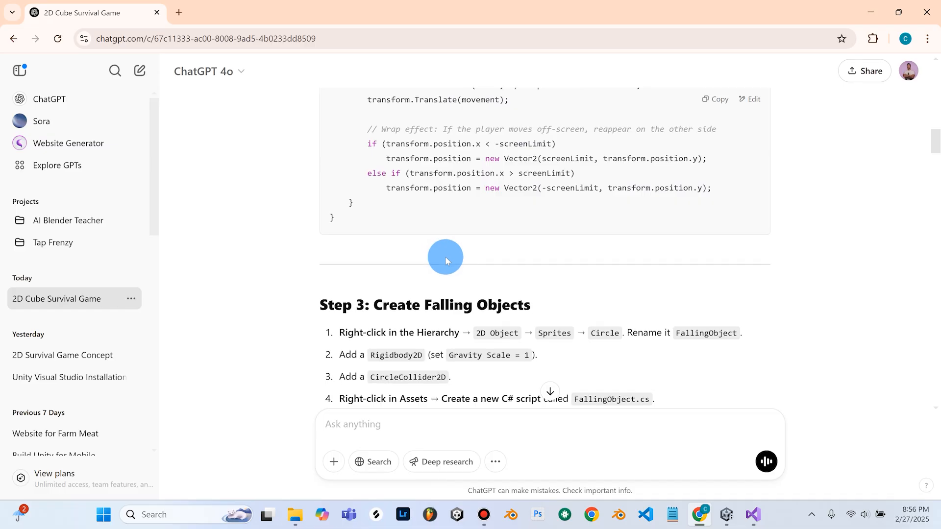
scroll(up, 3)
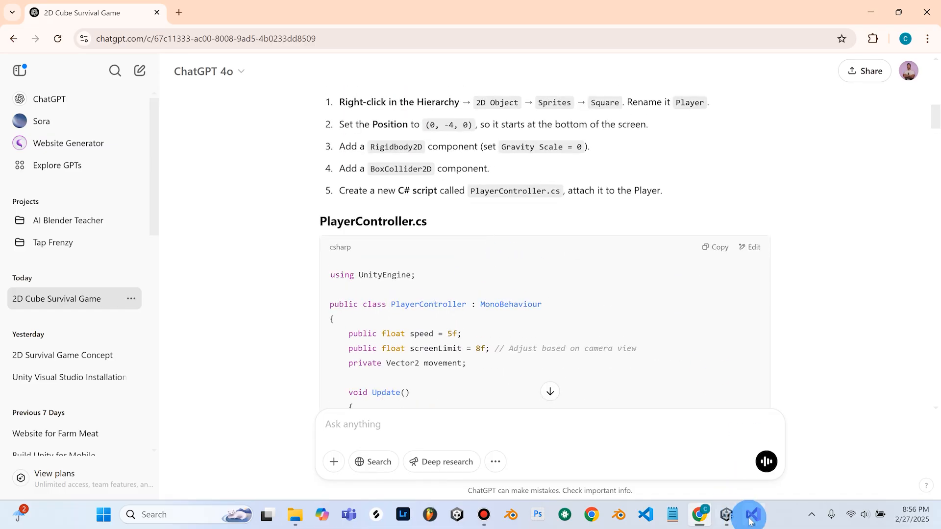
click(725, 515)
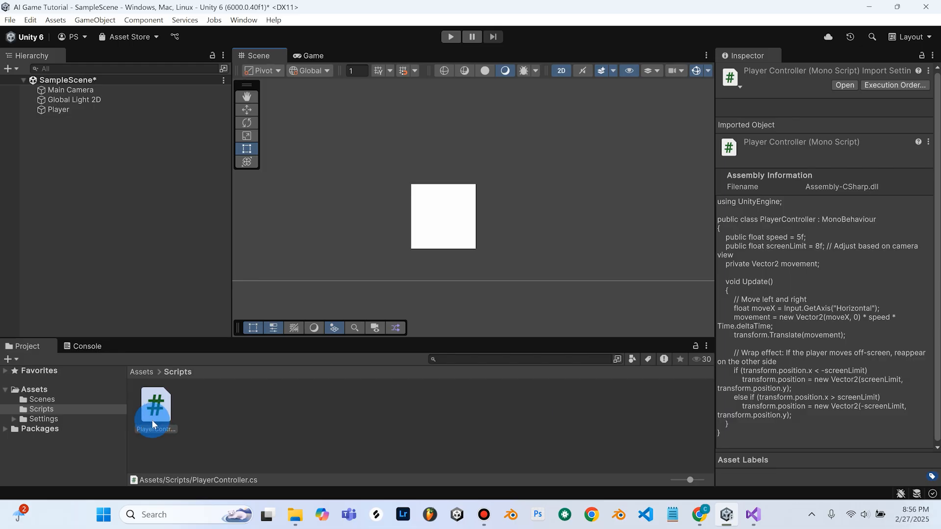
- Attach the PlayerController script from Assets/Scripts to Player and save SampleScene
click(57, 109)
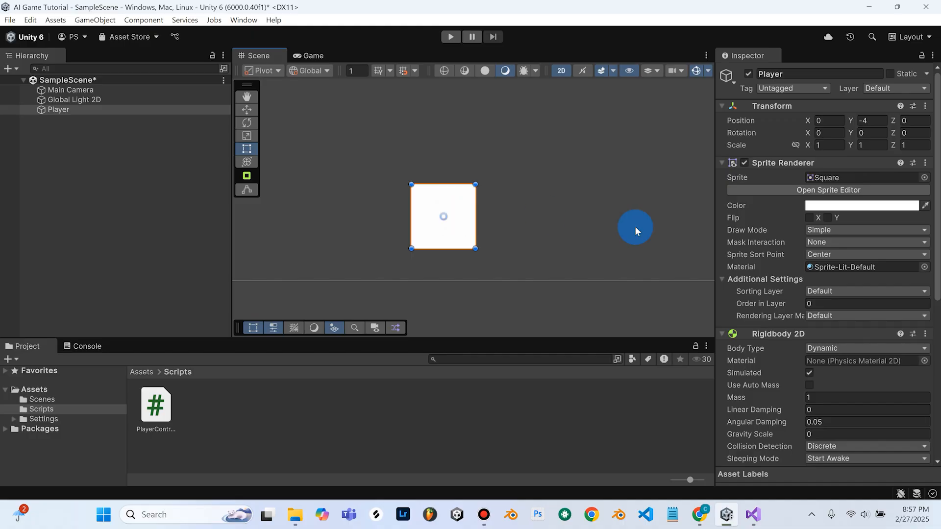
scroll(down, 3)
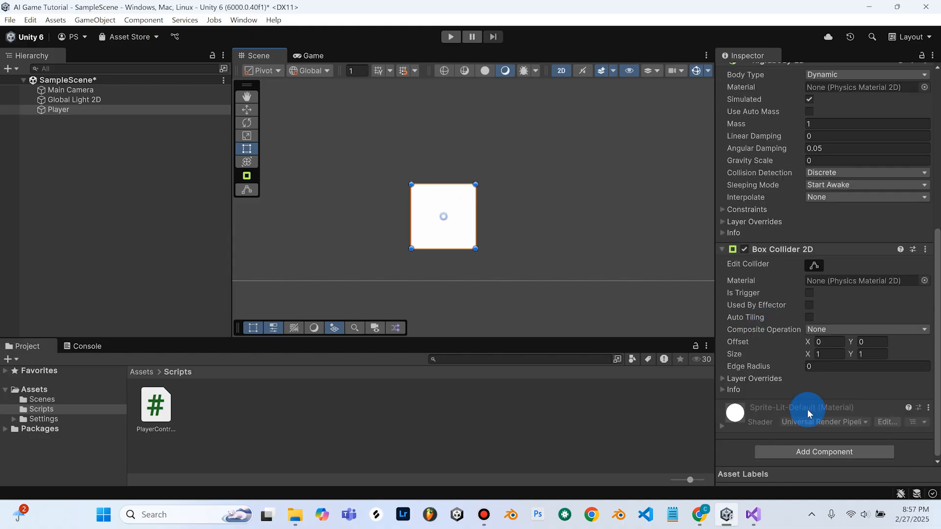
mouse_move(785, 441)
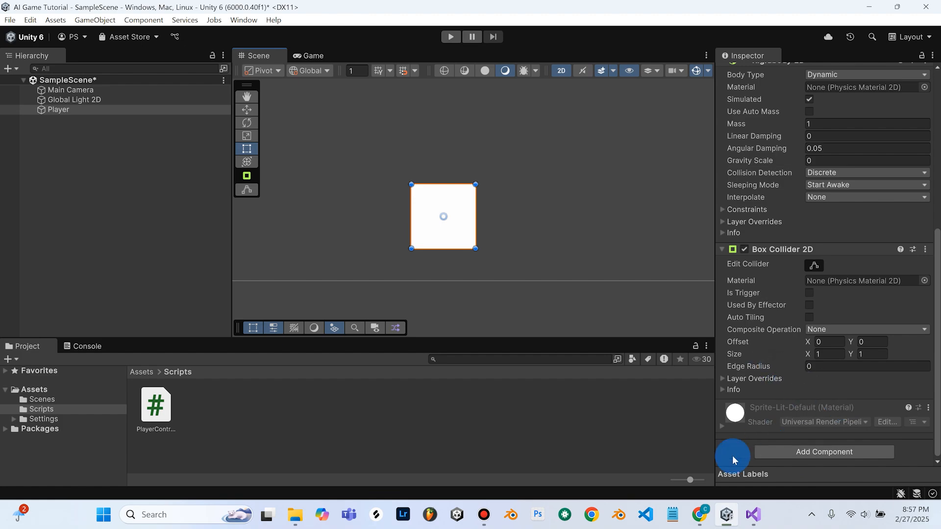
click(154, 405)
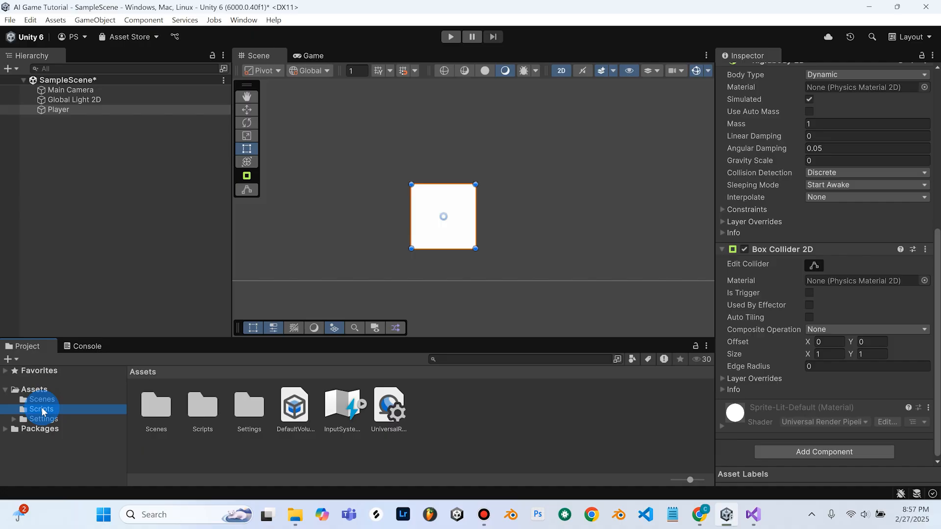
double_click(41, 409)
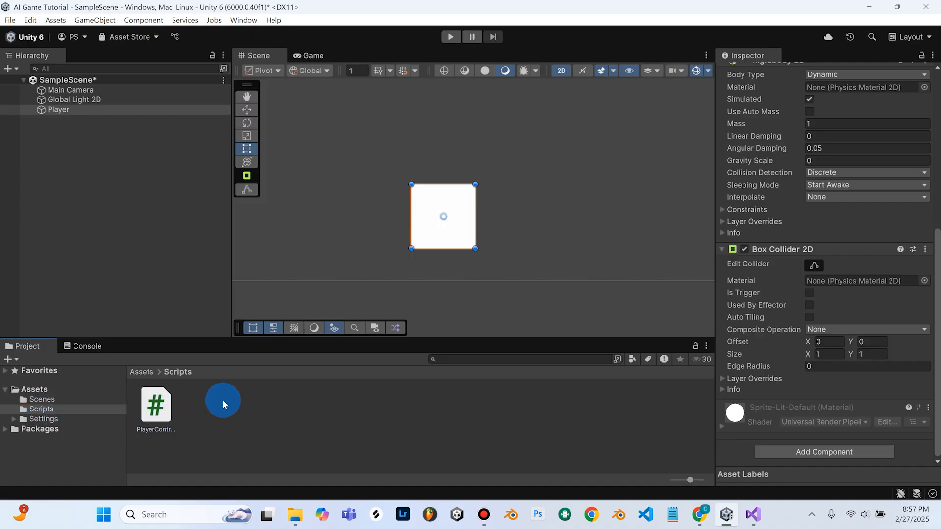
mouse_move(285, 429)
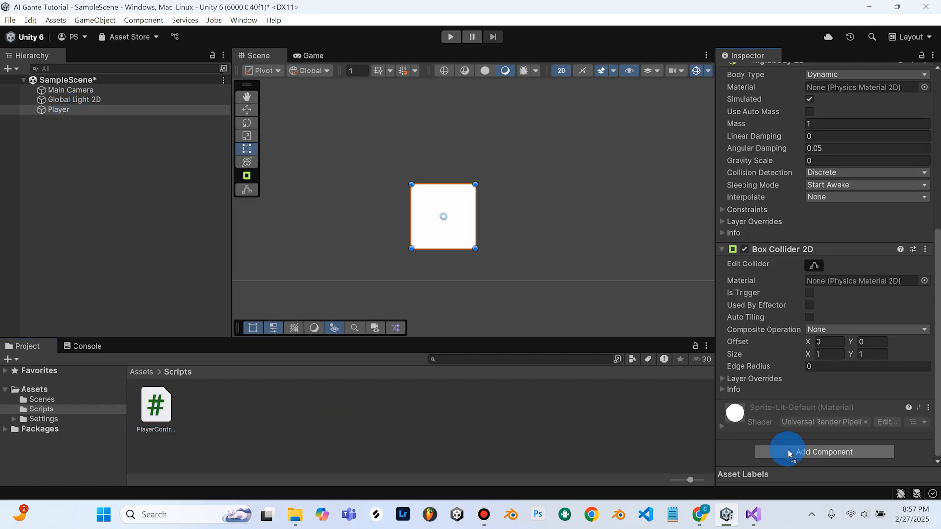
click(824, 452)
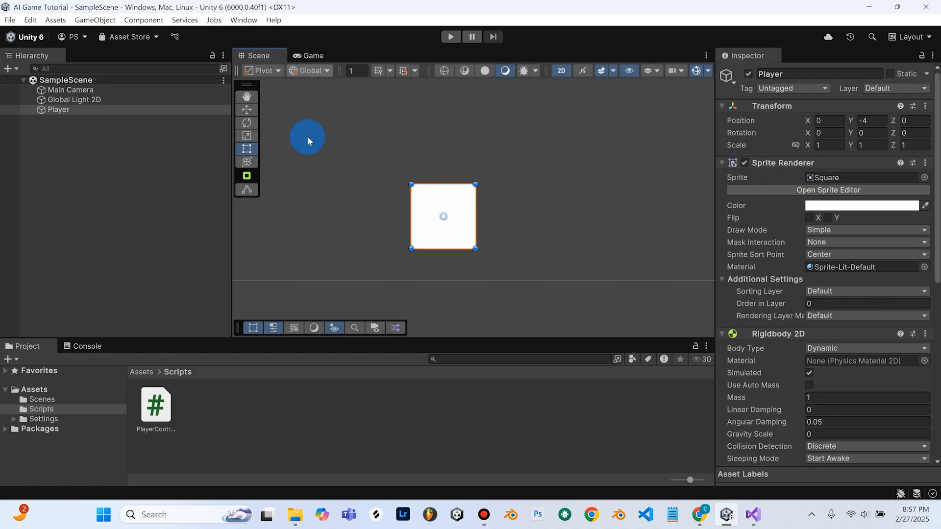
- Play-test the cube's left-right movement in the Game view, then stop playing
click(312, 56)
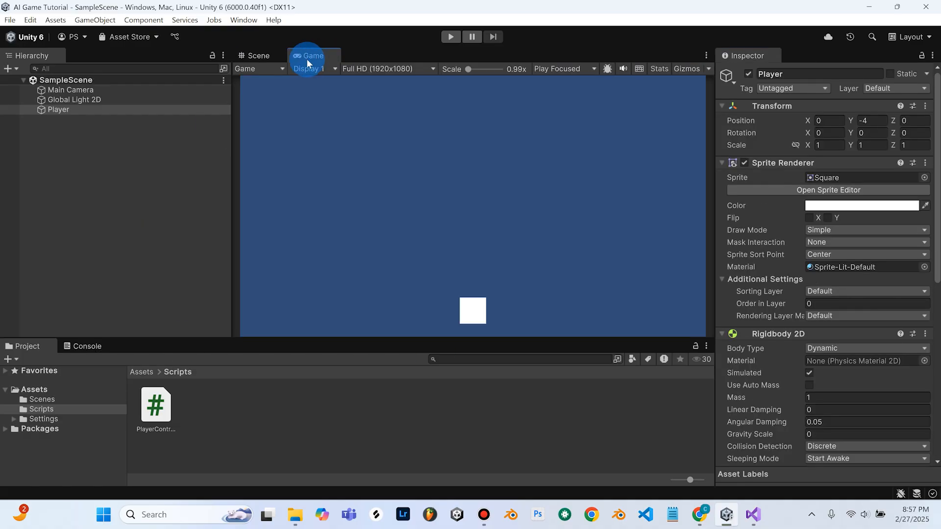
click(450, 37)
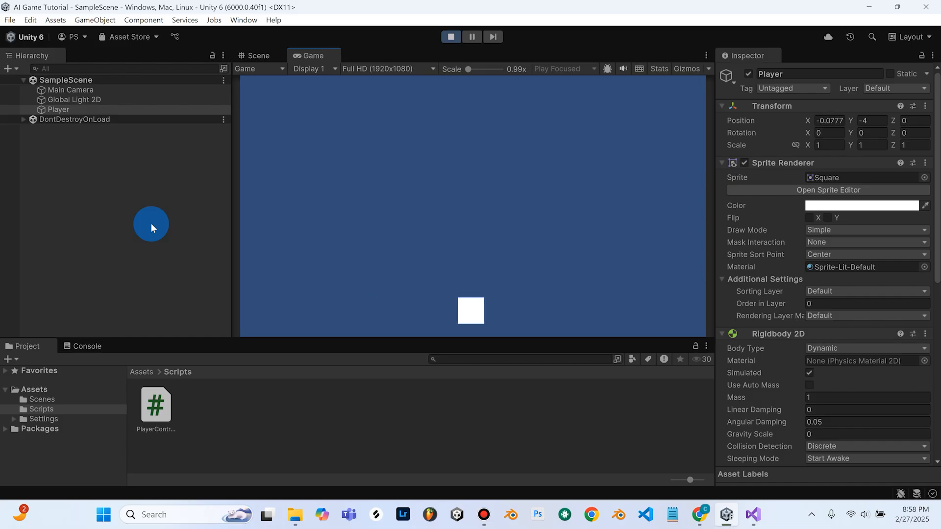
click(450, 37)
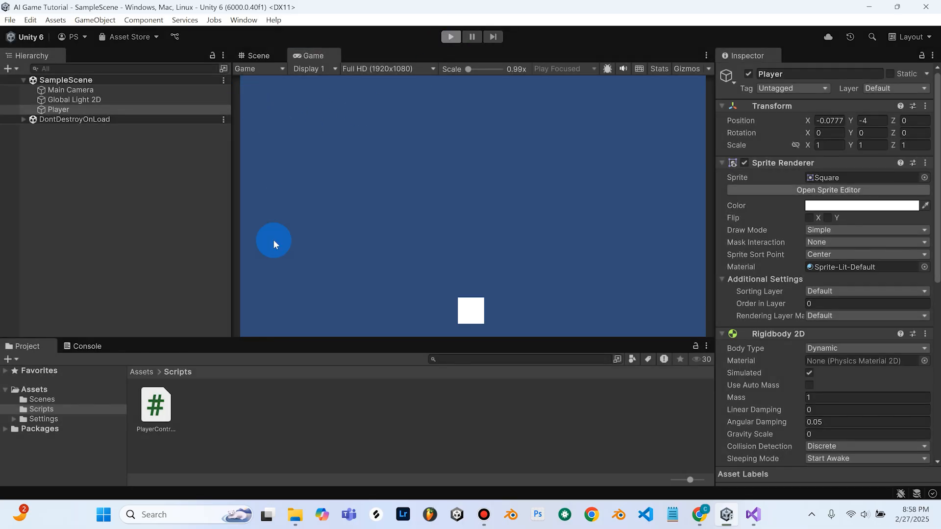
- Check Player's PlayerController fields (speed 5, screen limit 8), then return to ChatGPT
click(58, 109)
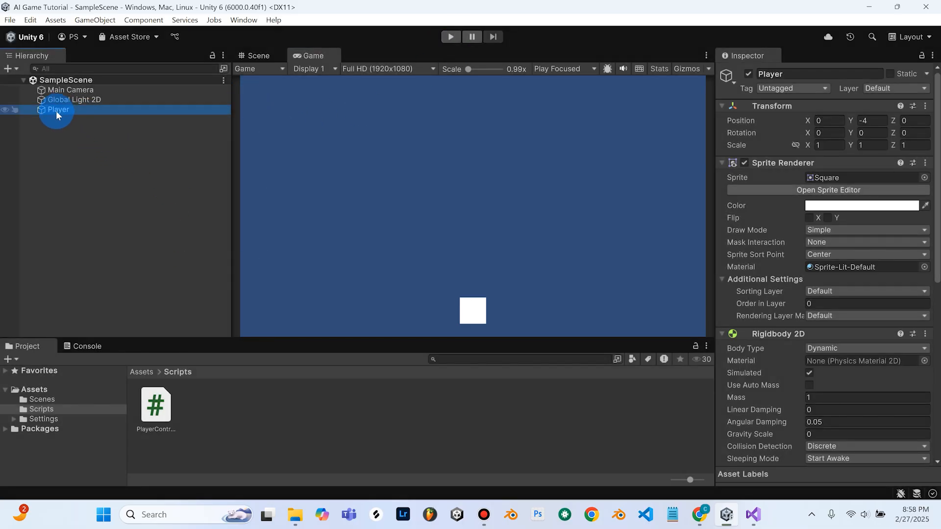
scroll(down, 3)
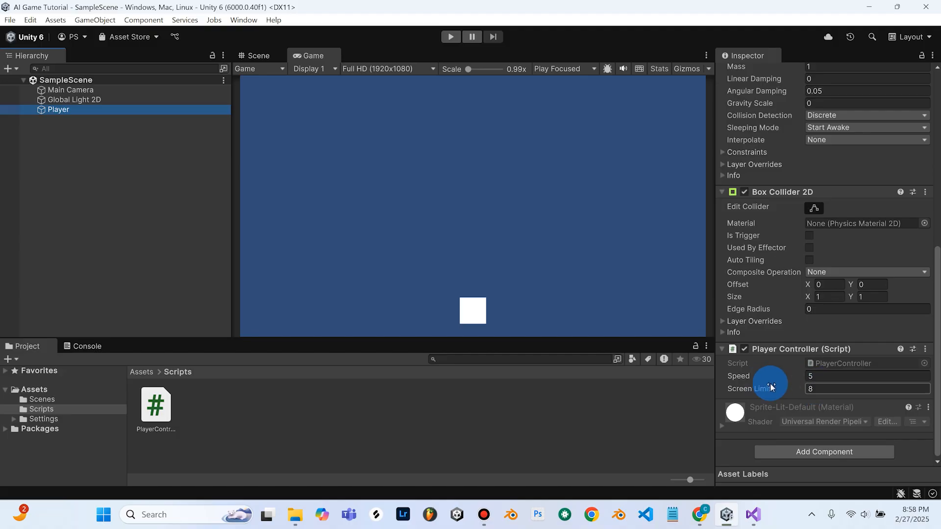
click(697, 514)
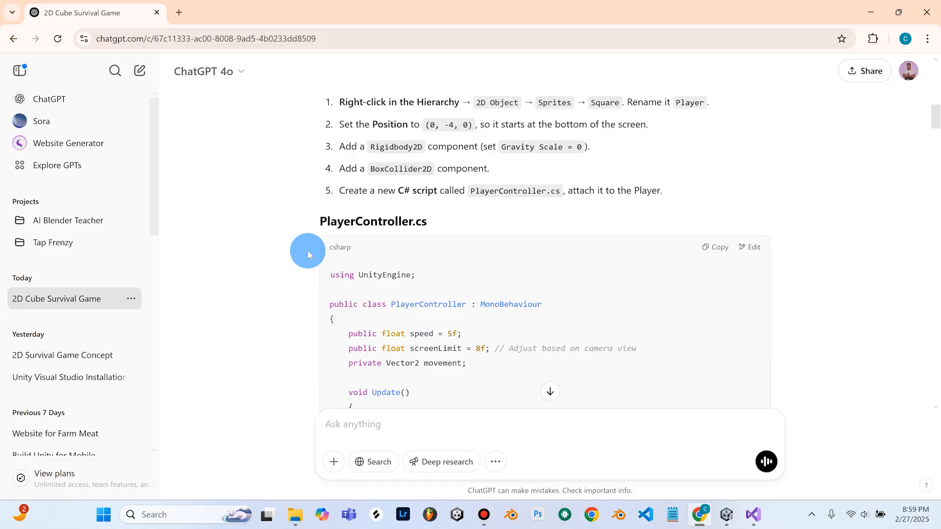
- Scroll ChatGPT's reply past PlayerController.cs to 'Step 3: Create Falling Objects'
scroll(up, 3)
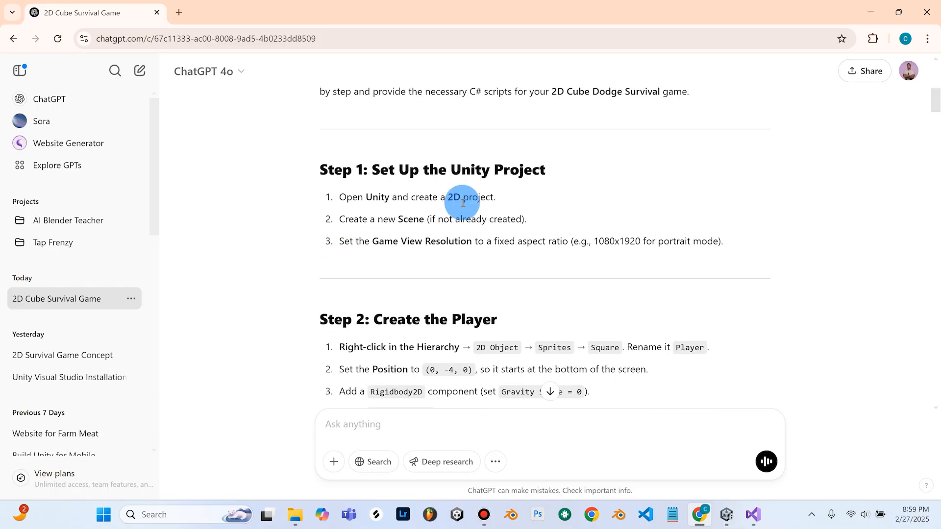
scroll(down, 3)
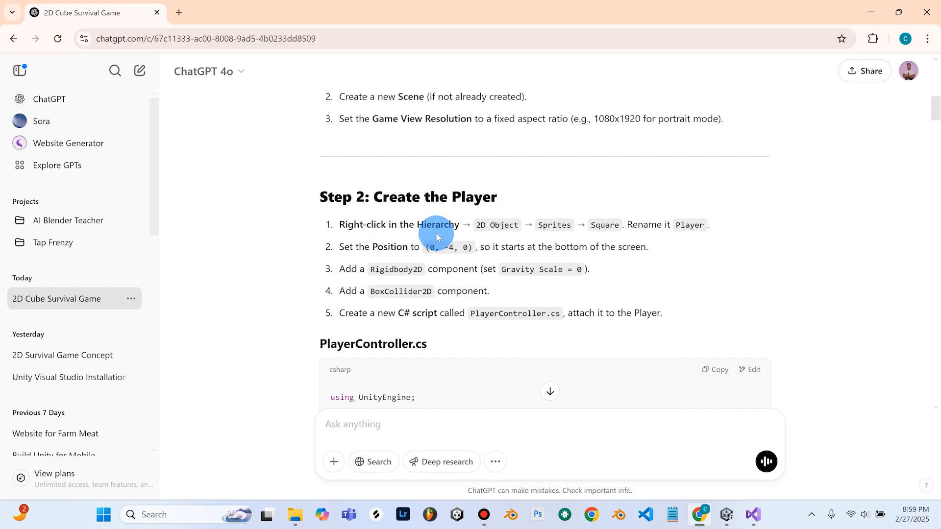
scroll(down, 3)
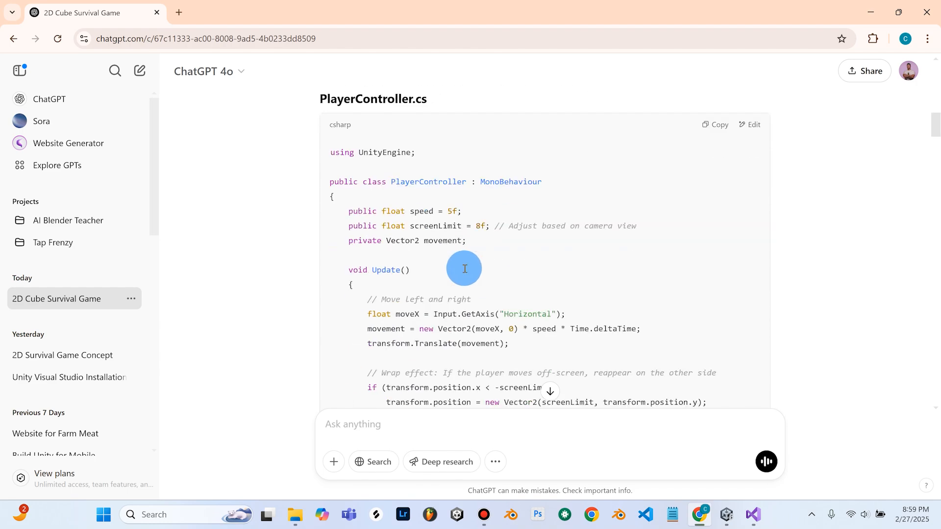
scroll(down, 3)
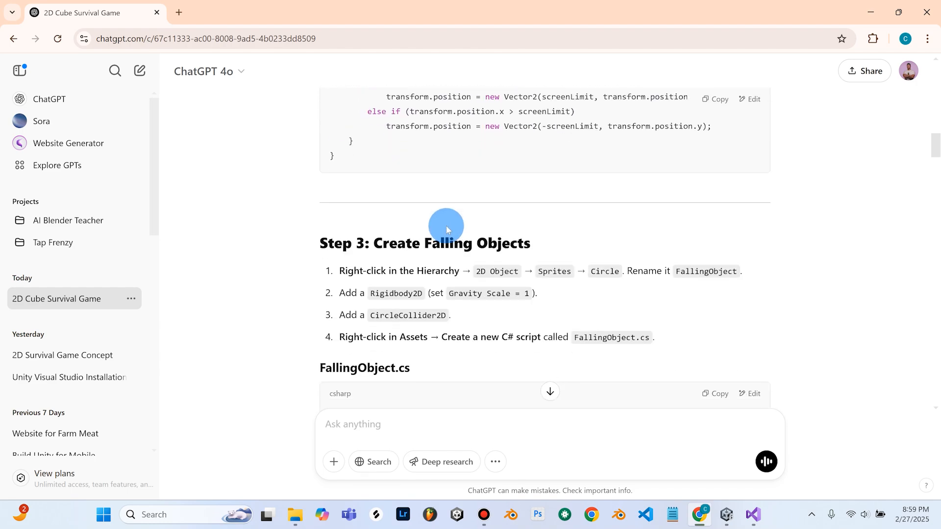
scroll(down, 3)
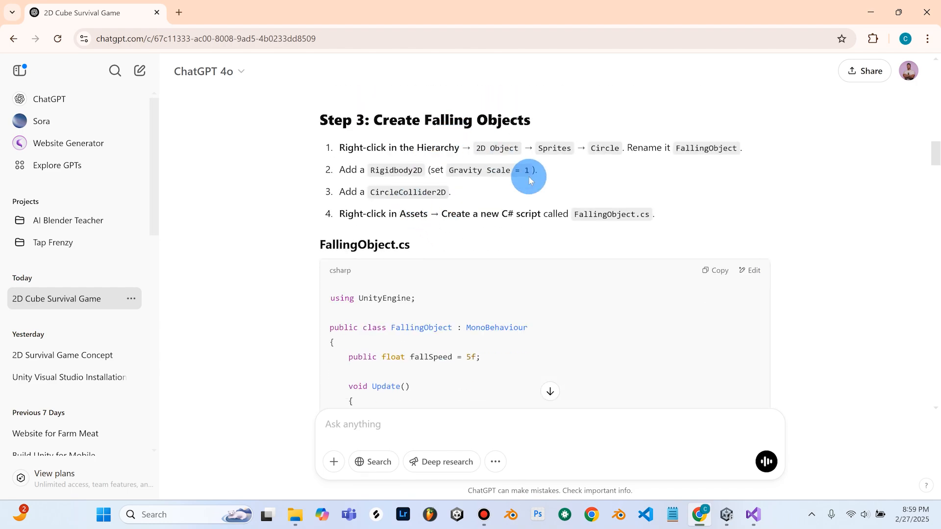